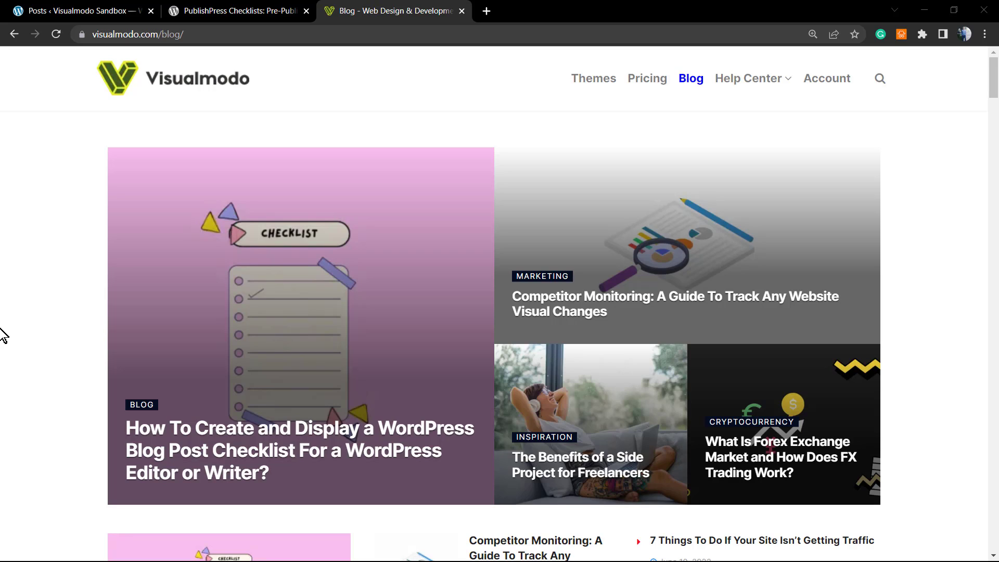
mouse_move(247, 232)
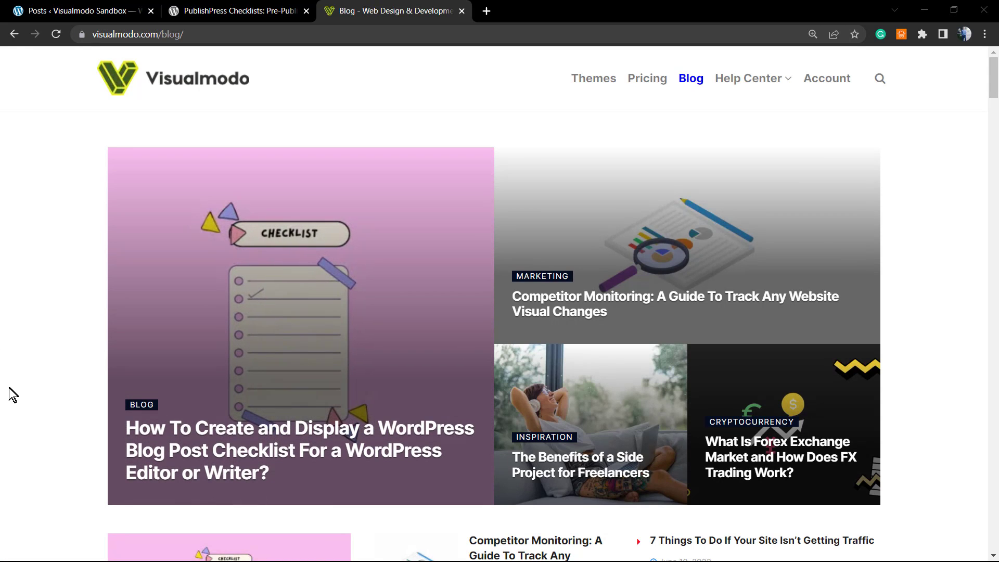
mouse_move(5, 337)
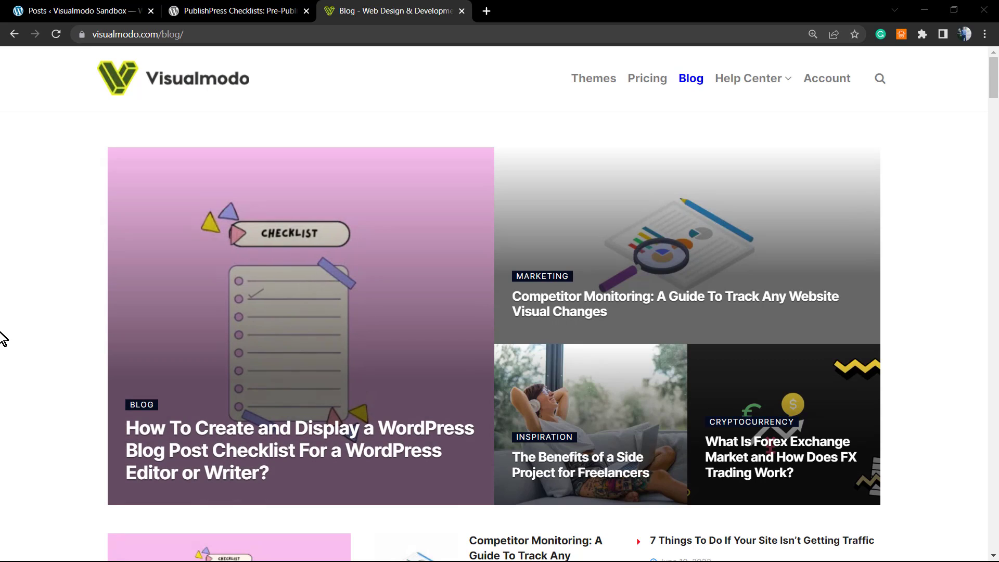
mouse_move(14, 328)
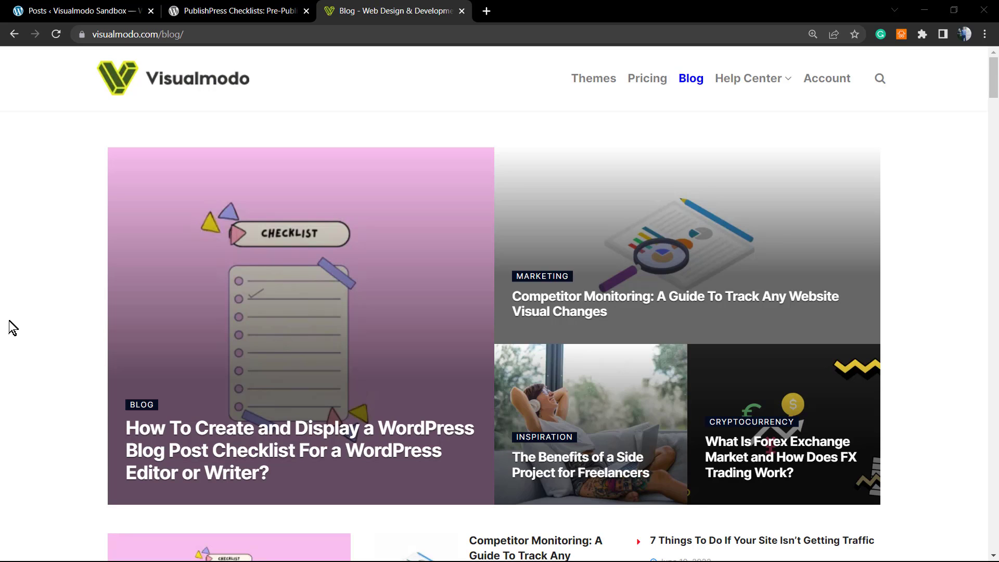
mouse_move(32, 318)
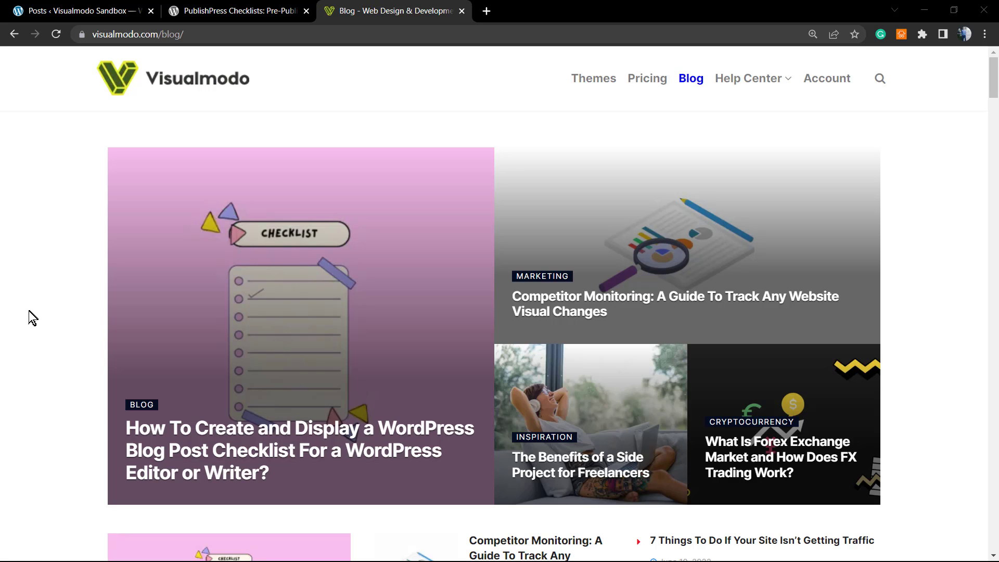
mouse_move(465, 195)
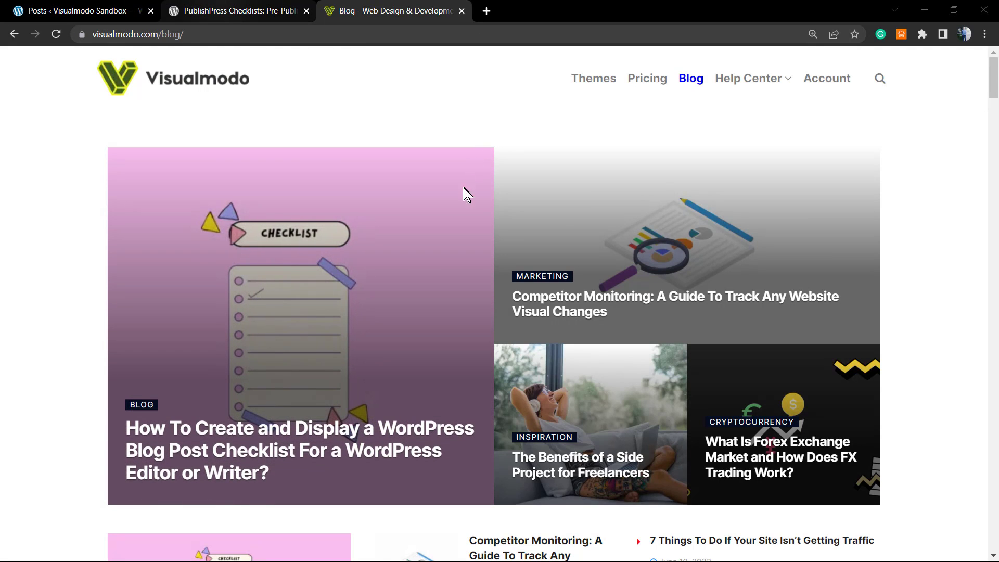
View the PublishPress Checklists page on wordpress.org and scroll its description
click(236, 10)
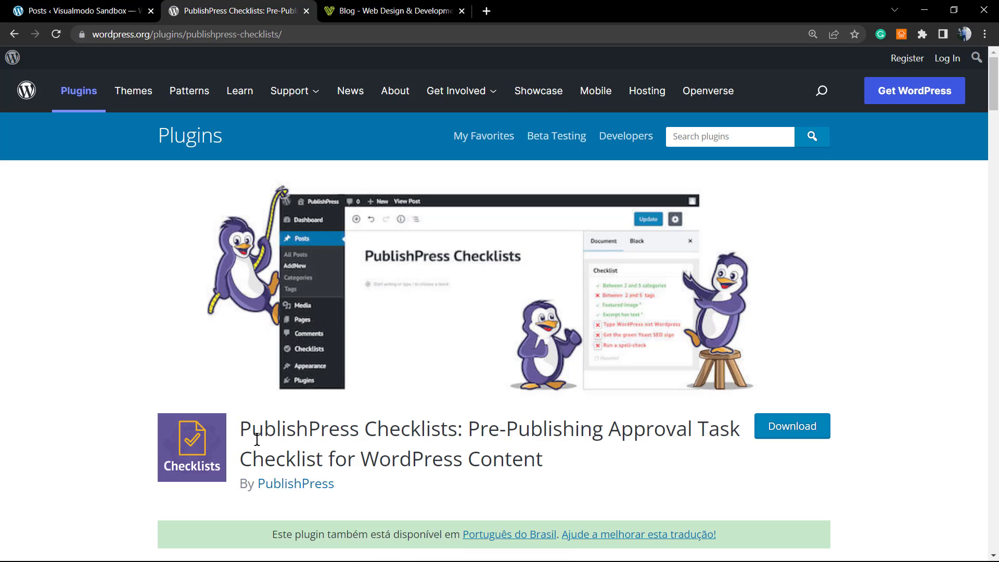
mouse_move(304, 428)
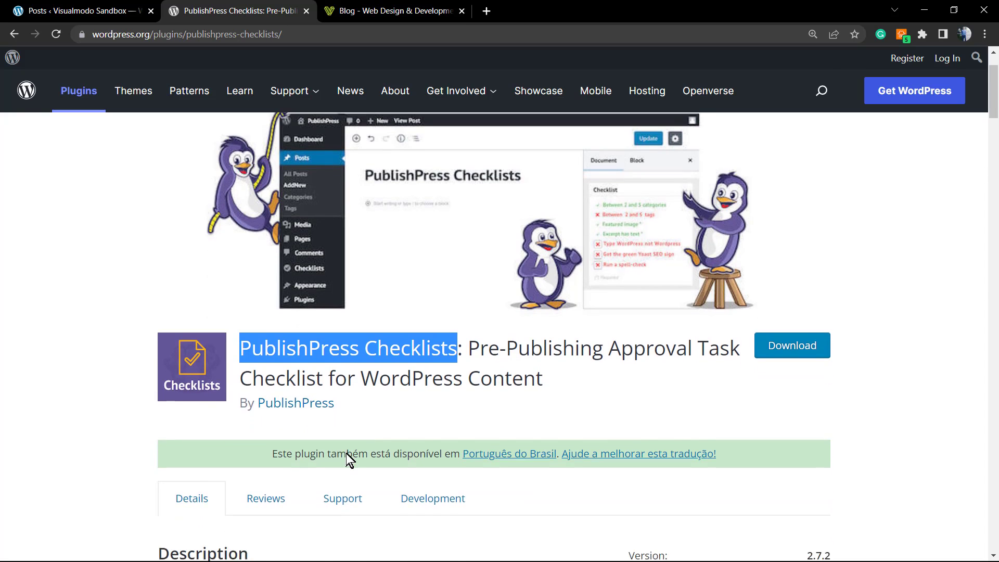
scroll(down, 3)
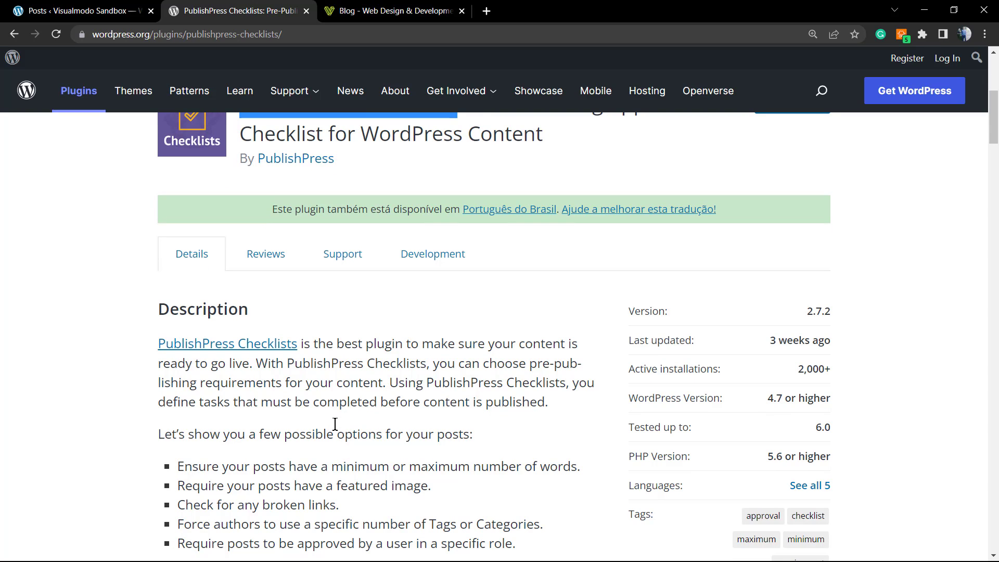
mouse_move(333, 432)
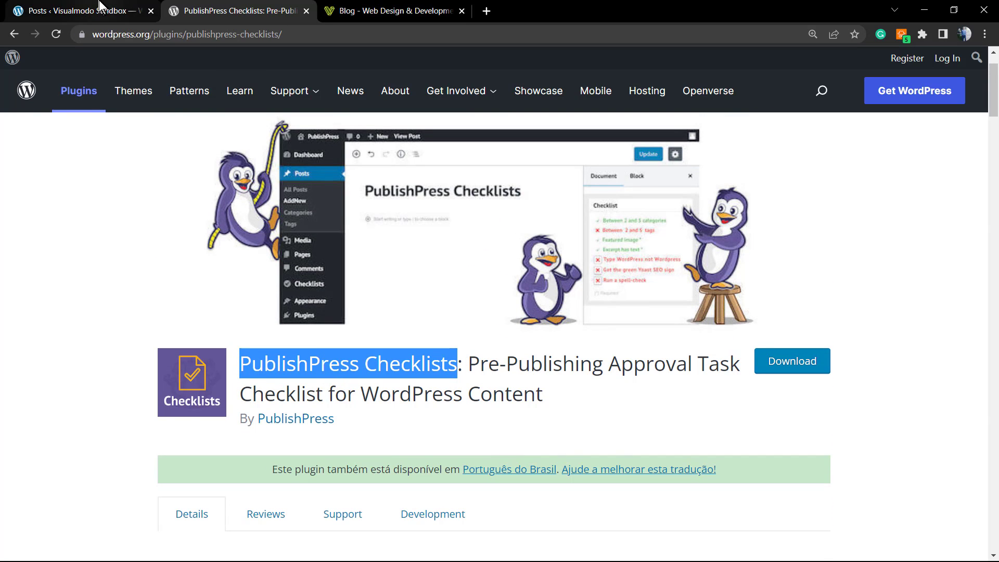
Return to the site admin and go to Plugins > Add New
click(76, 10)
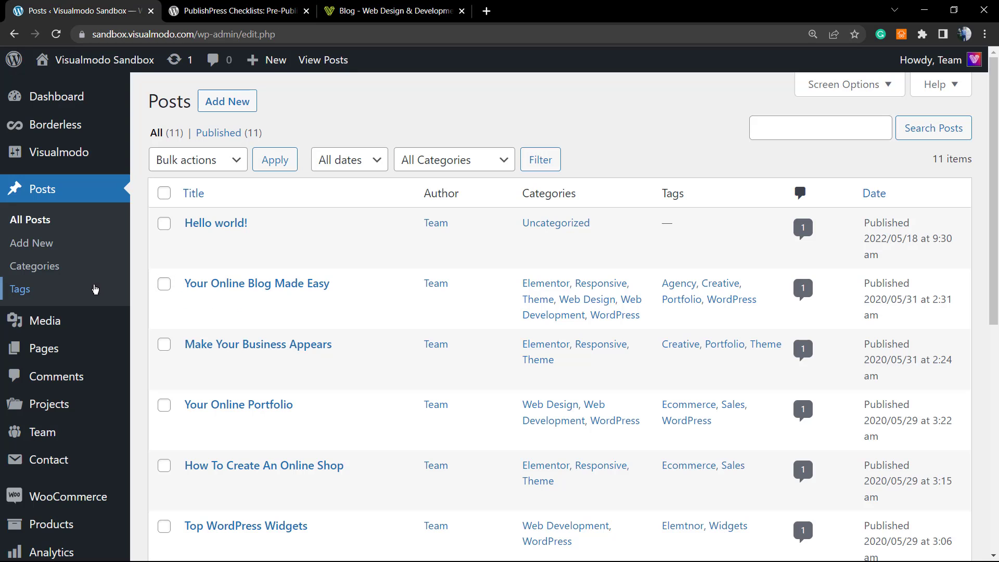
scroll(down, 3)
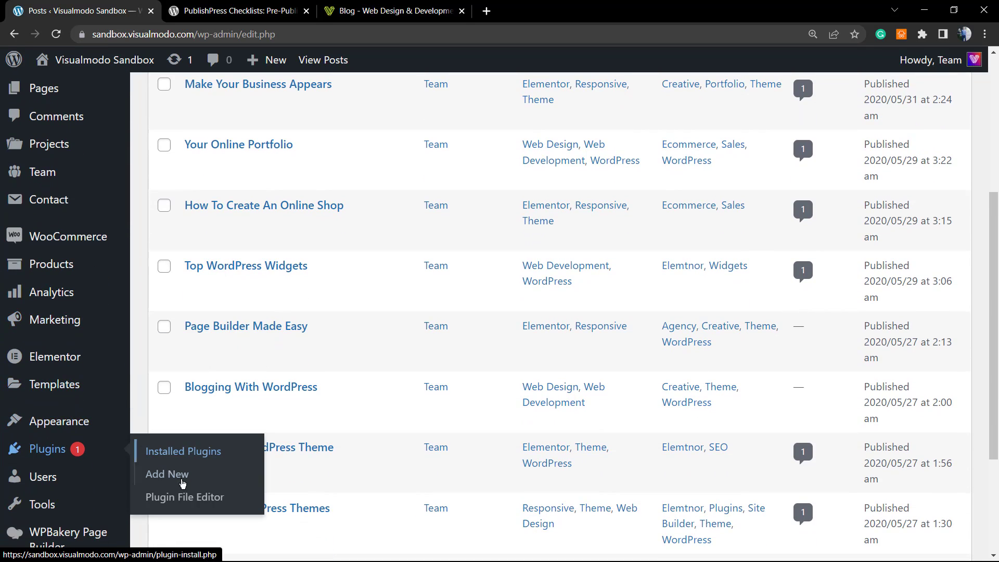
click(166, 474)
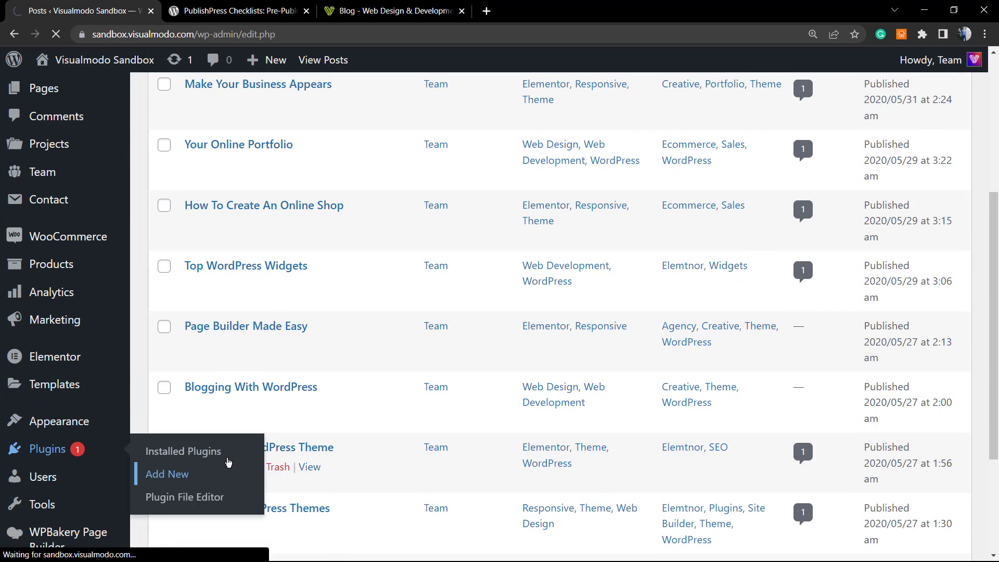
click(166, 474)
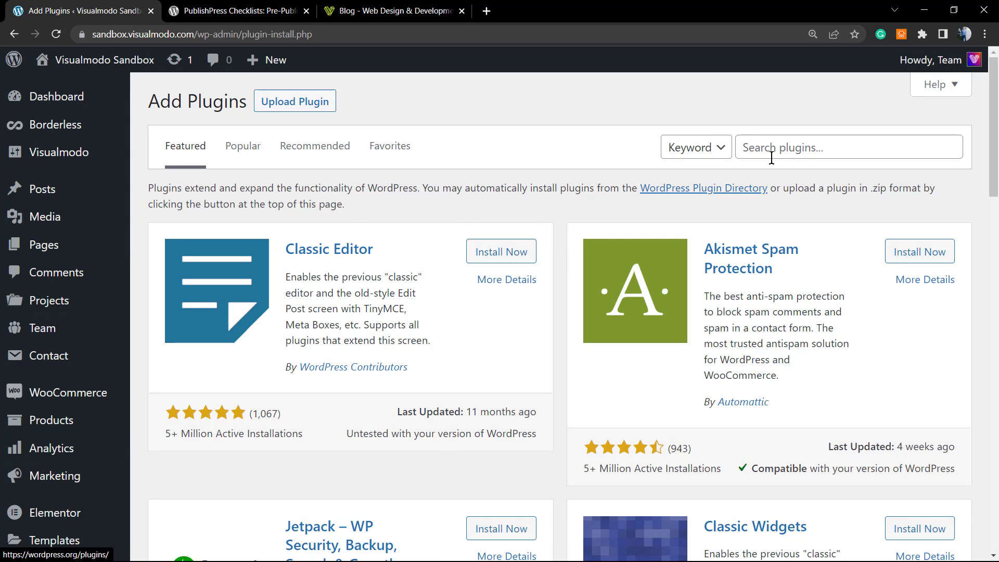
Search for 'PublishPress Checklists', install it and start activating it
click(847, 147)
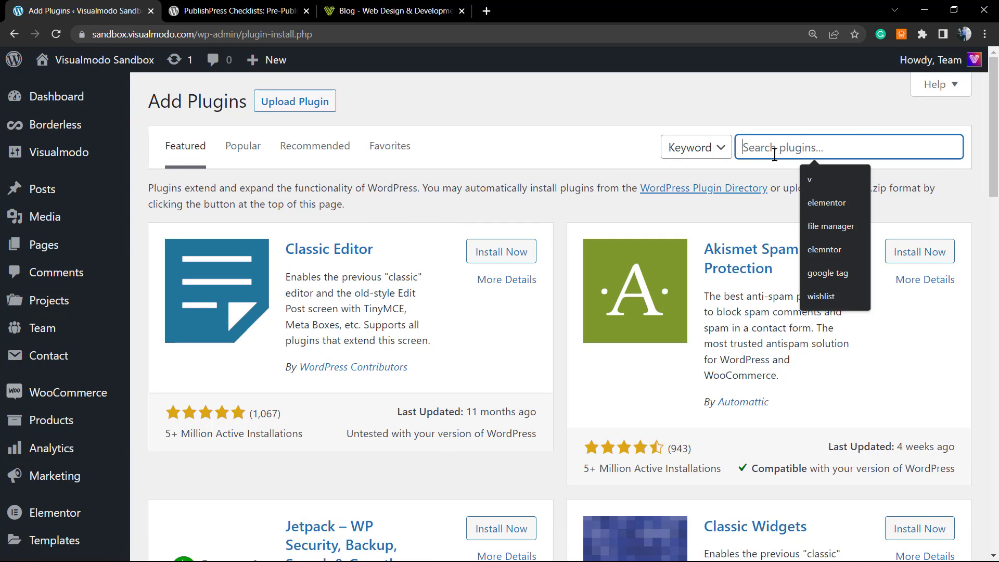
text(PublishPress Checklists)
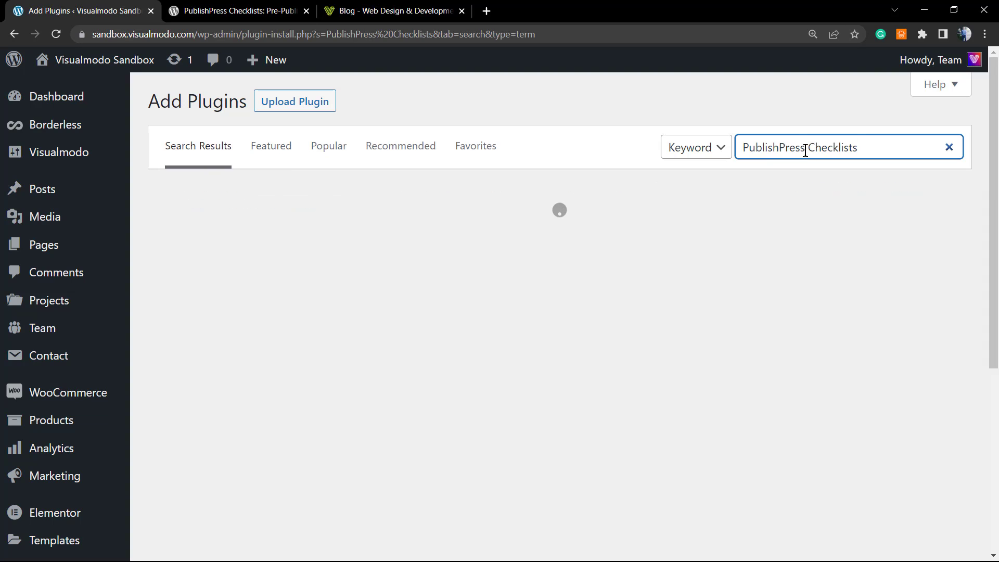
text(PublishPress Checklists)
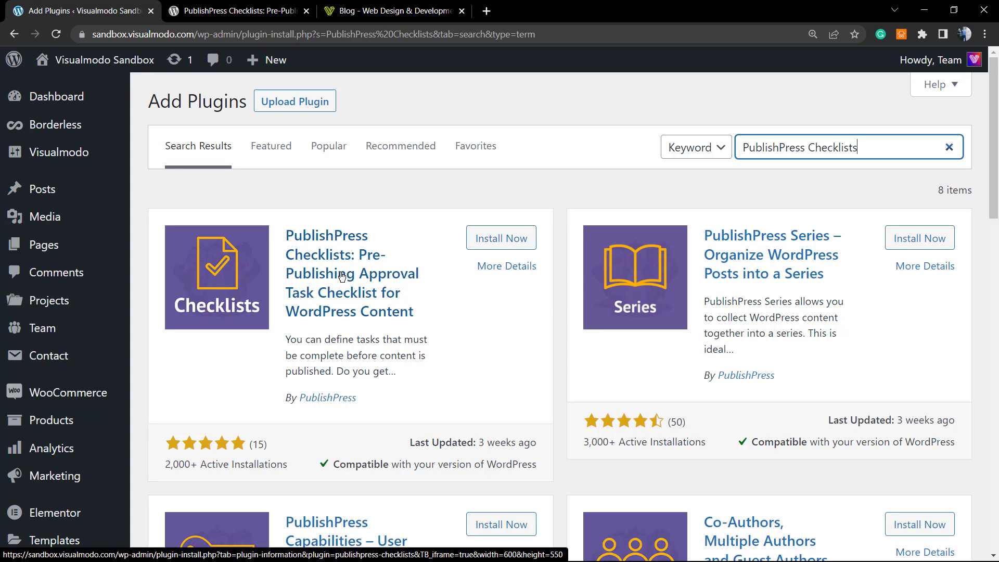
mouse_move(509, 302)
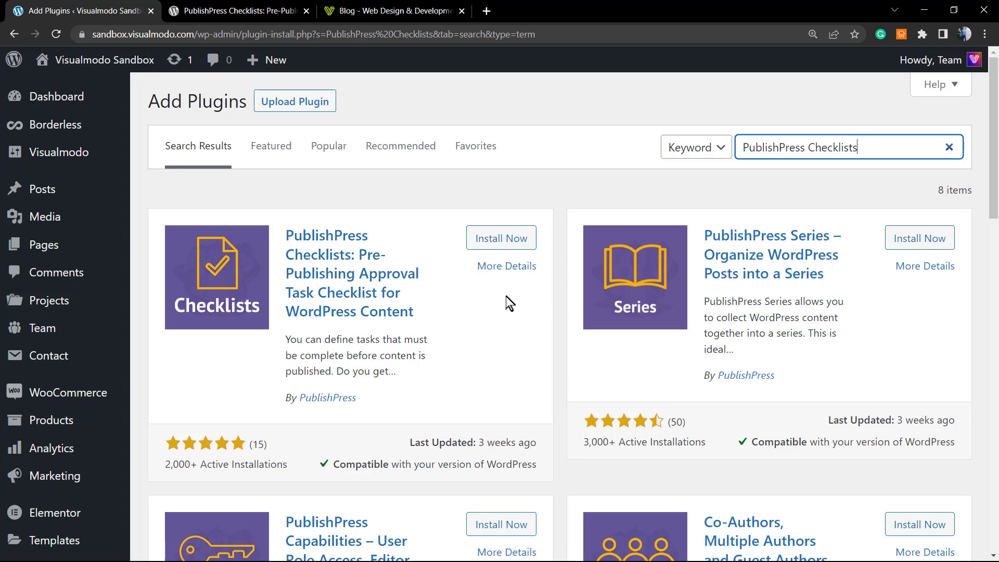
mouse_move(507, 300)
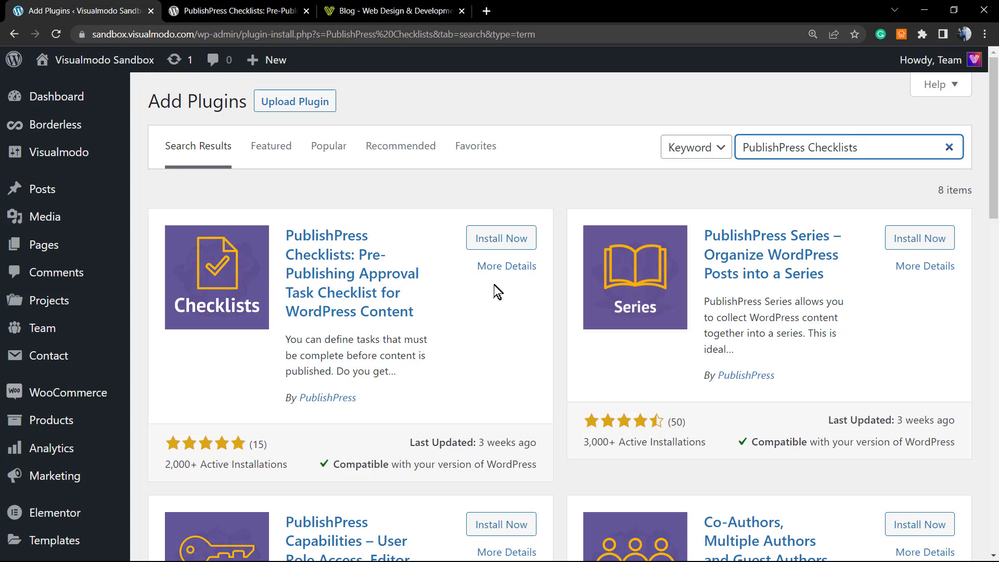
click(500, 237)
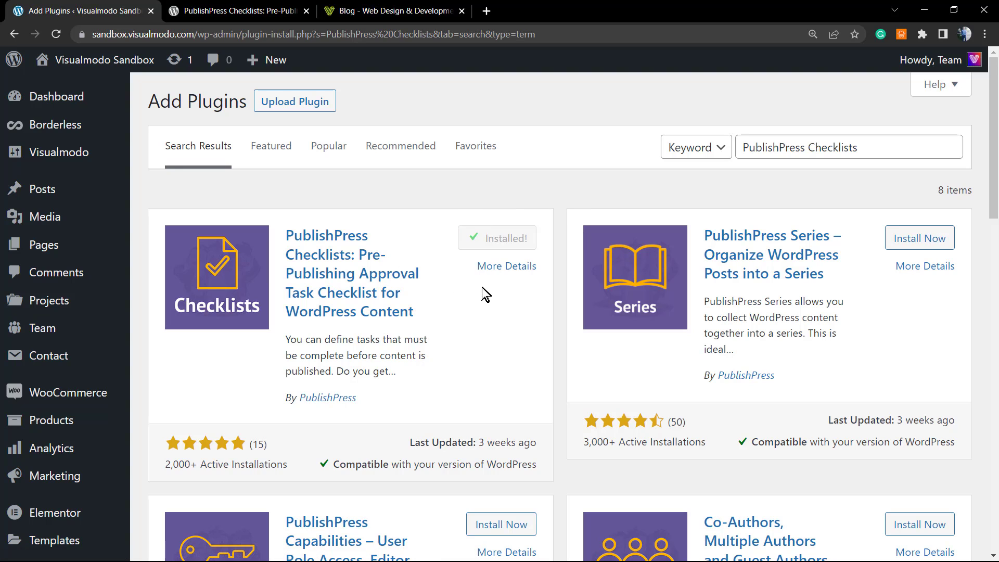
click(508, 237)
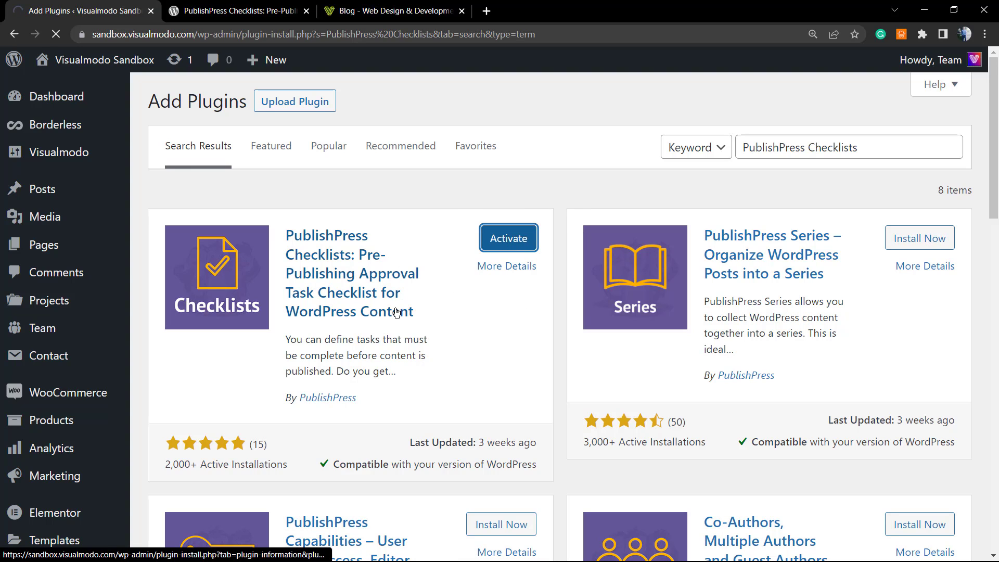
Finish activating PublishPress Checklists and review it in the installed Plugins list
click(509, 237)
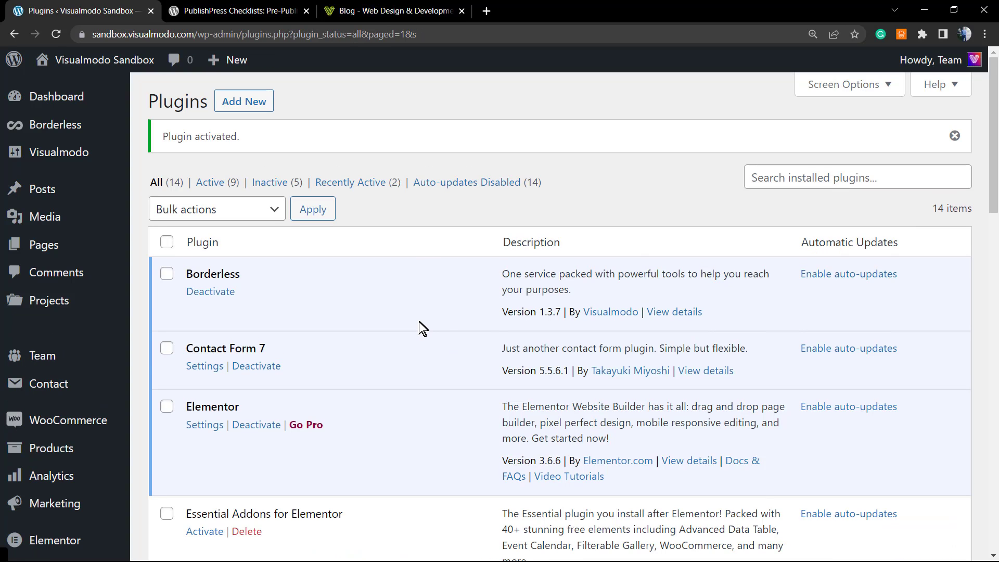
mouse_move(426, 313)
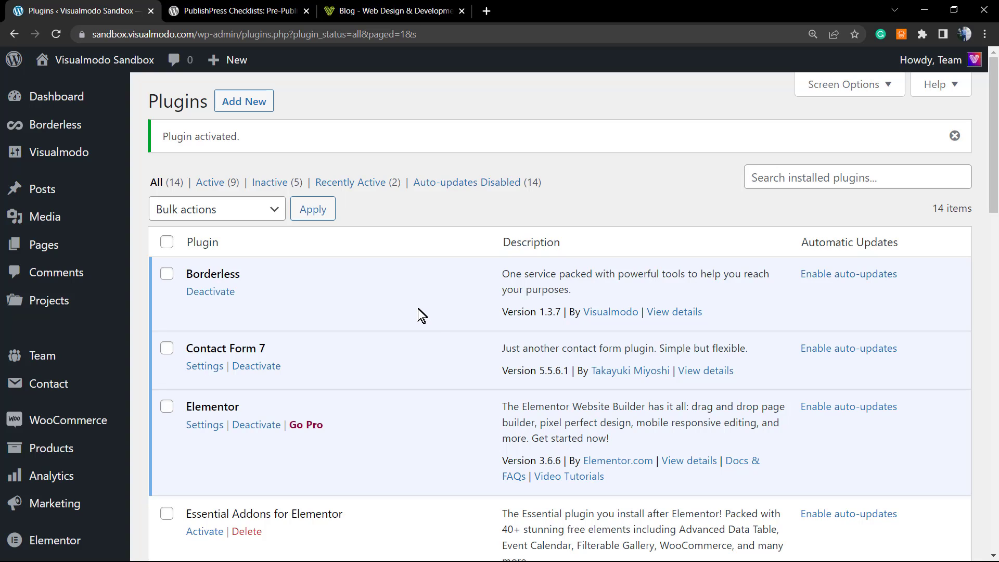
scroll(down, 3)
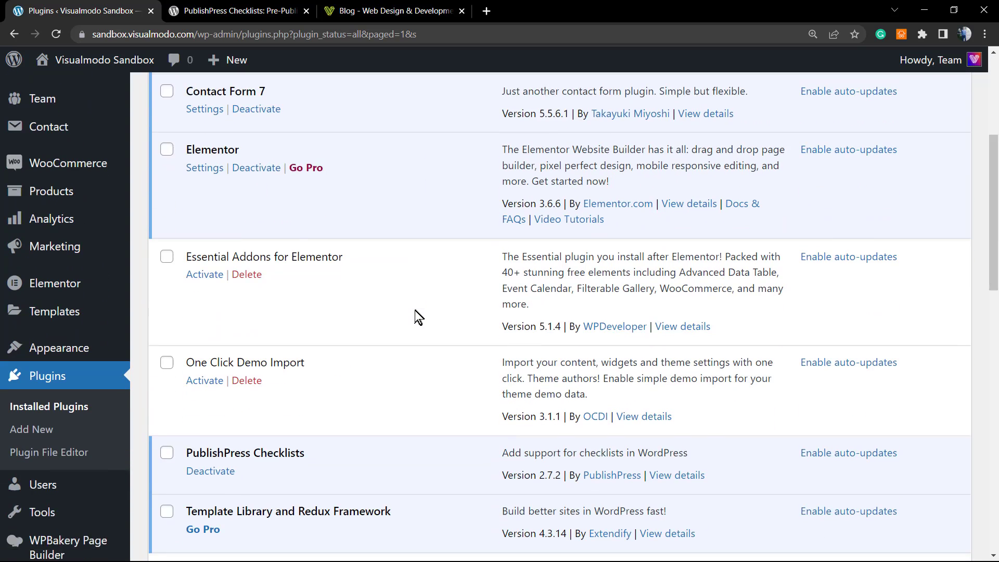
scroll(down, 3)
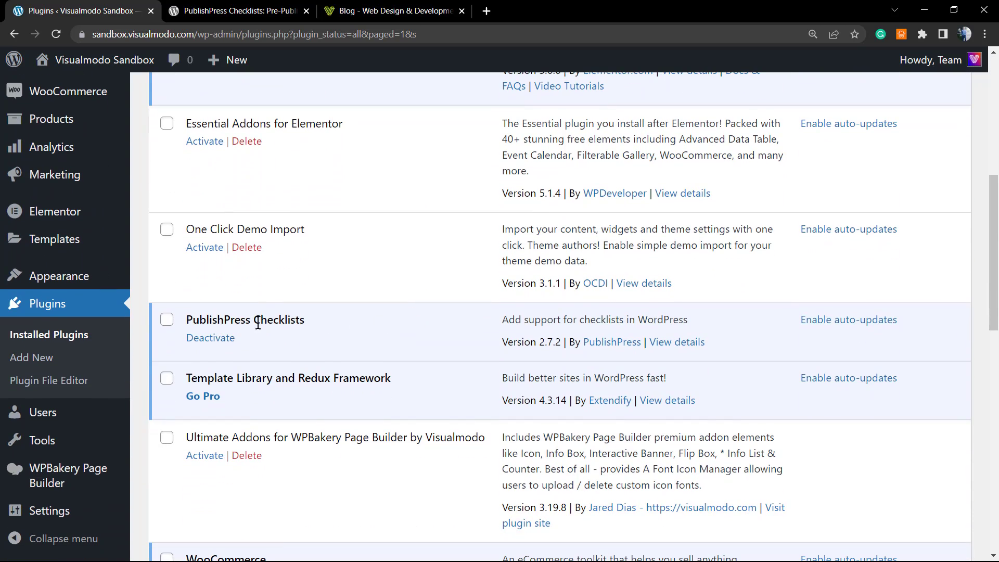
double_click(245, 319)
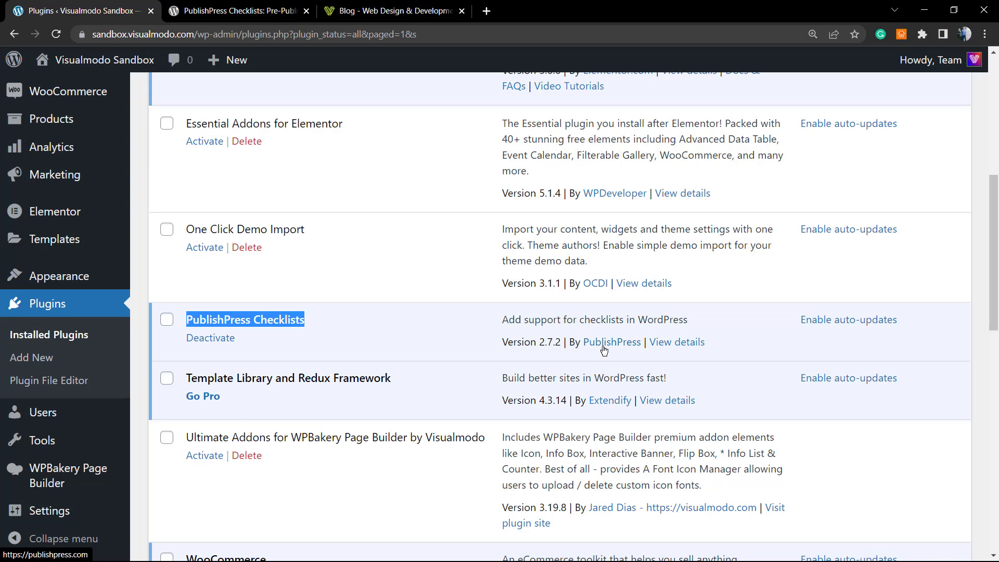
mouse_move(678, 342)
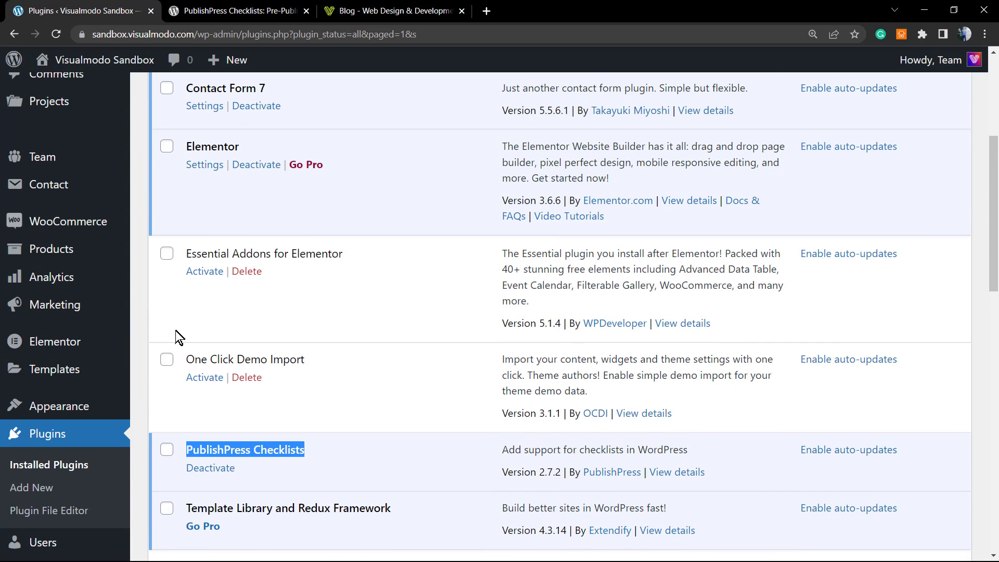
scroll(up, 3)
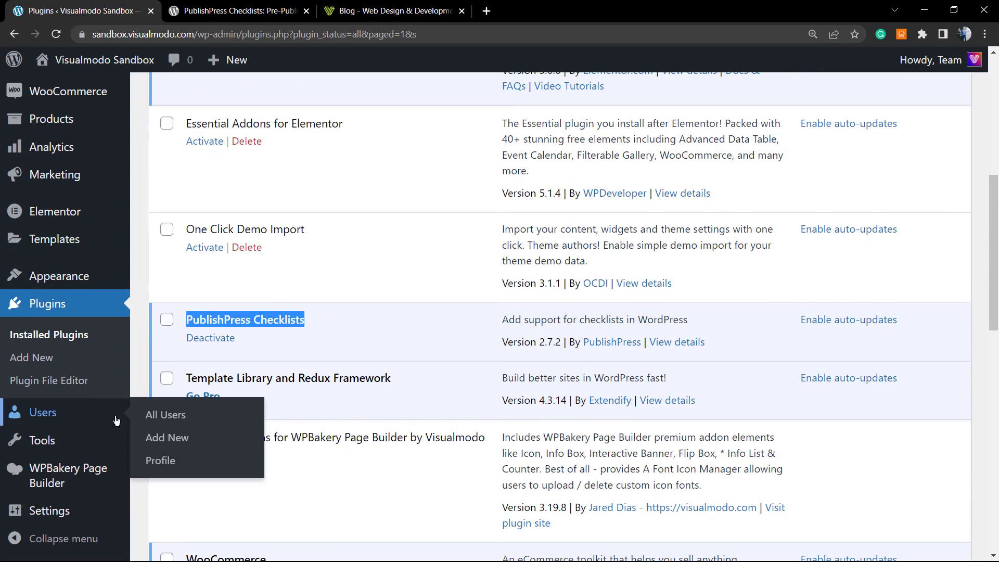
mouse_move(50, 510)
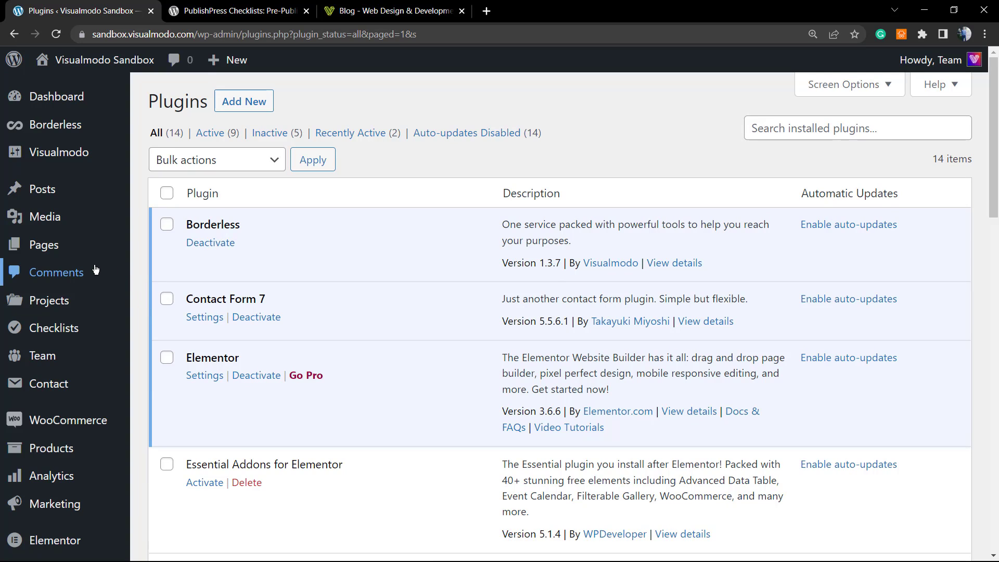
mouse_move(49, 300)
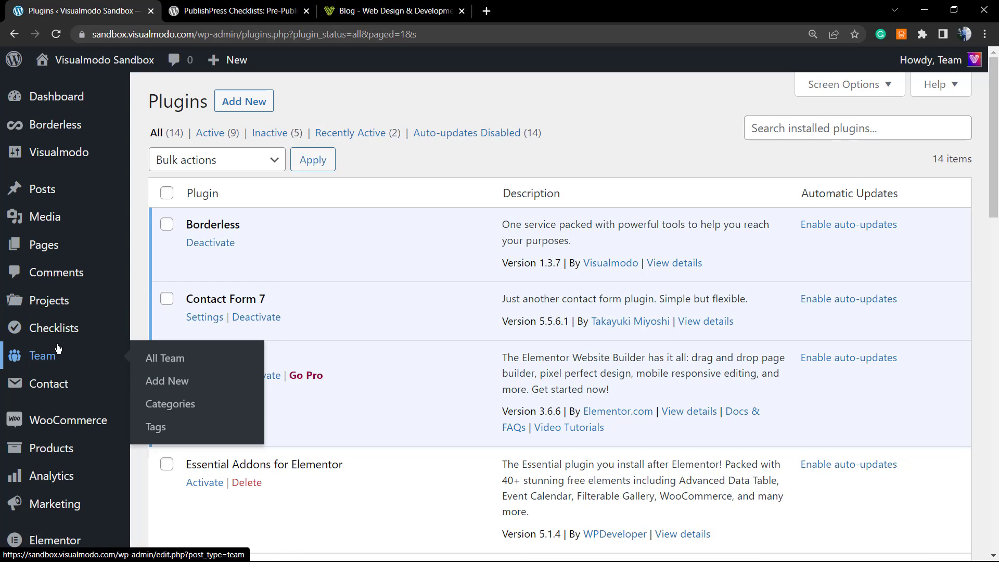
mouse_move(53, 328)
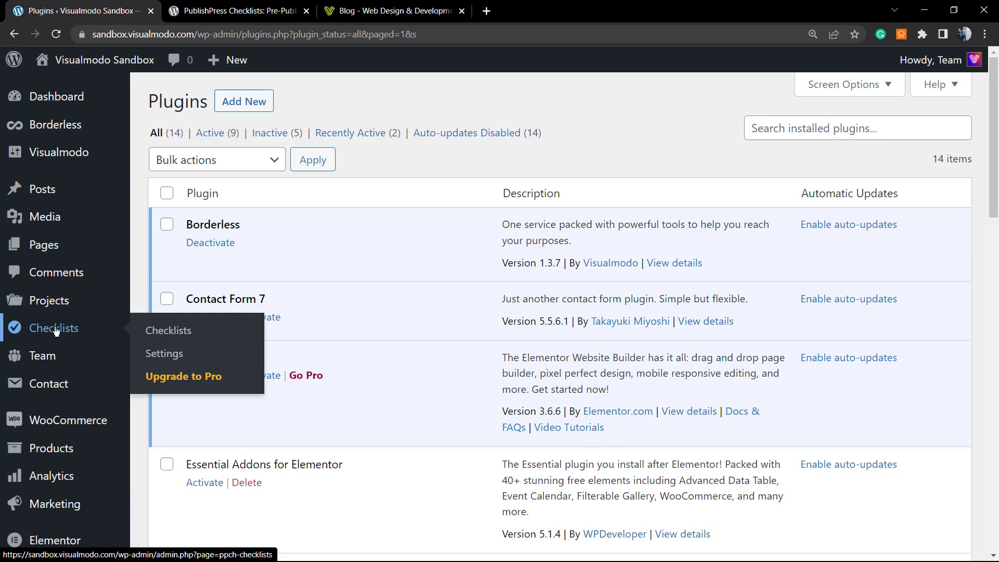
mouse_move(76, 316)
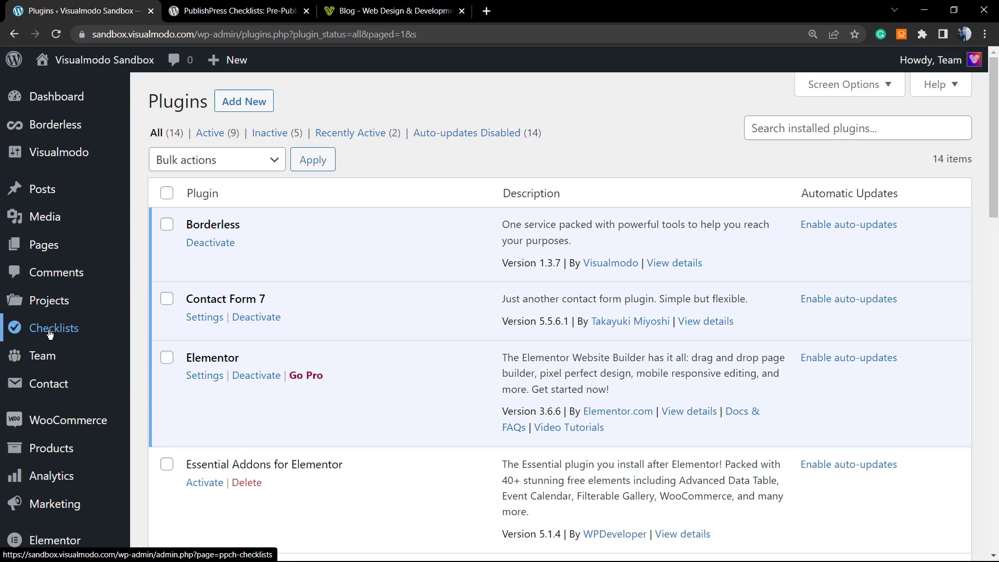
mouse_move(53, 328)
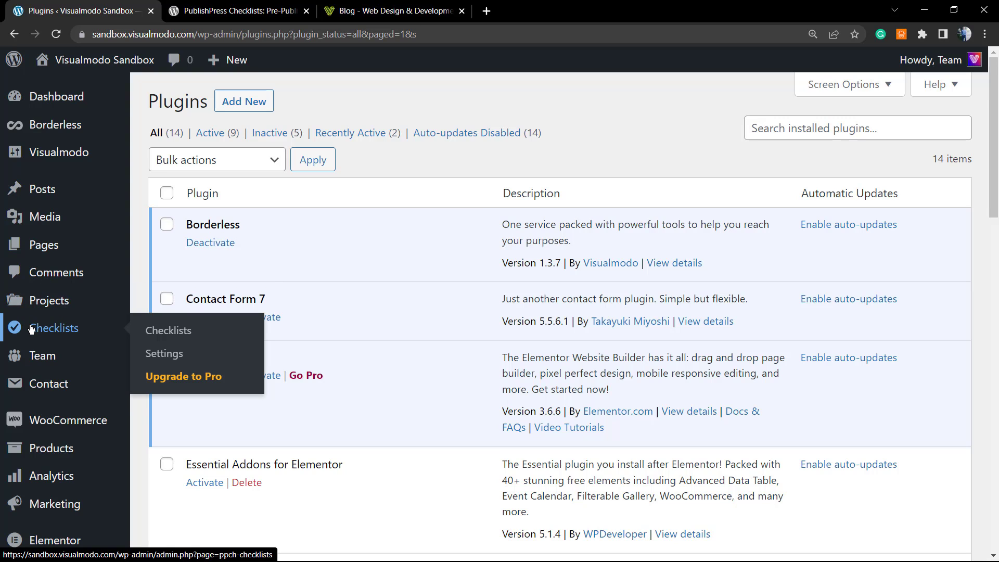
mouse_move(163, 353)
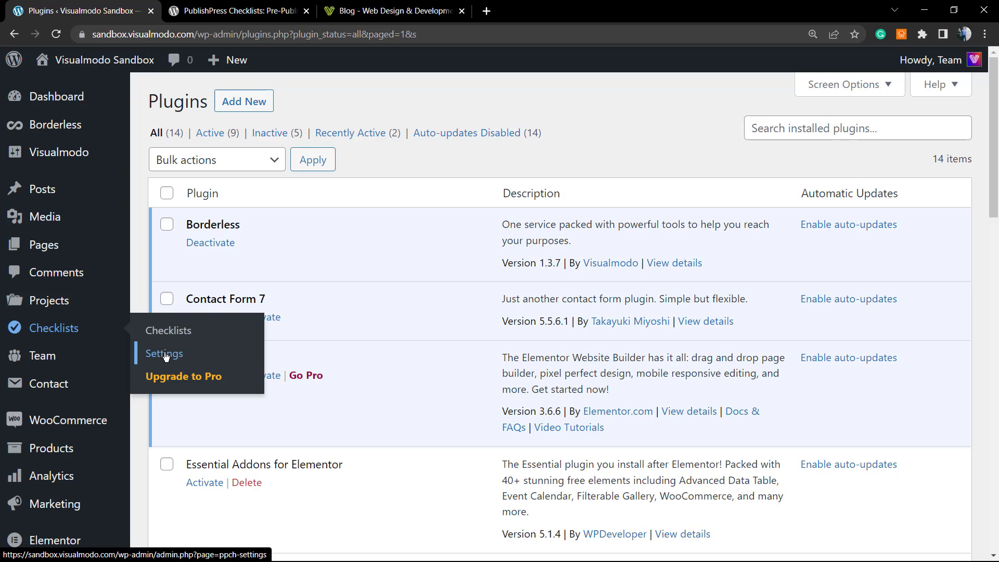
Go to Checklists > Settings and review the post-type checkboxes, keeping checklists on Posts only
click(164, 354)
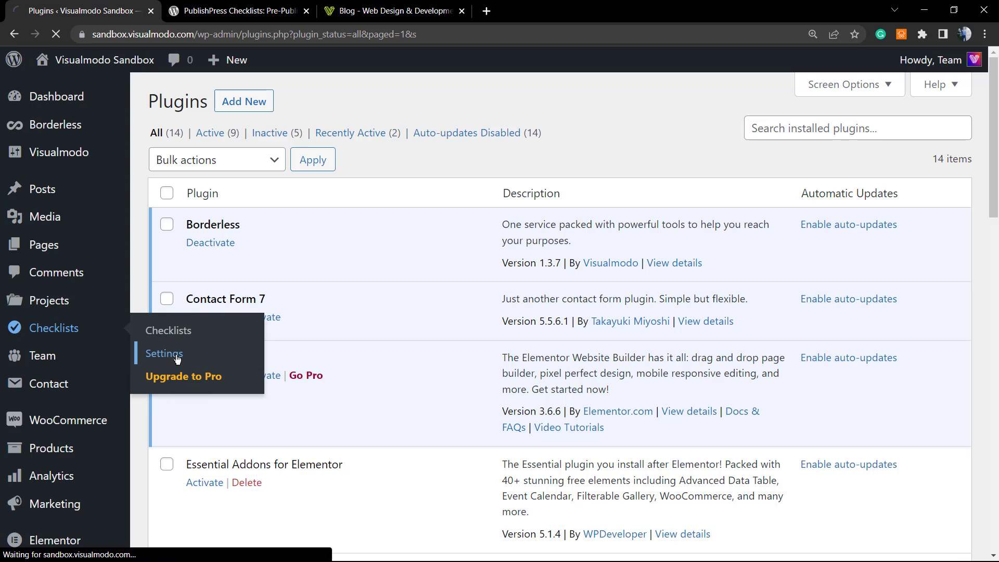
click(164, 354)
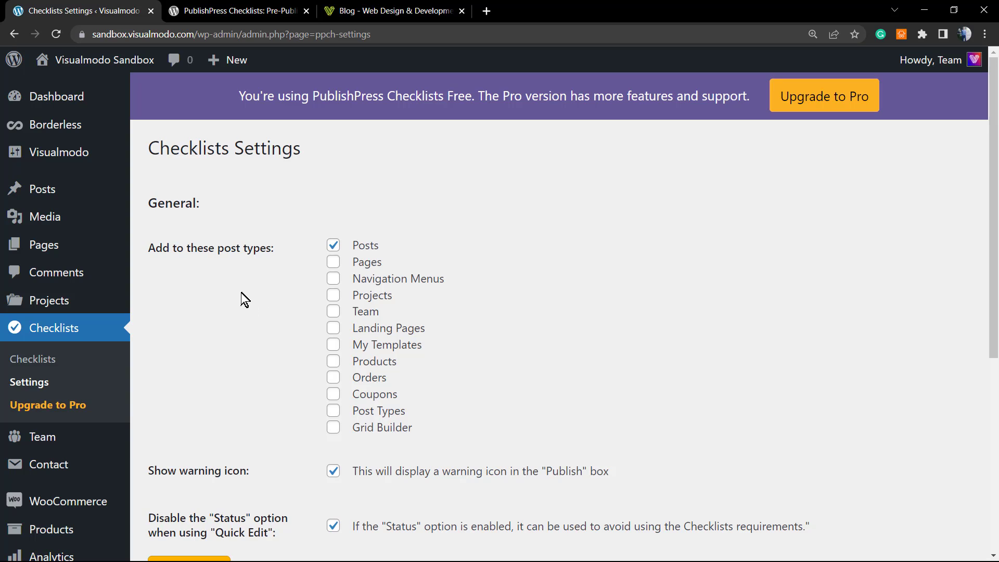
mouse_move(226, 306)
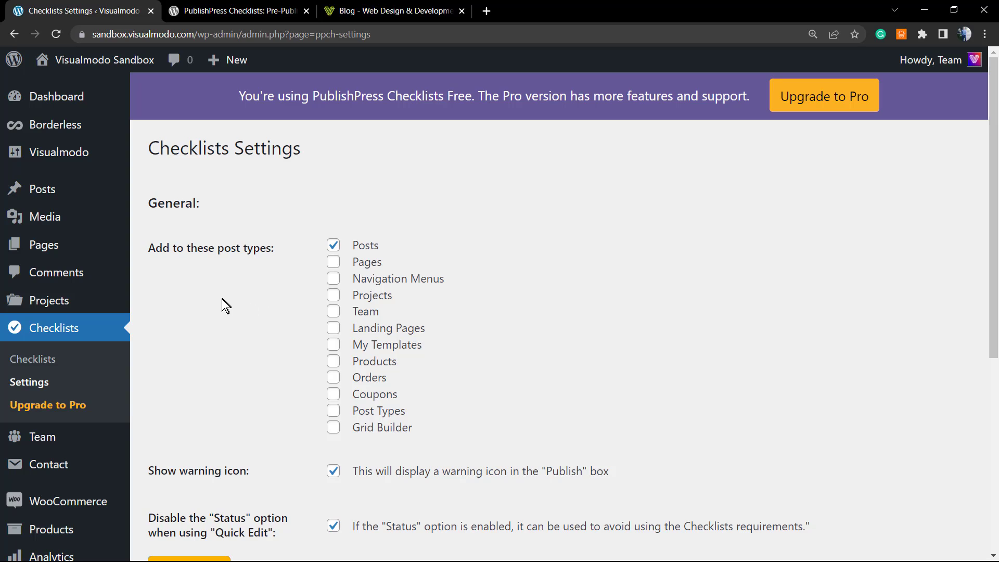
mouse_move(241, 293)
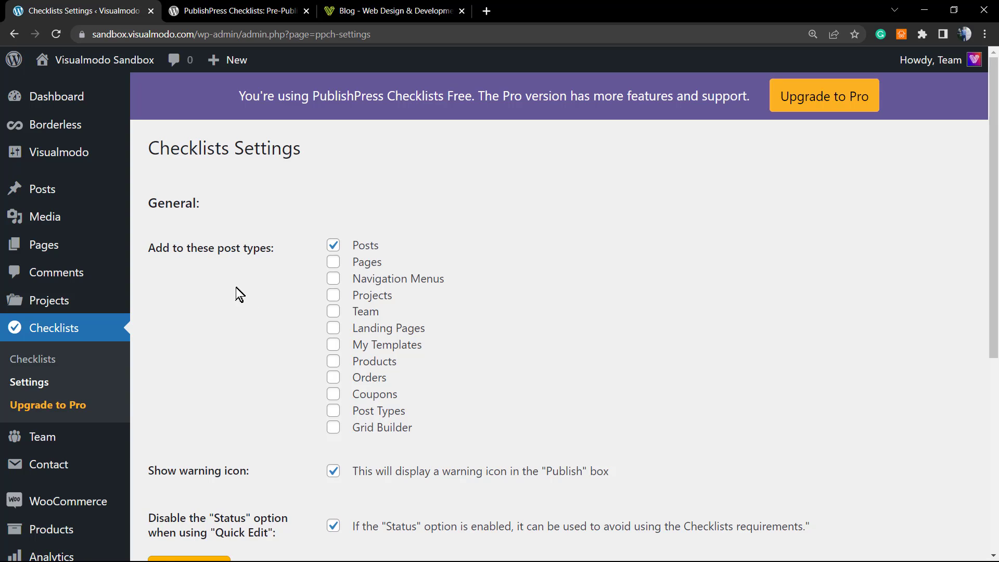
mouse_move(288, 323)
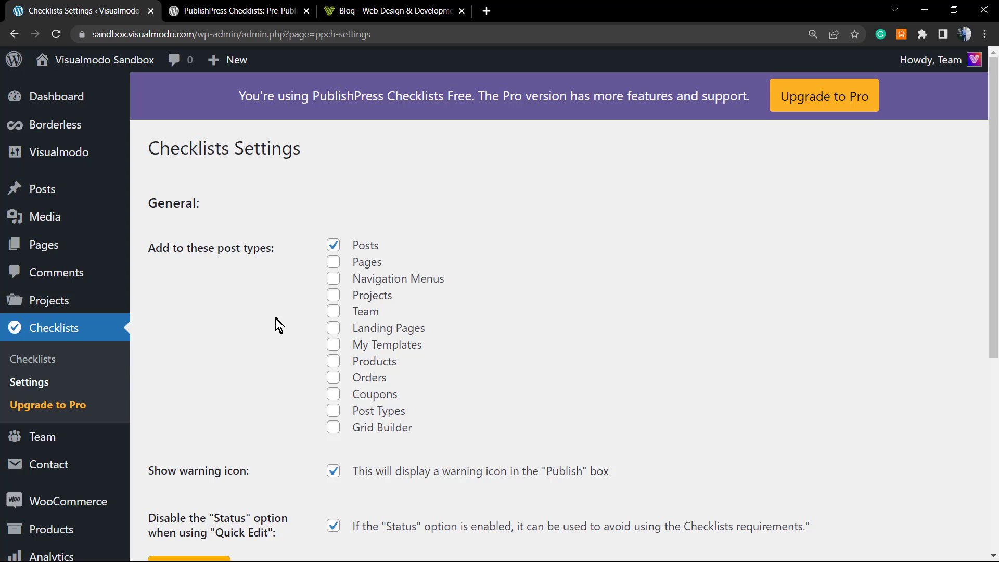
mouse_move(276, 329)
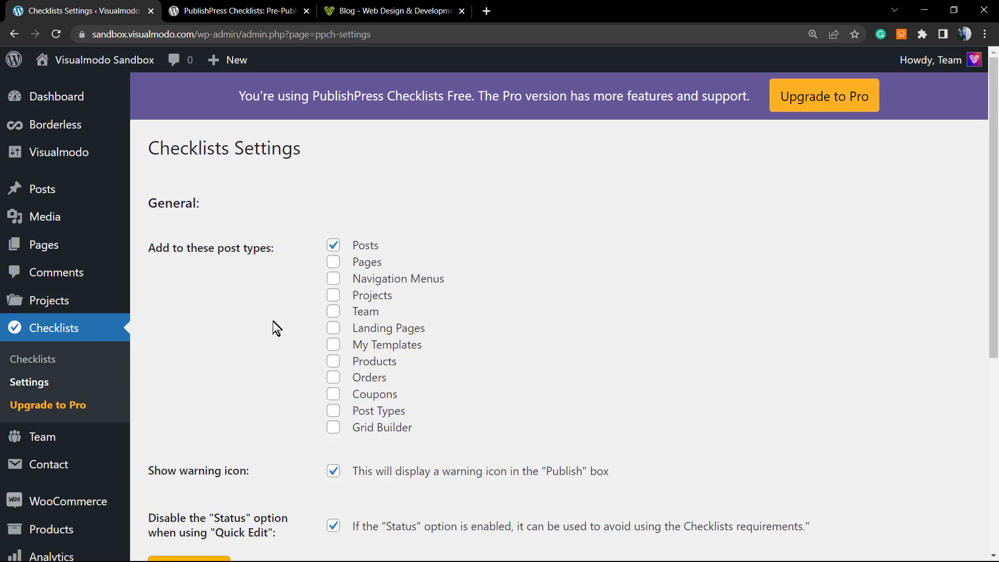
mouse_move(312, 316)
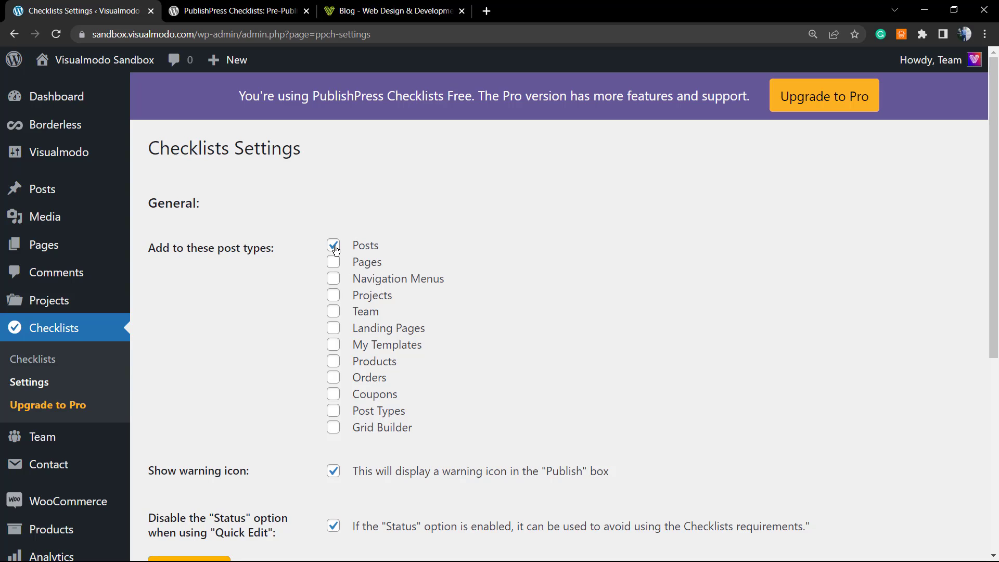
mouse_move(308, 267)
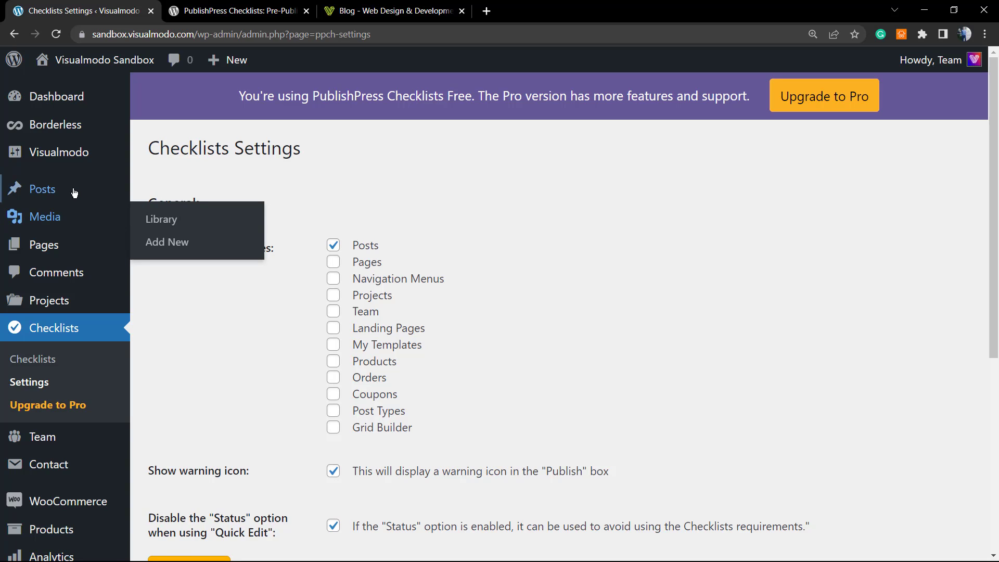
mouse_move(42, 189)
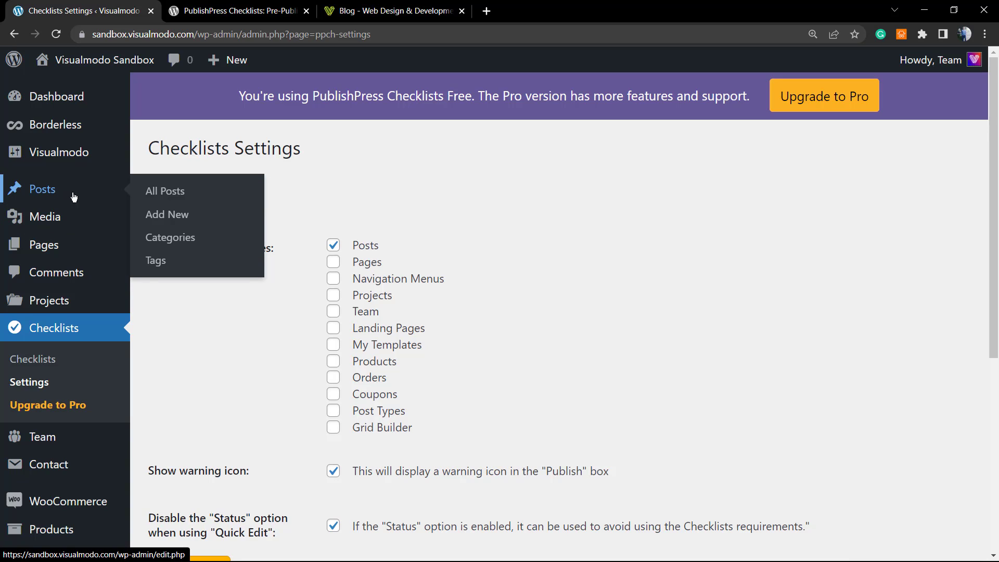
mouse_move(484, 248)
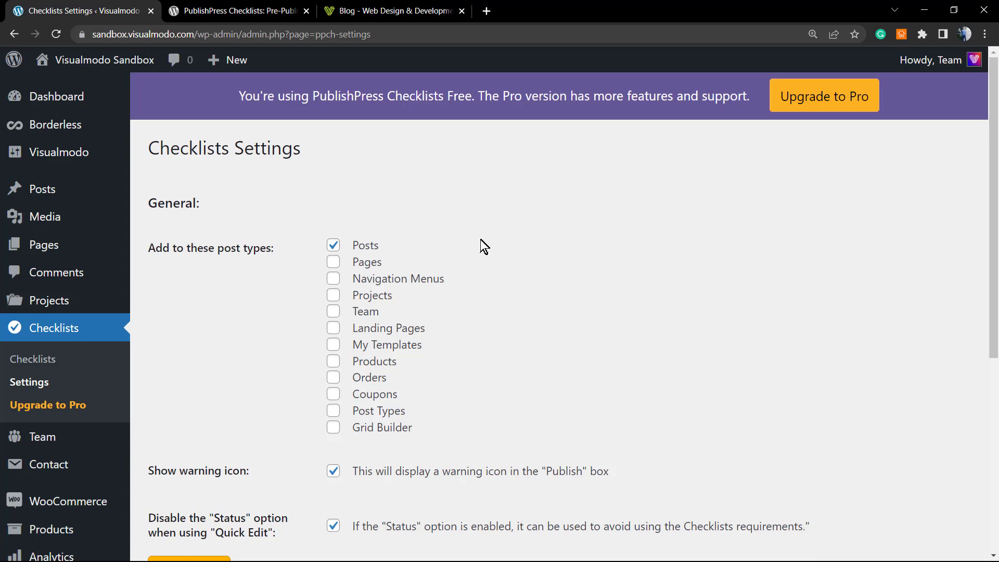
click(333, 262)
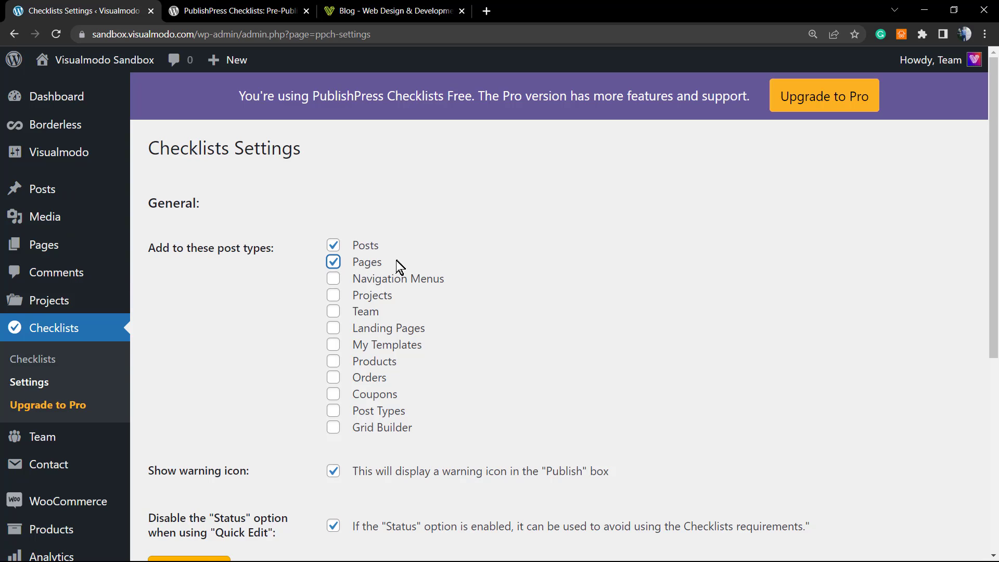
mouse_move(334, 364)
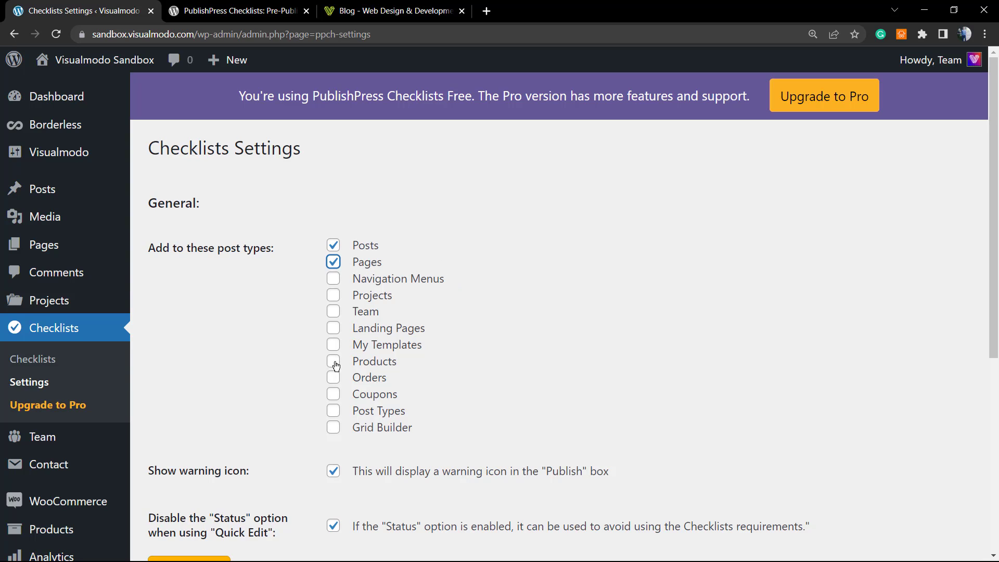
click(333, 362)
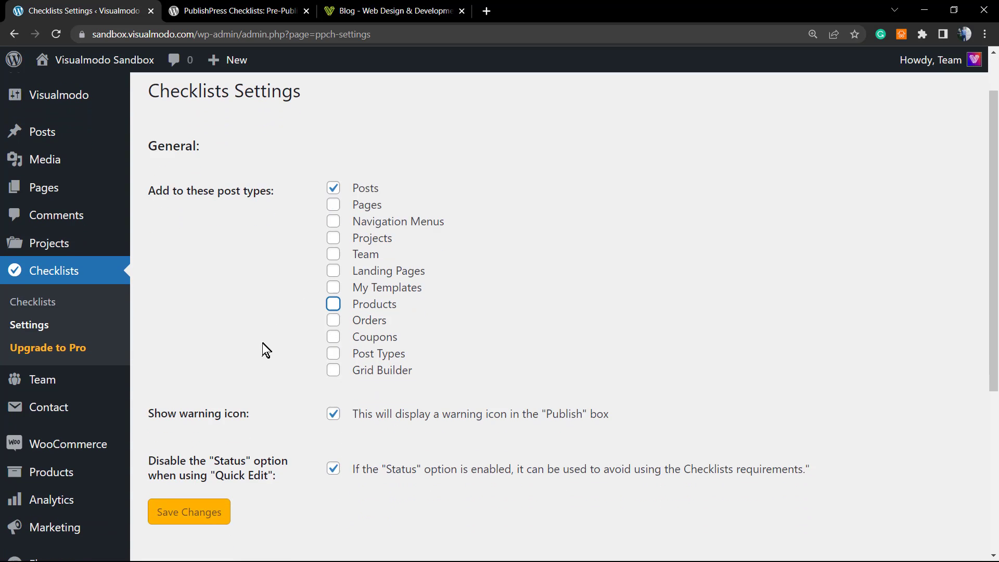
Scroll through the remaining Checklists settings, including the warning icon option
scroll(down, 3)
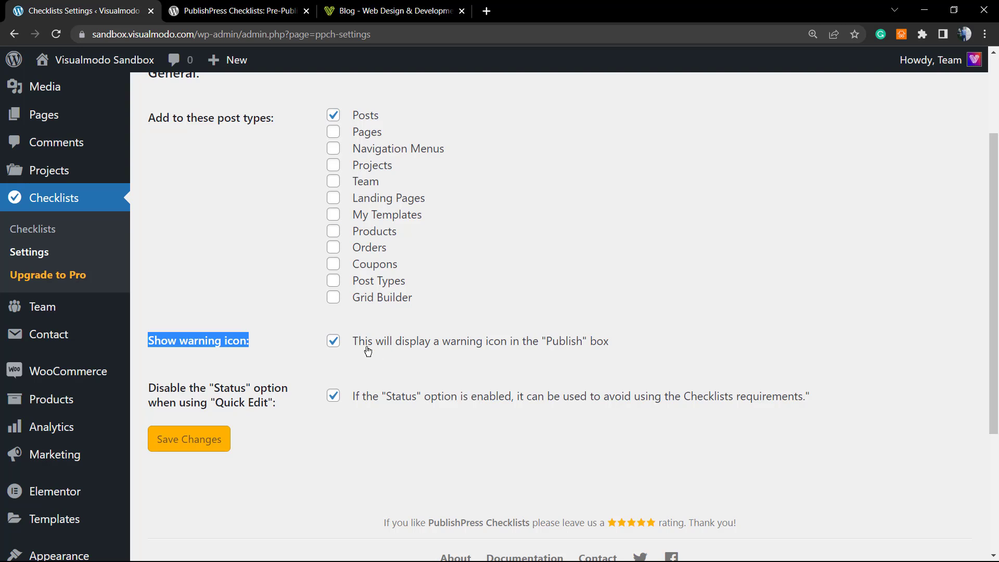
mouse_move(356, 350)
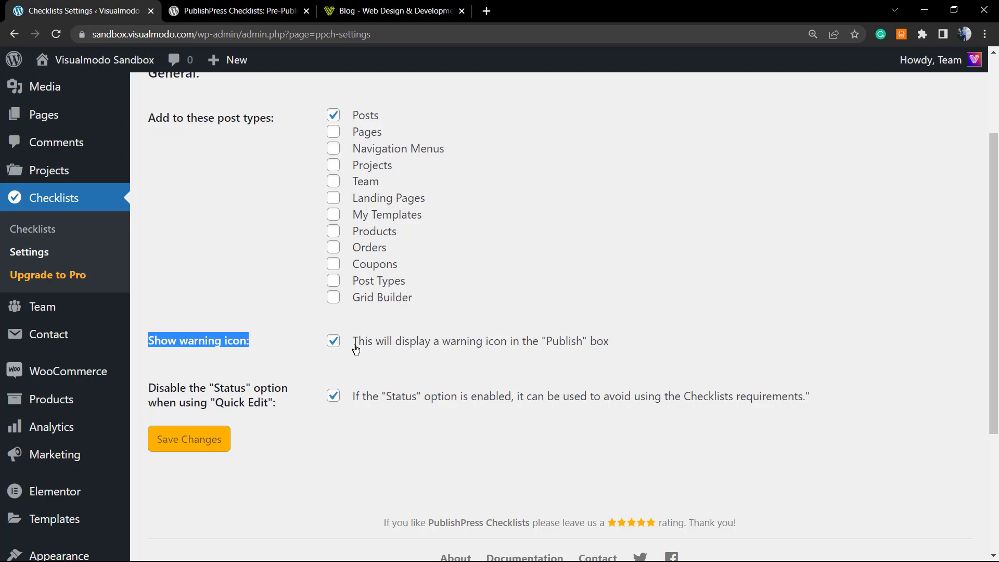
scroll(down, 3)
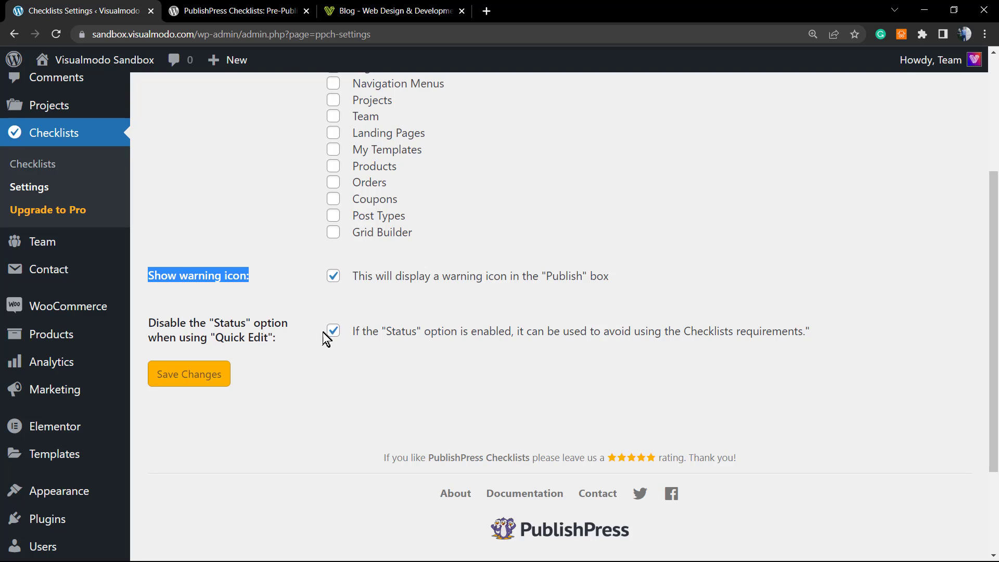
scroll(down, 3)
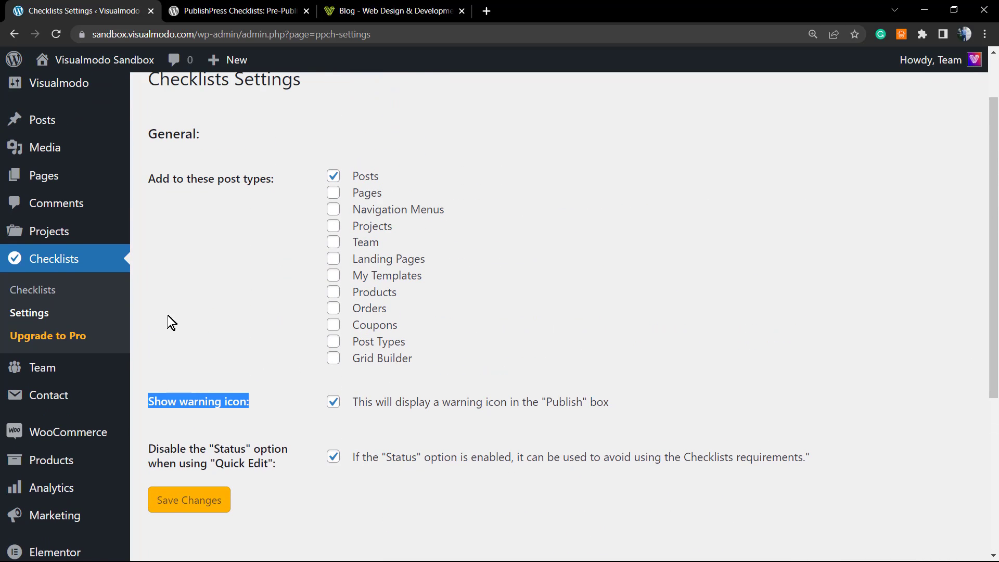
mouse_move(157, 299)
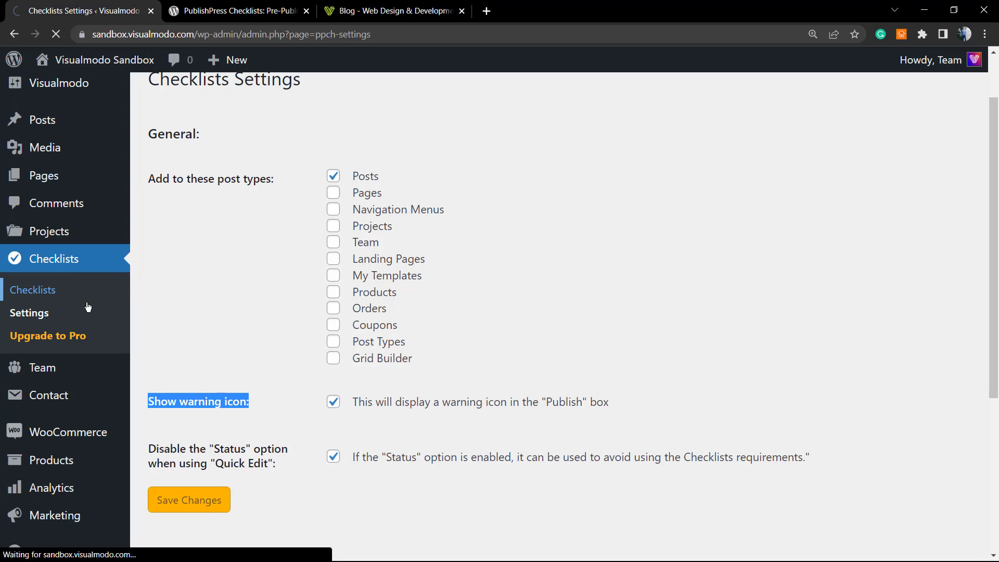
Go to the Checklists task list for Posts and expand the title-length task's status choices
click(33, 289)
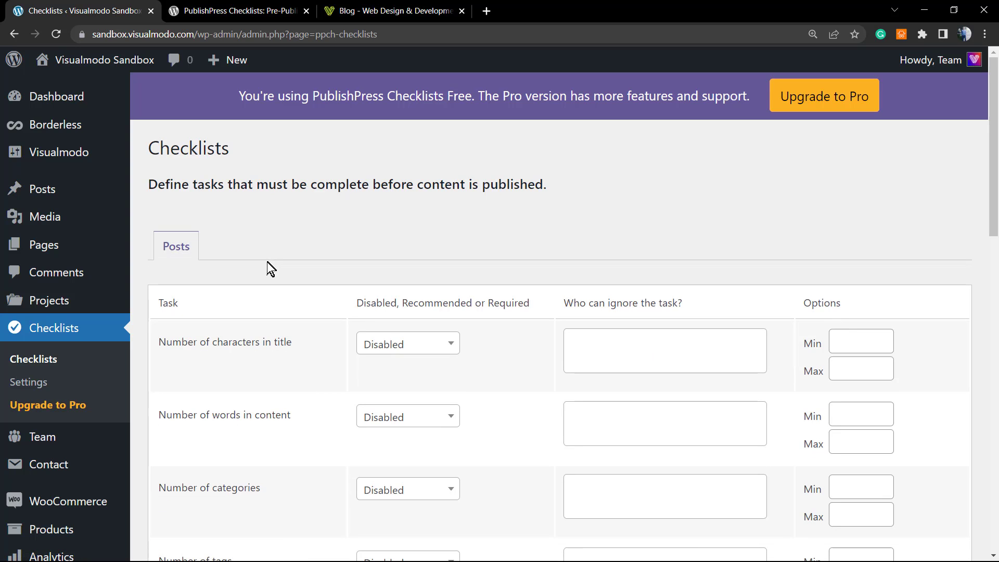
scroll(down, 3)
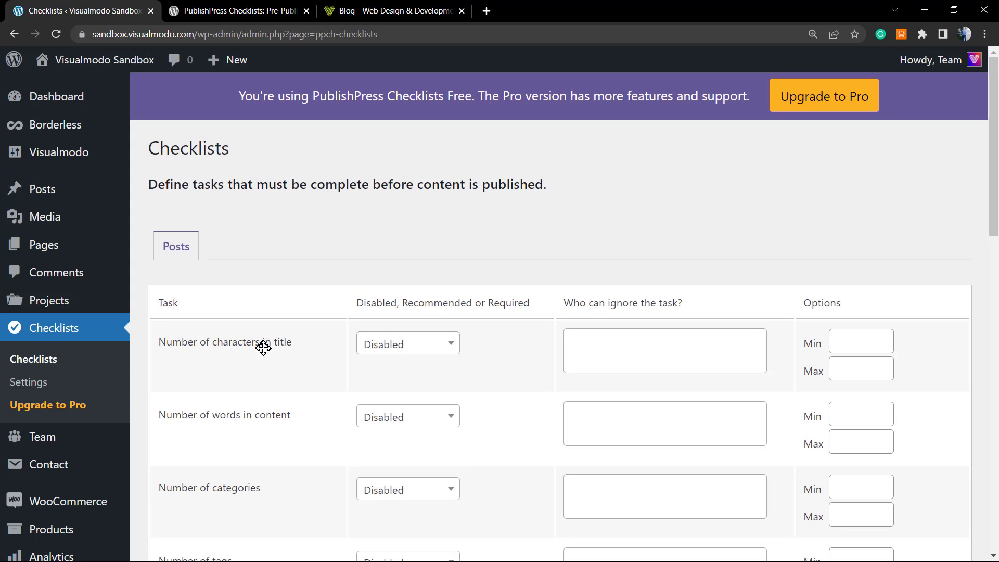
click(407, 344)
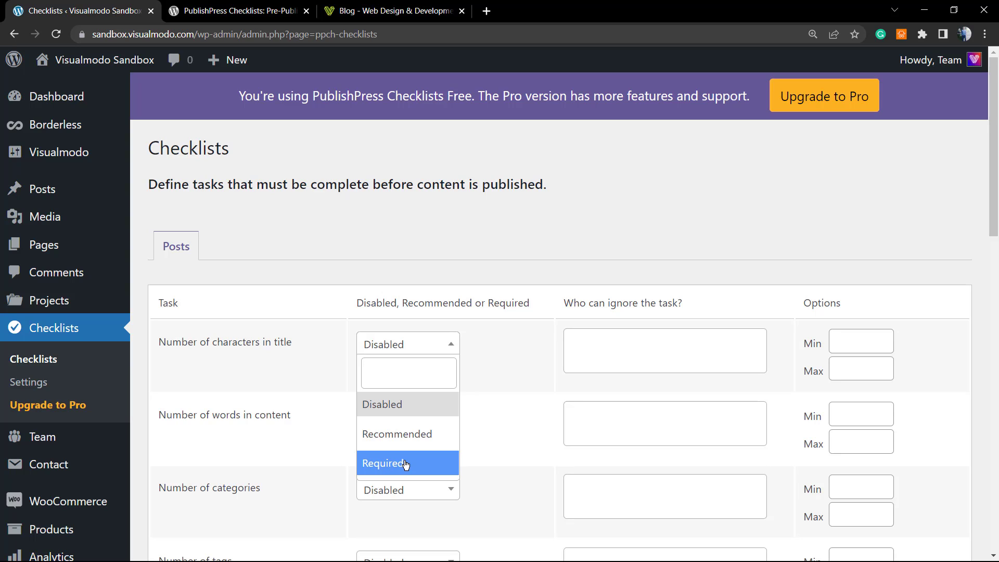
mouse_move(390, 438)
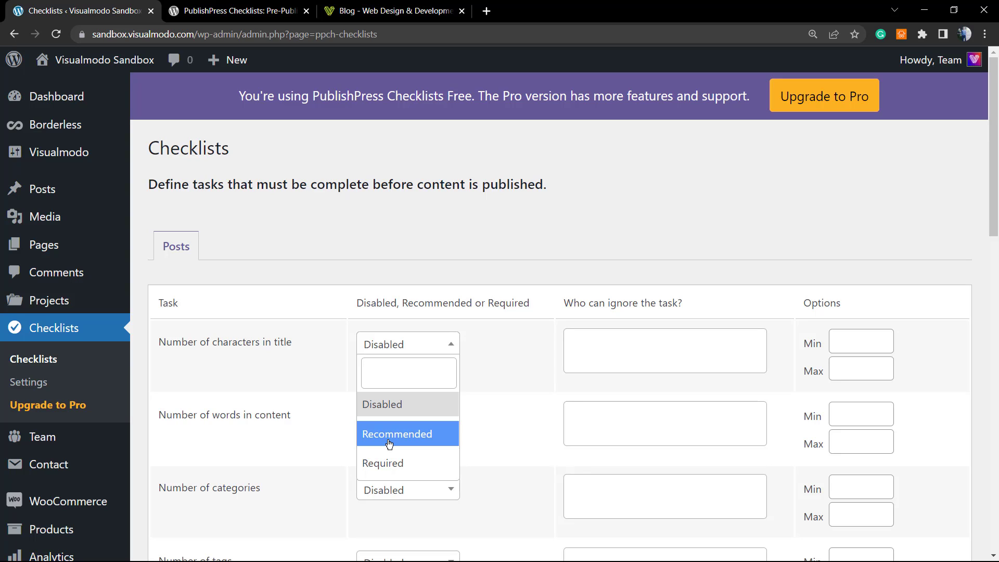
mouse_move(392, 463)
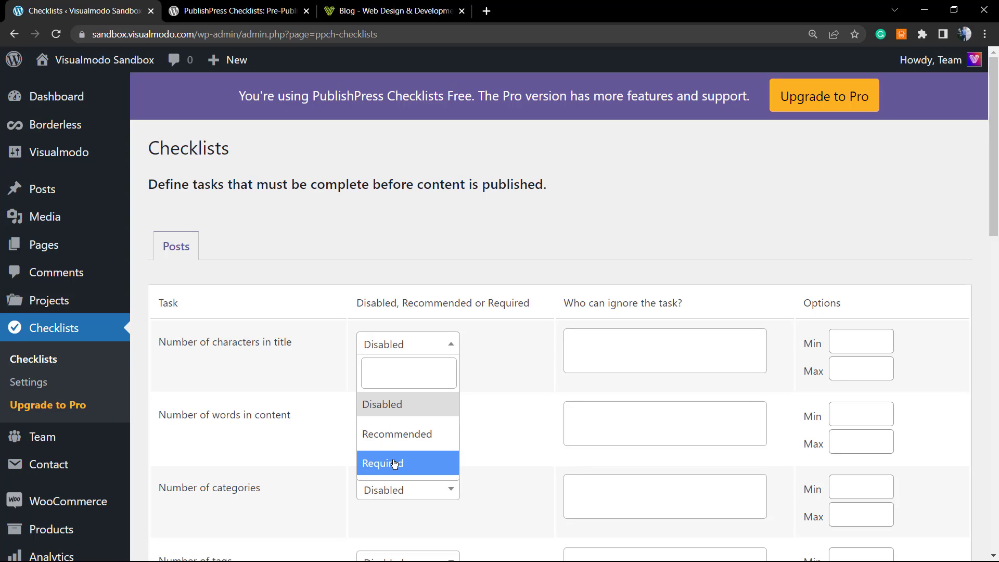
Make the title-length task Recommended and let Administrators ignore it
click(397, 434)
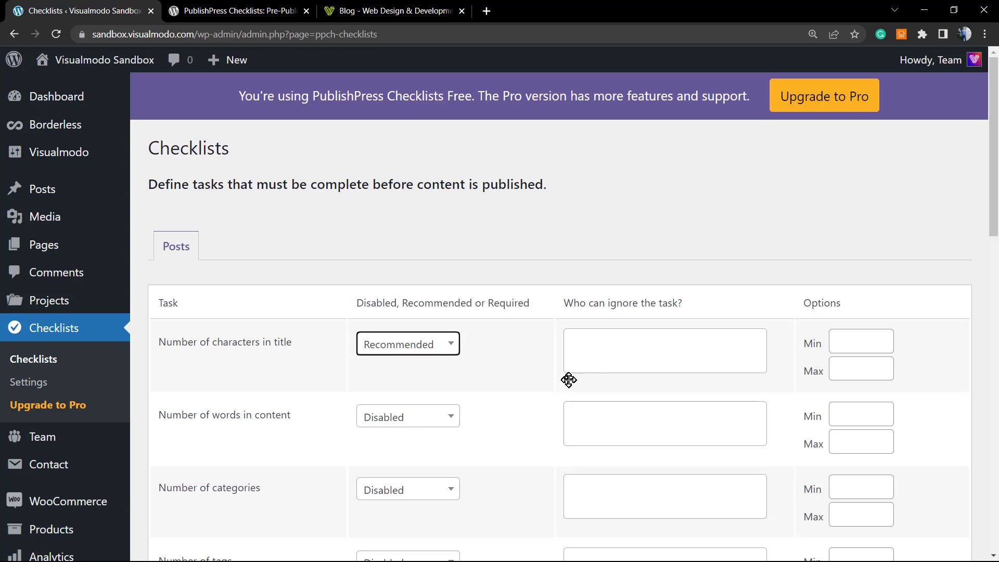
click(664, 350)
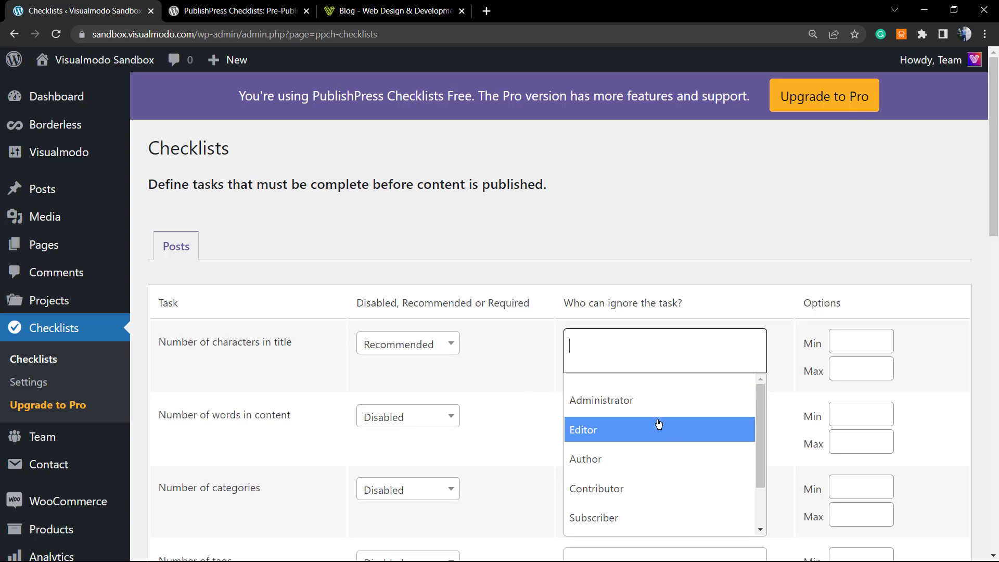
mouse_move(635, 391)
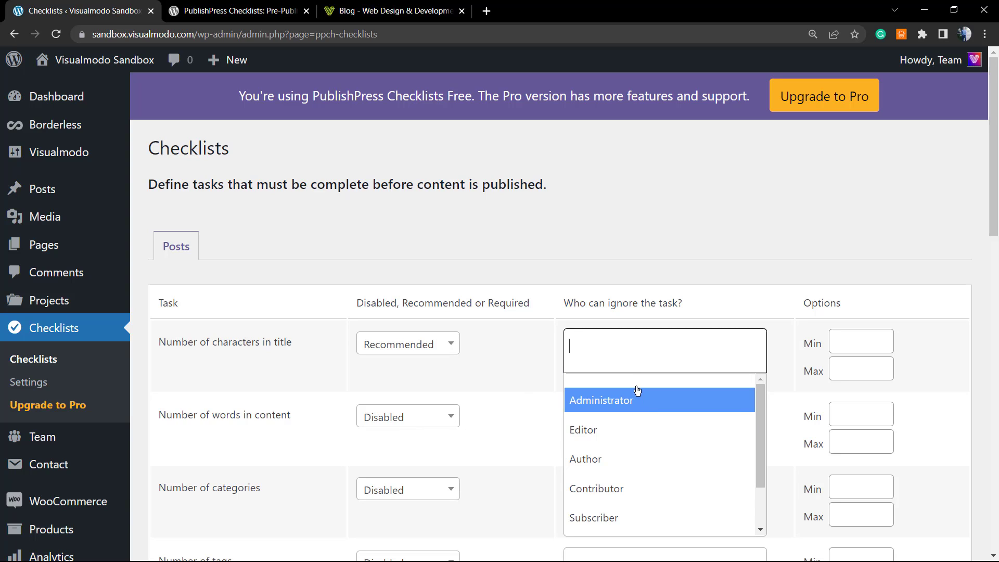
mouse_move(609, 404)
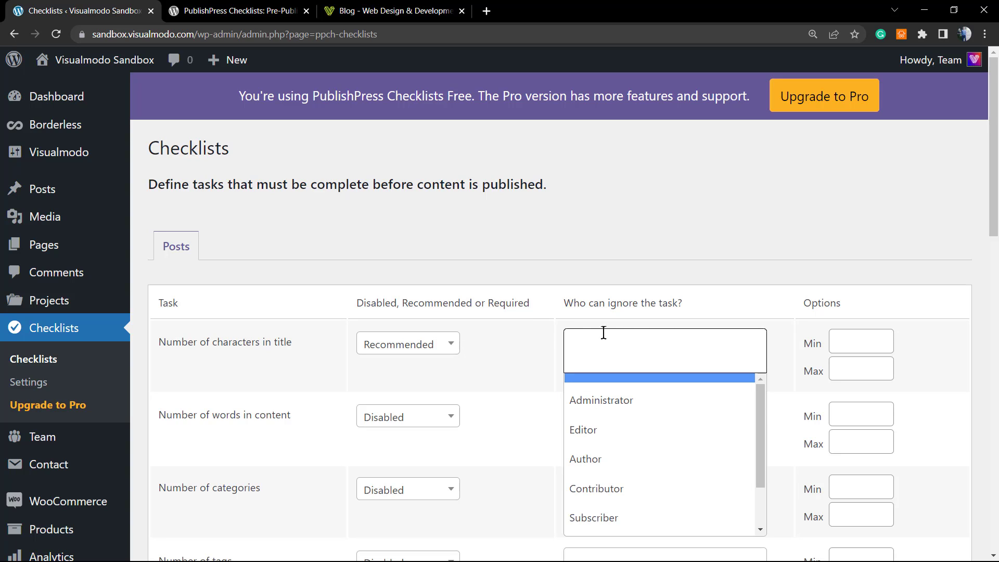
mouse_move(564, 318)
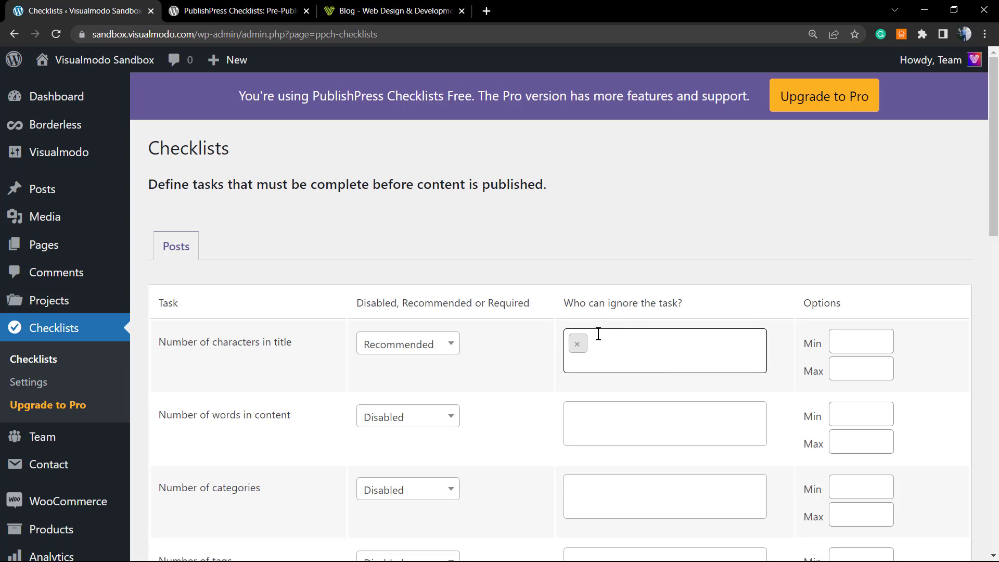
click(665, 350)
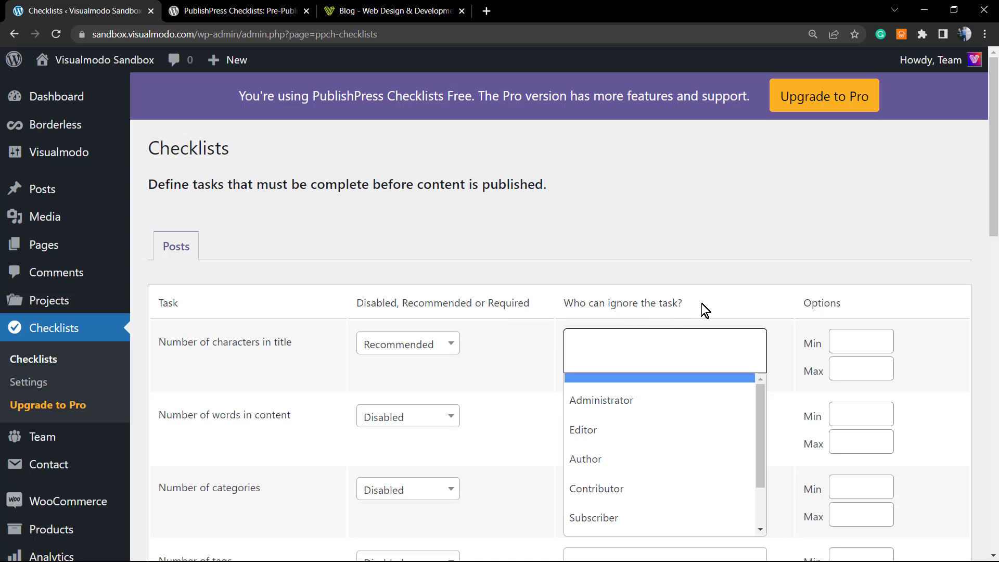
click(696, 284)
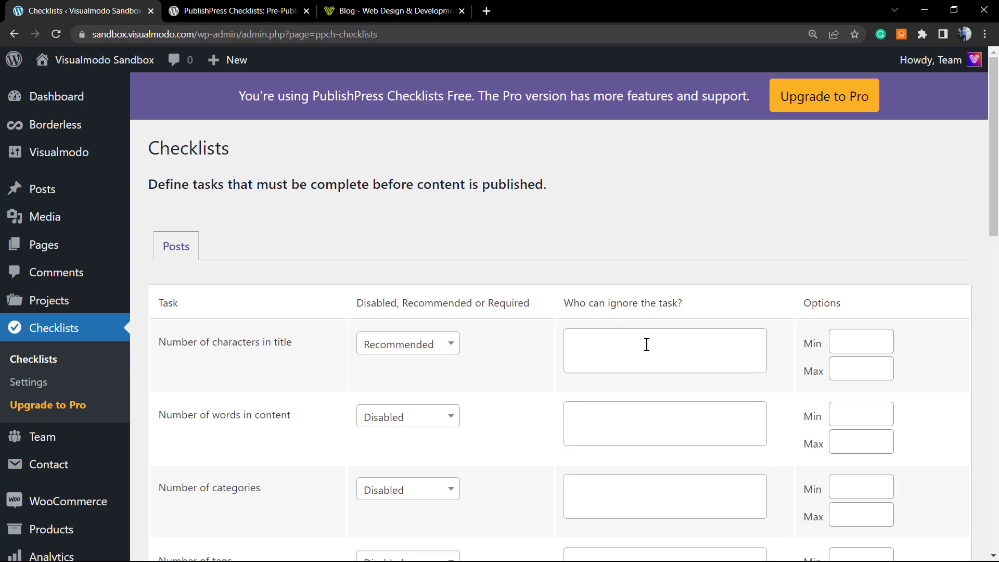
click(663, 350)
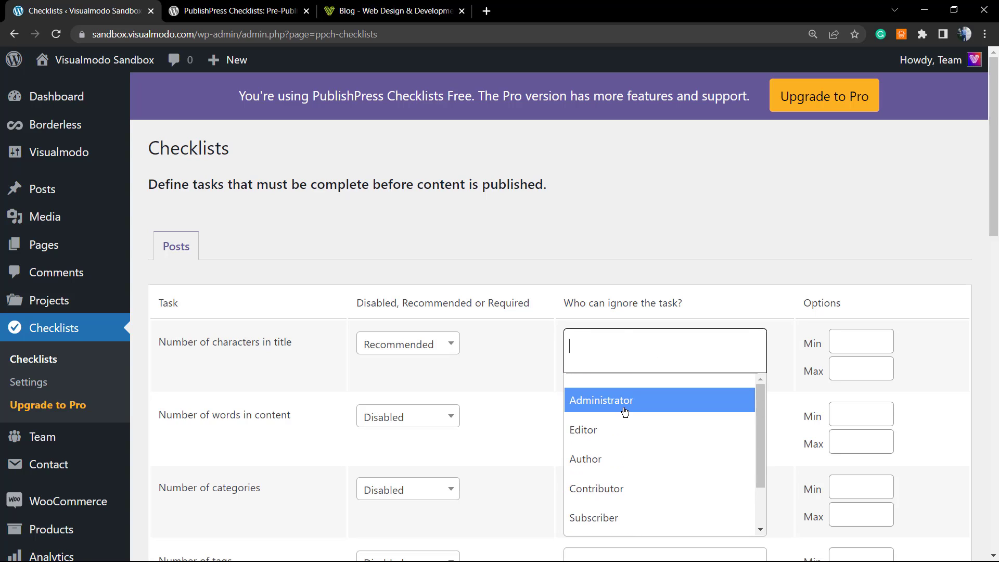
click(600, 400)
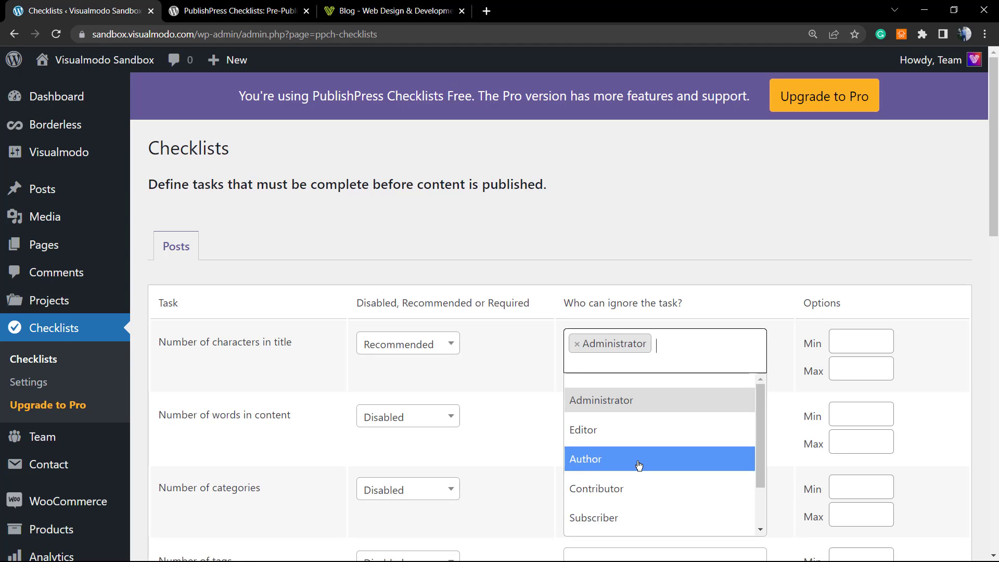
mouse_move(638, 489)
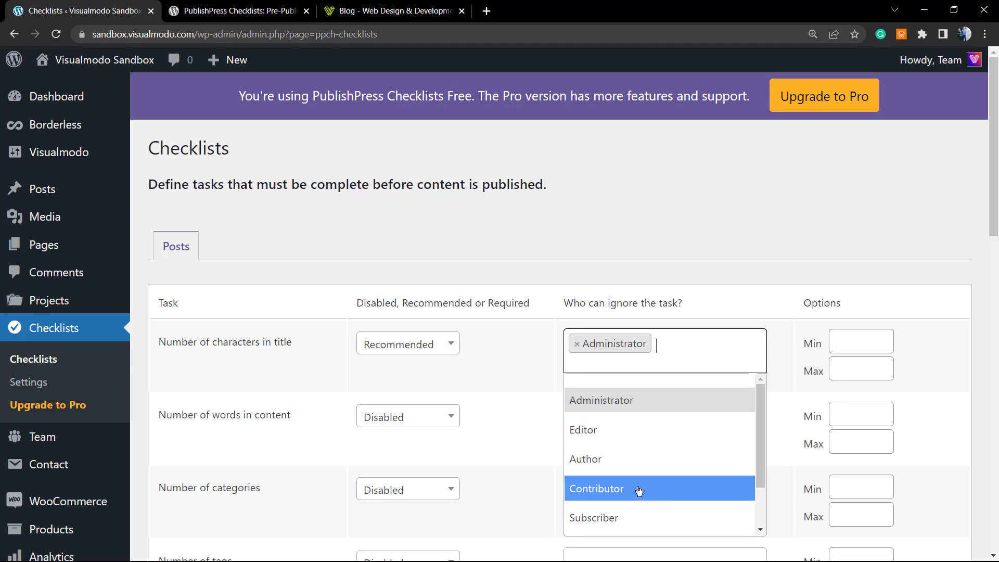
mouse_move(672, 498)
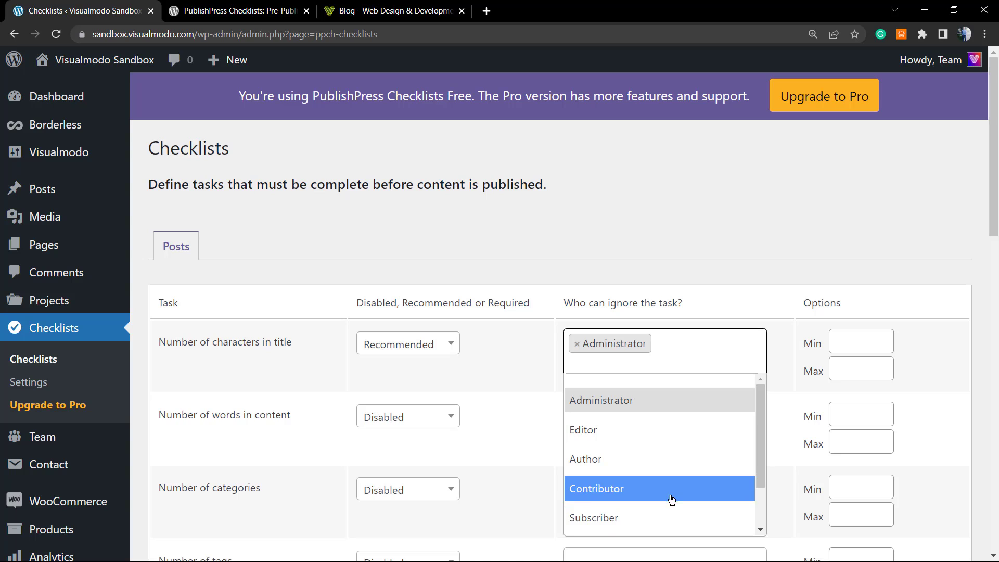
mouse_move(654, 505)
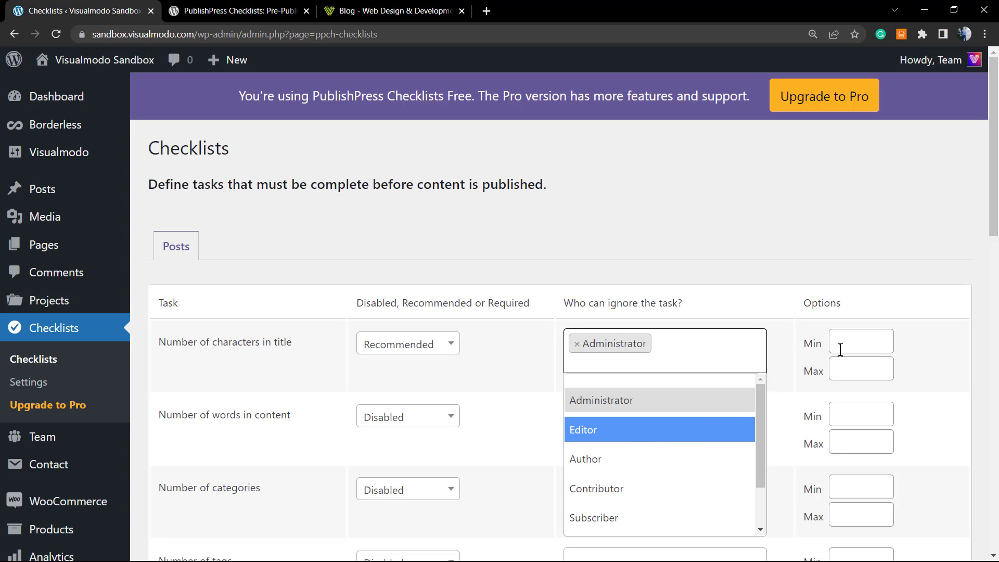
Set the title length range to Min 20 and Max 50 characters
click(861, 341)
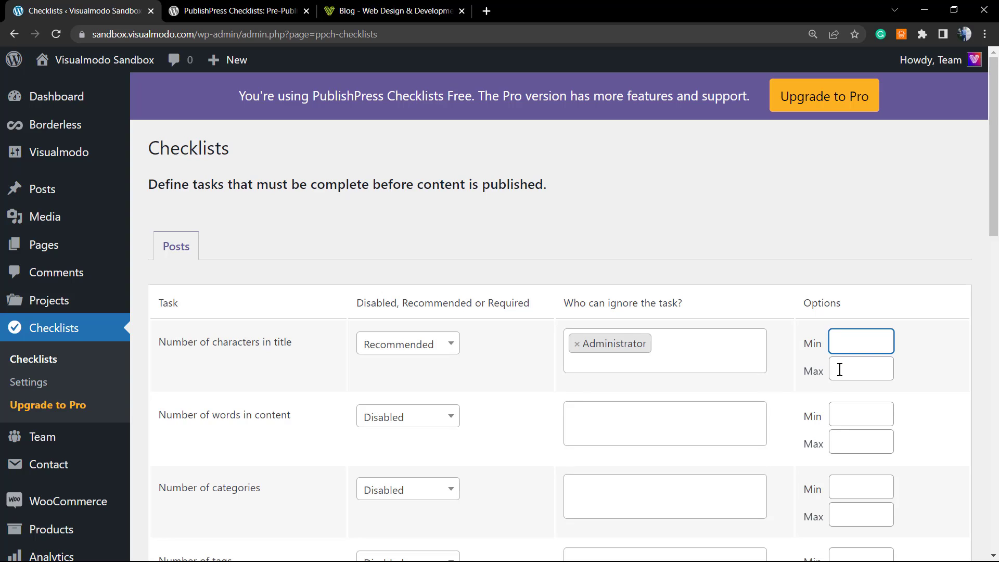
text(2)
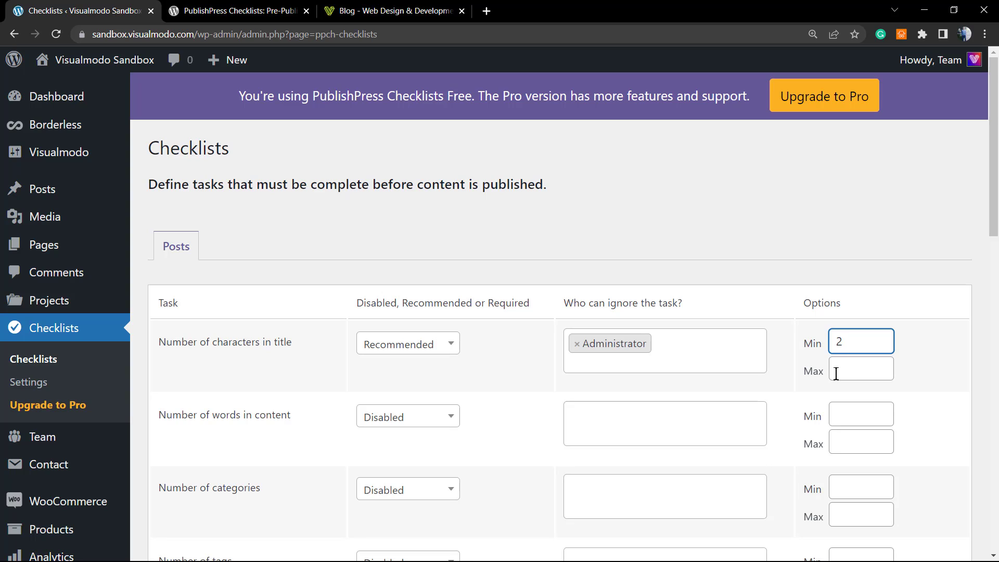
text(0)
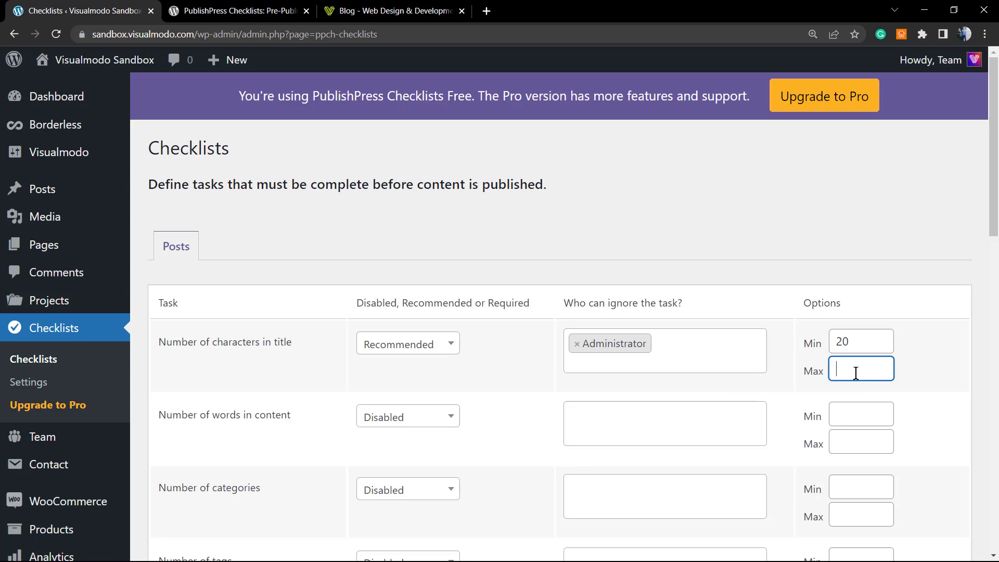
text(50)
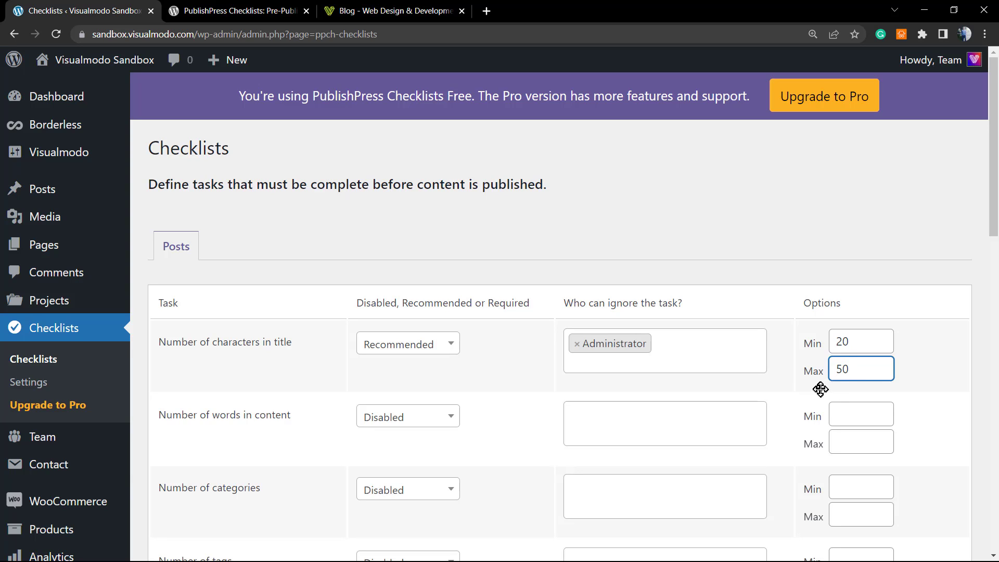
Set the Number of words in content task to Required
scroll(down, 3)
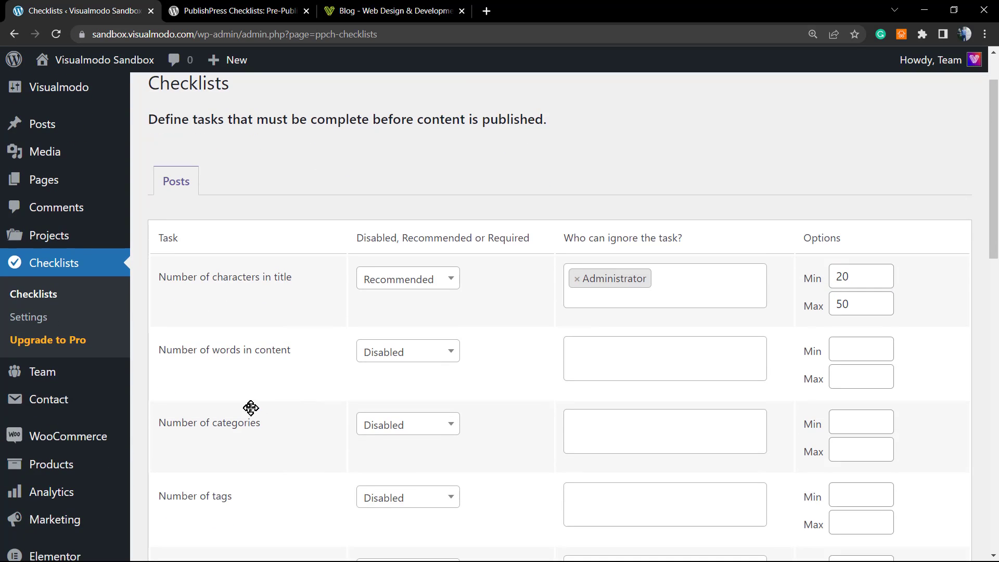
mouse_move(180, 351)
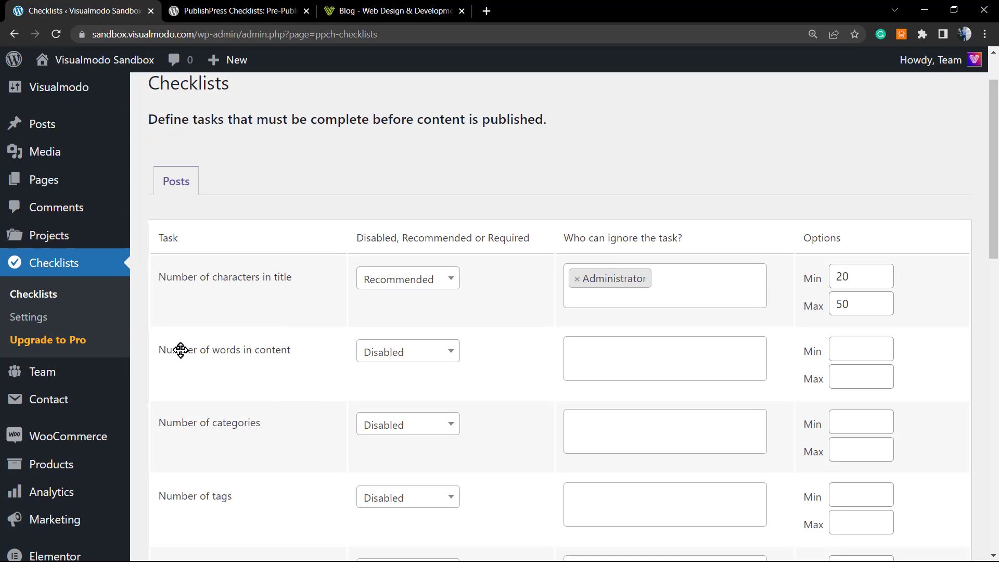
click(407, 352)
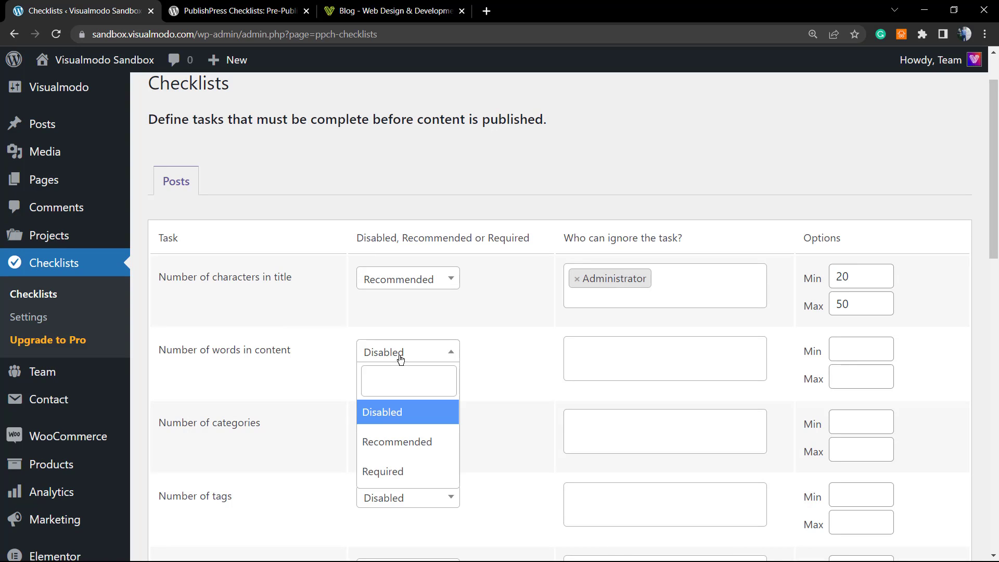
click(383, 470)
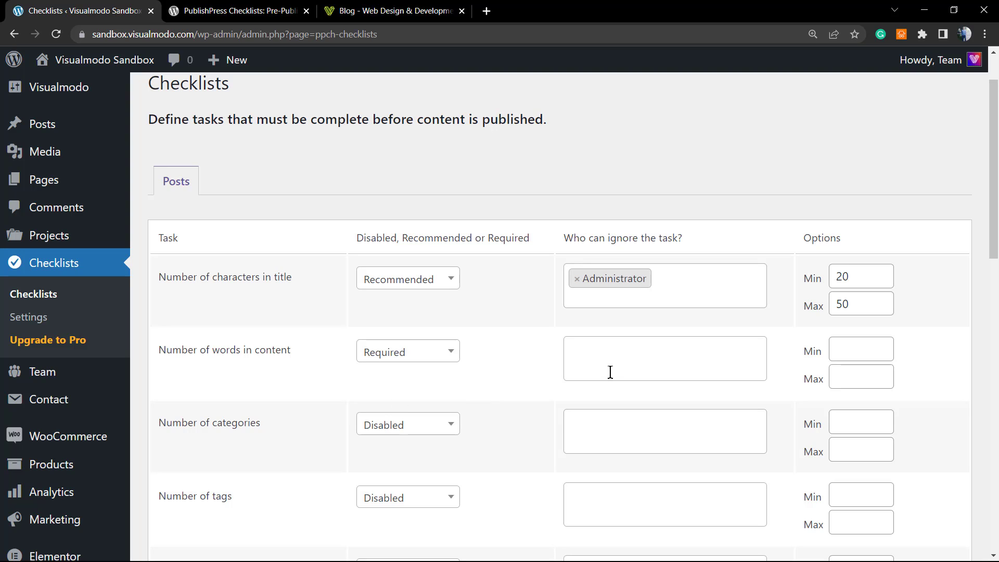
mouse_move(600, 379)
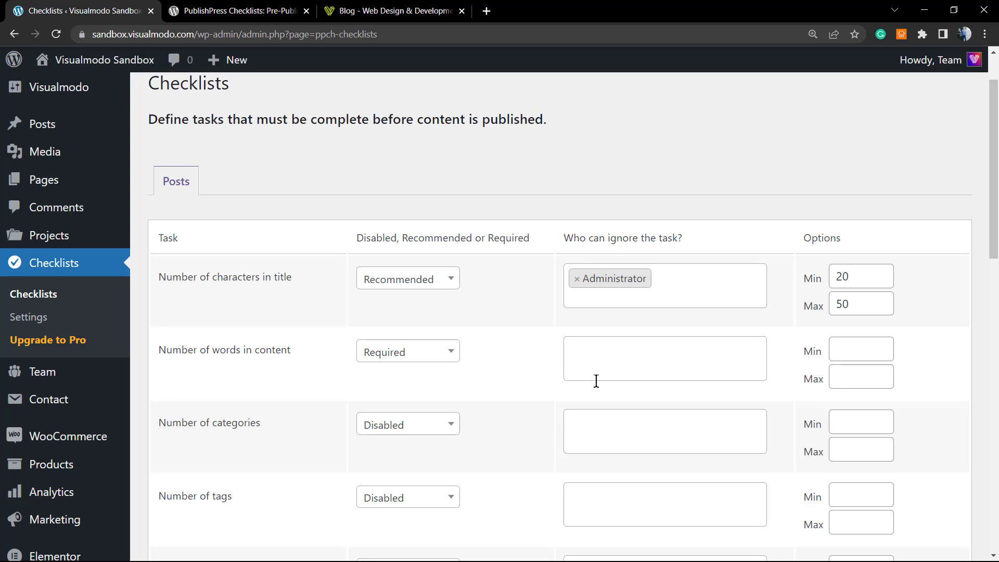
mouse_move(325, 6)
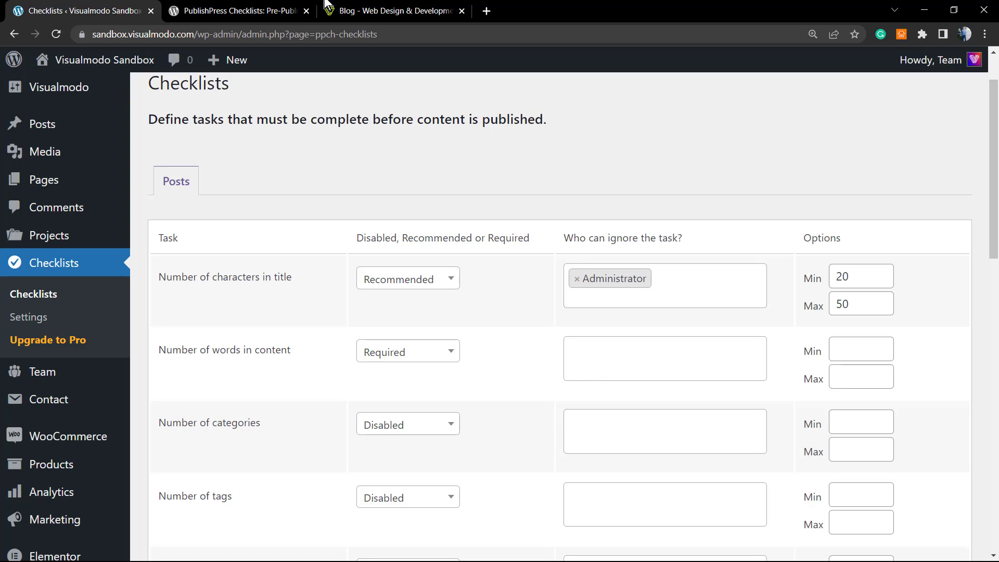
click(393, 10)
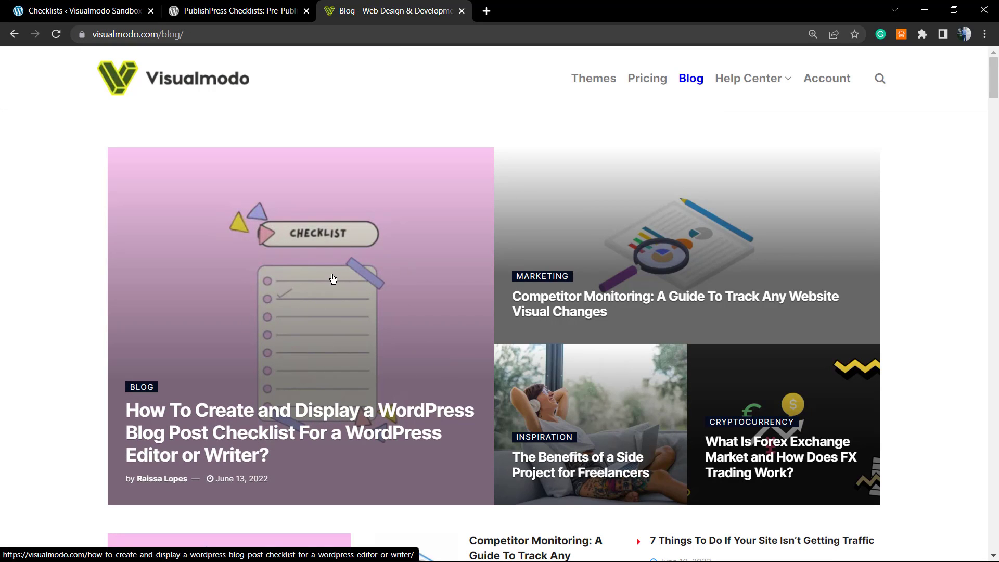
click(81, 10)
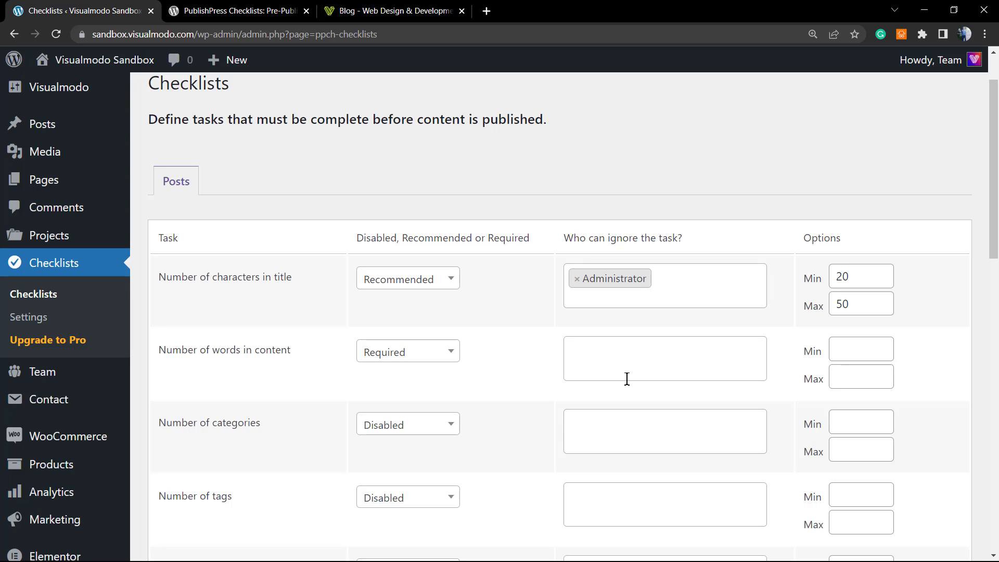
Let Administrators ignore the word-count task and set its range to 500–2000 words
click(665, 357)
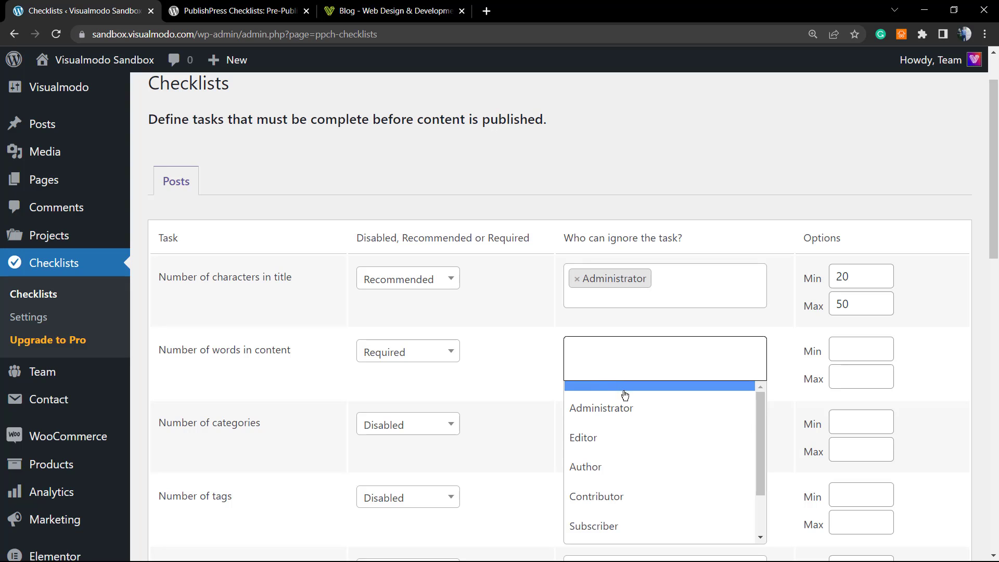
click(601, 408)
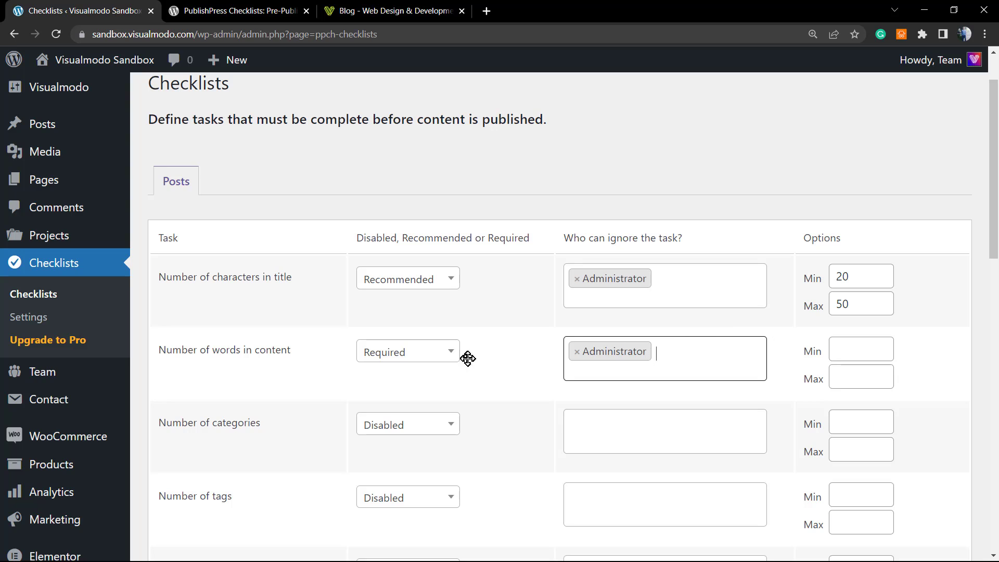
mouse_move(677, 321)
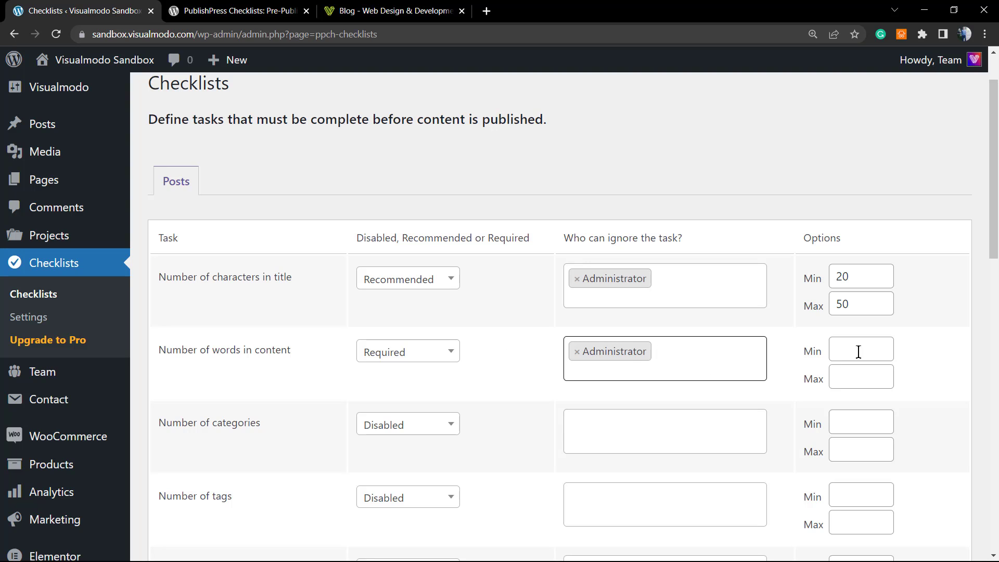
click(861, 349)
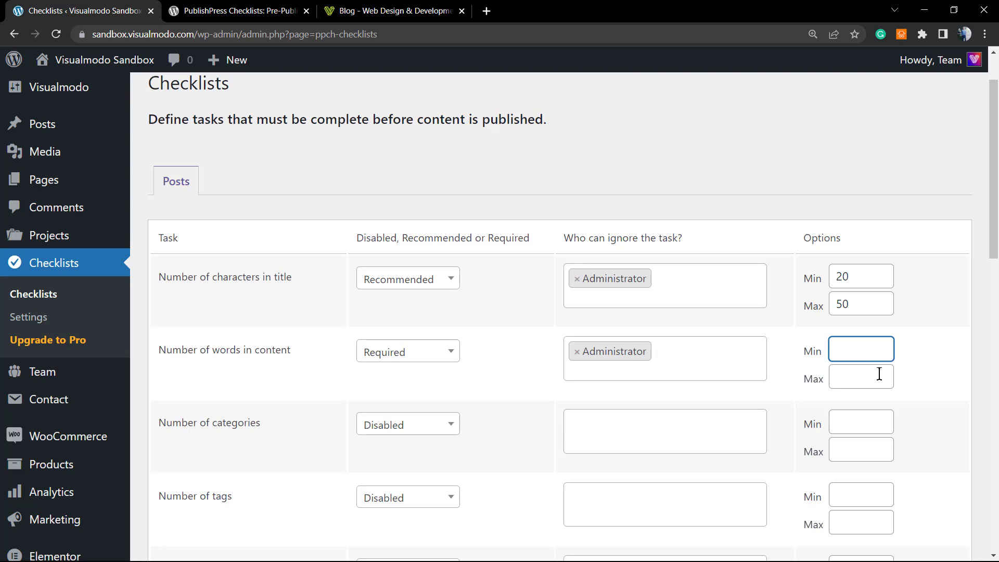
text(5)
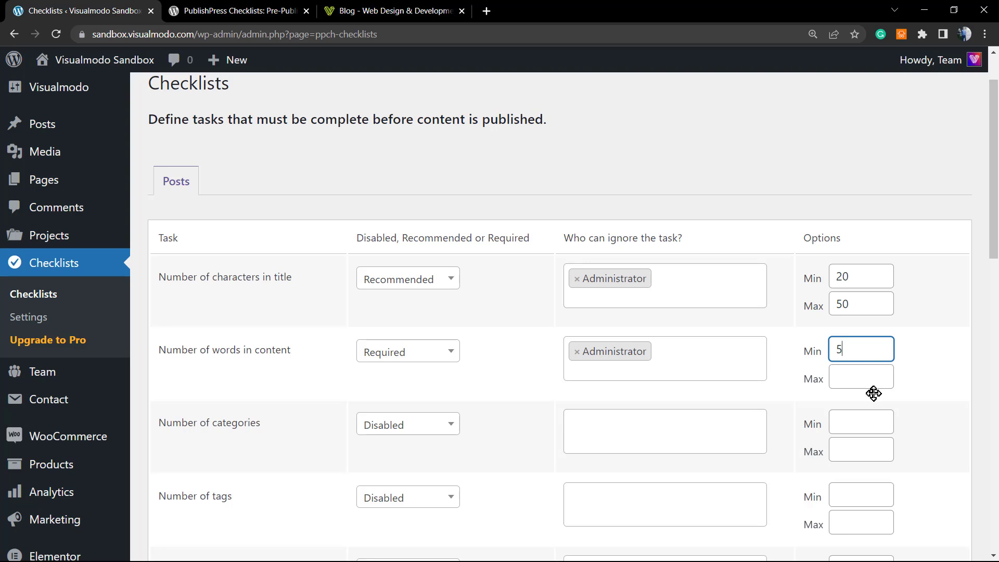
text(00)
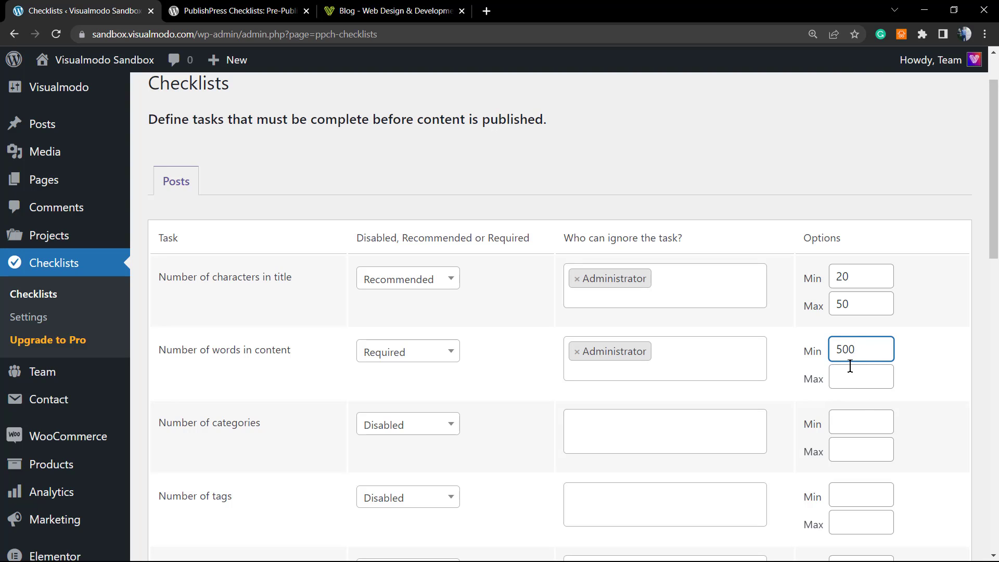
click(860, 375)
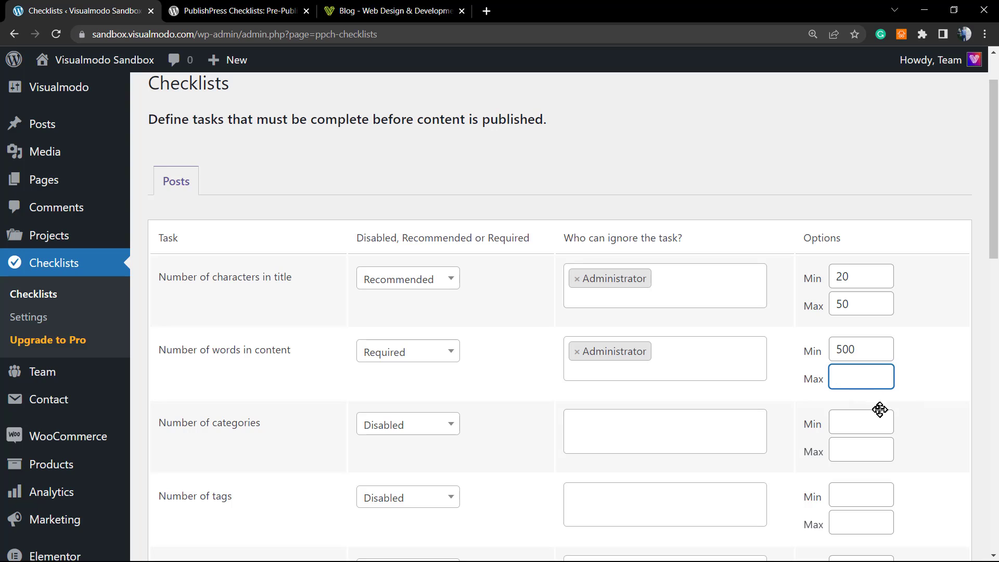
text(2000)
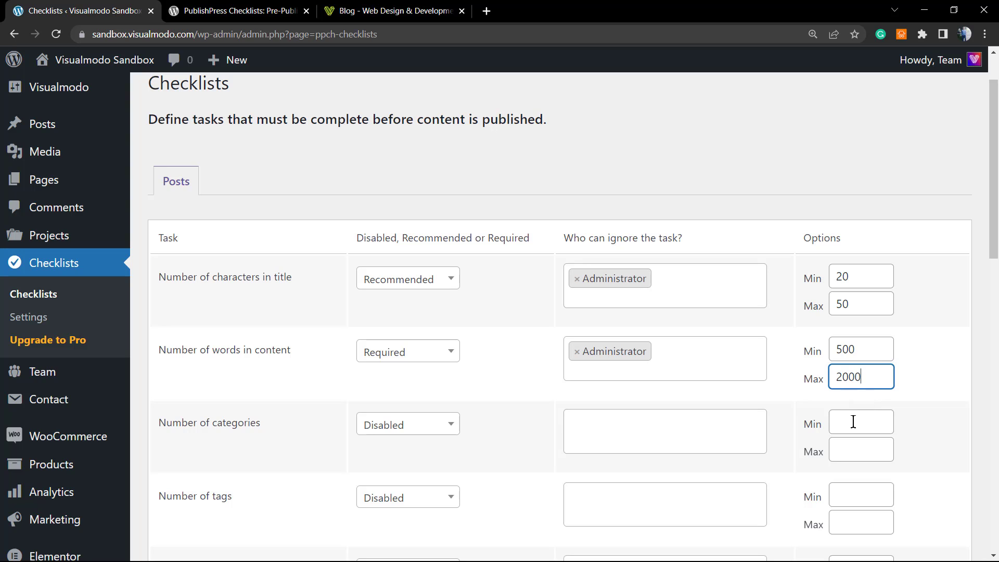
mouse_move(751, 333)
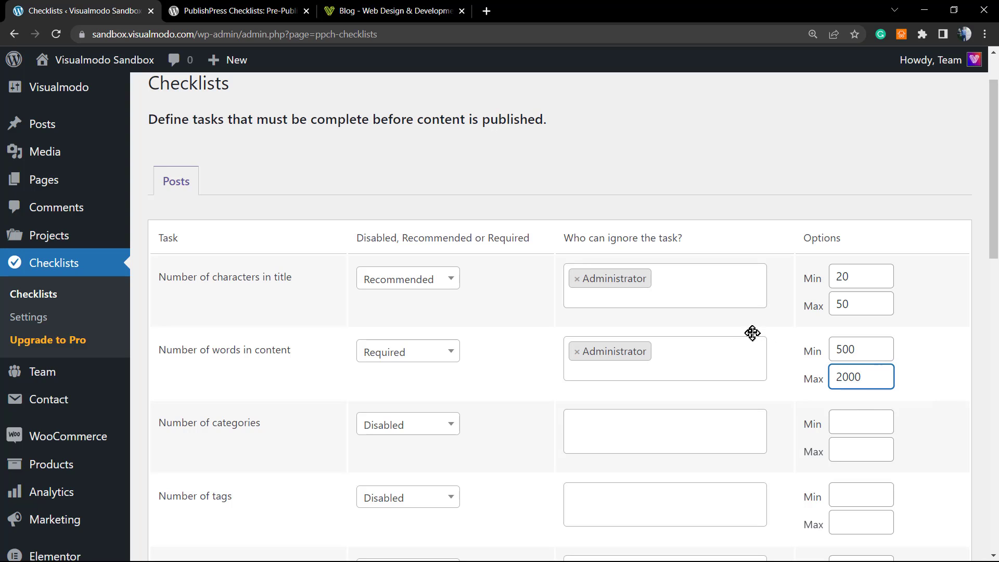
Set the Number of categories task to Required with a 1–2 category range
scroll(down, 3)
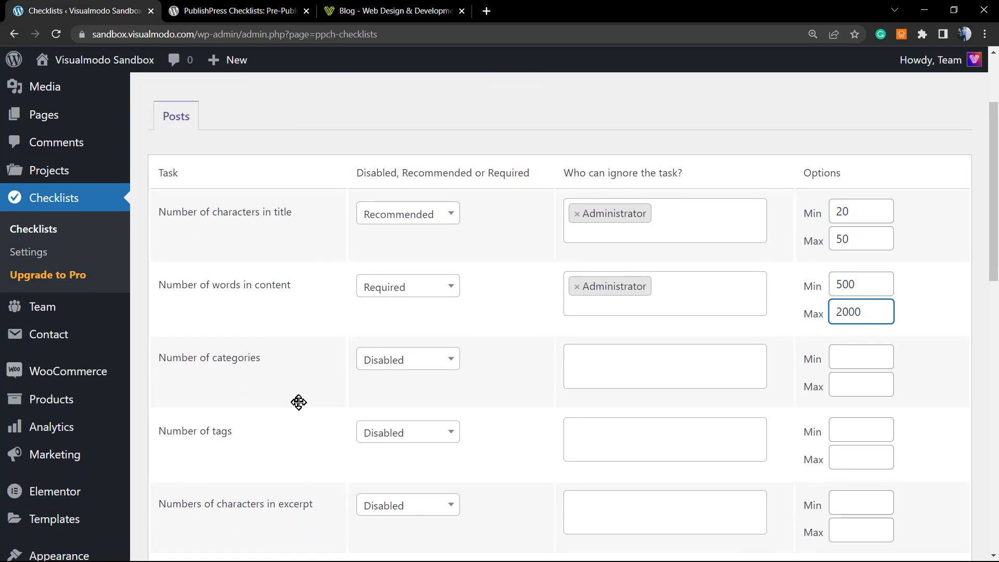
mouse_move(302, 403)
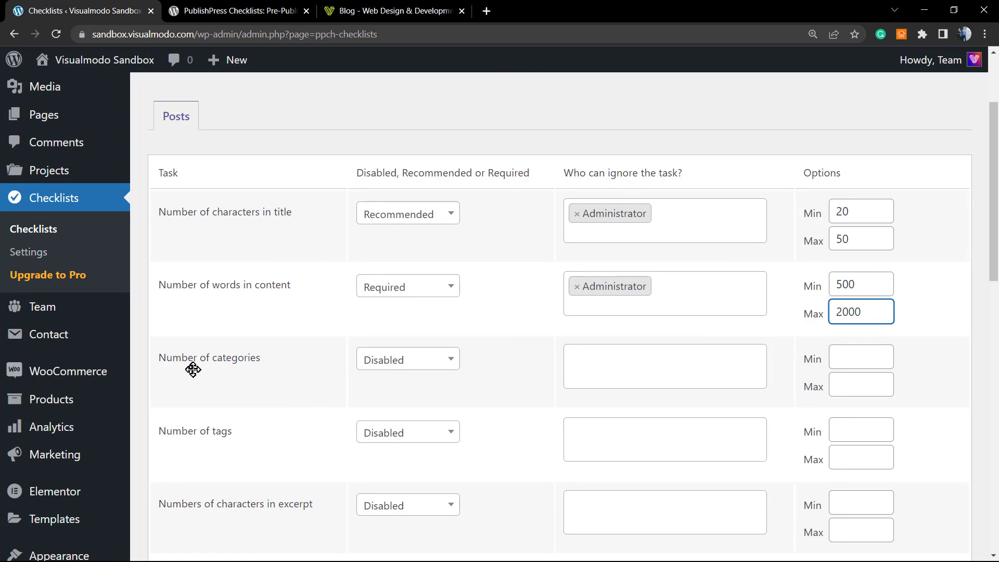
click(408, 359)
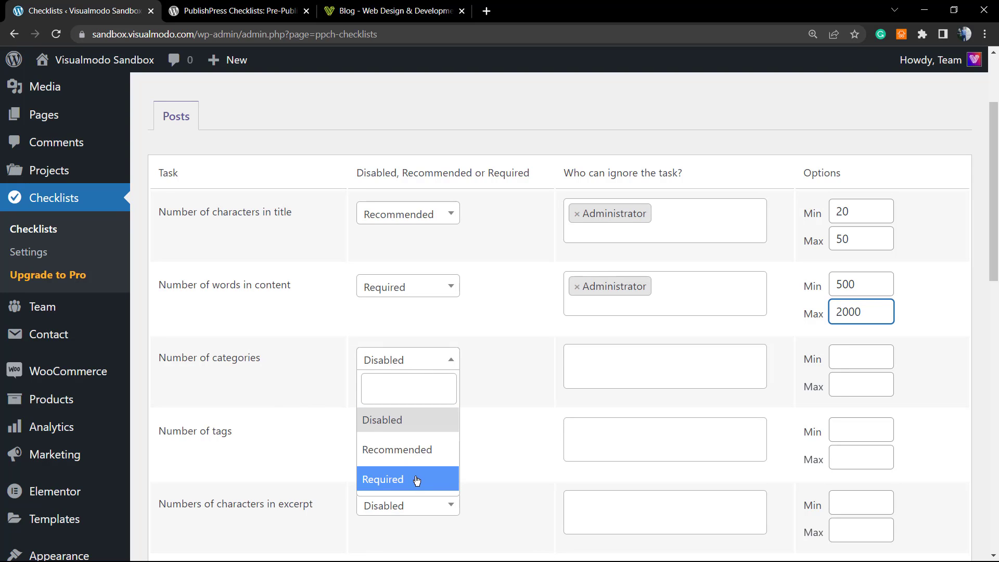
click(382, 479)
text(1)
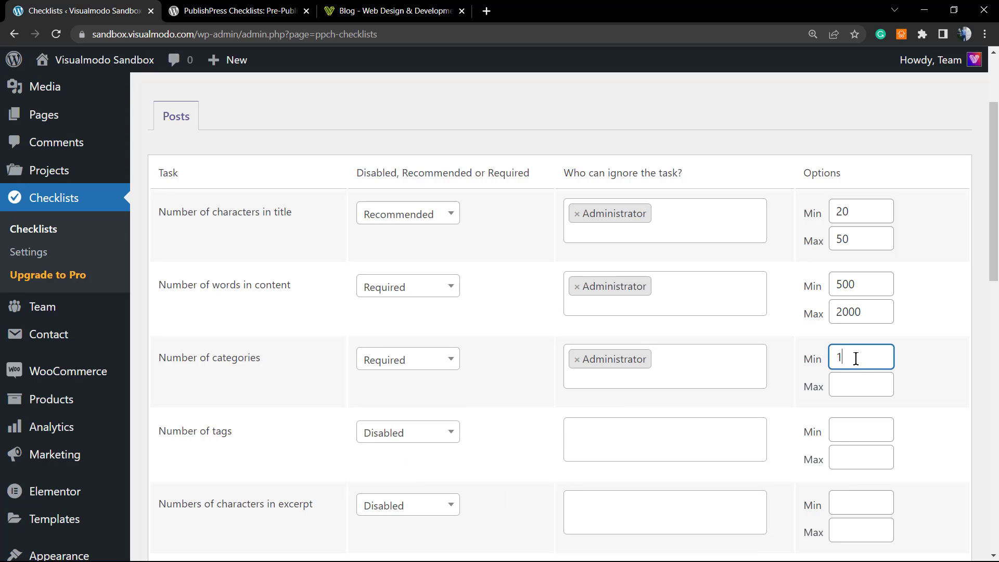
text(2)
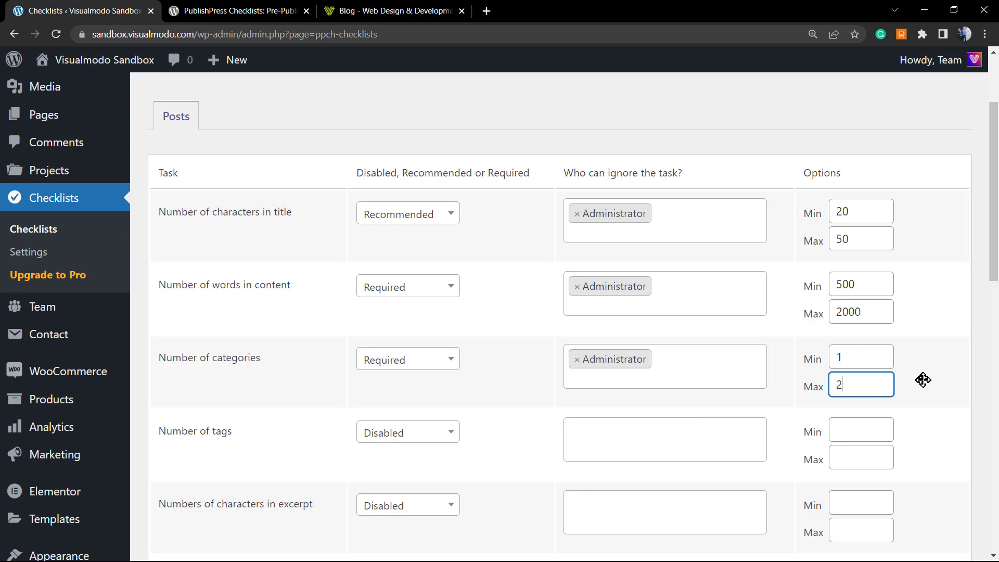
mouse_move(517, 358)
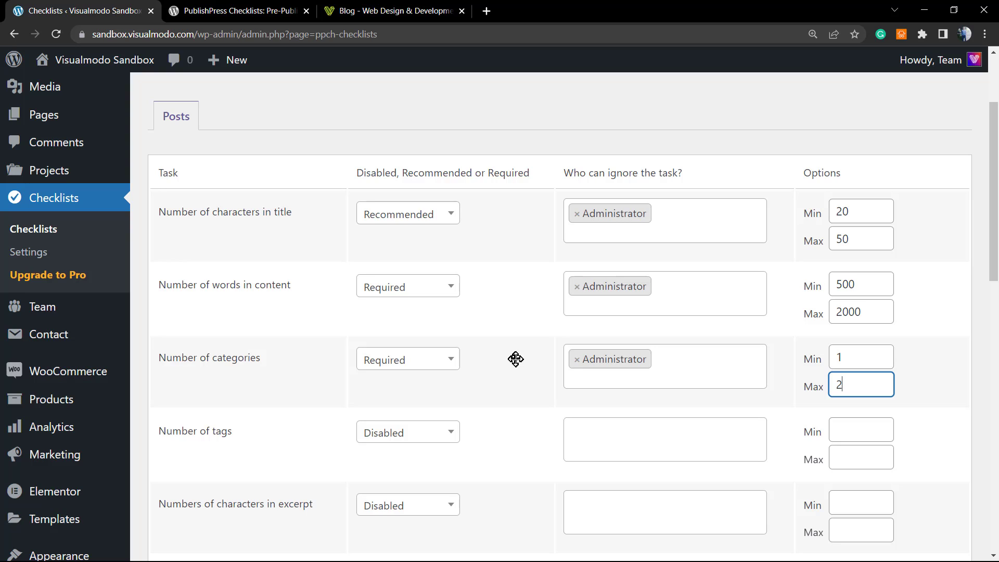
mouse_move(516, 348)
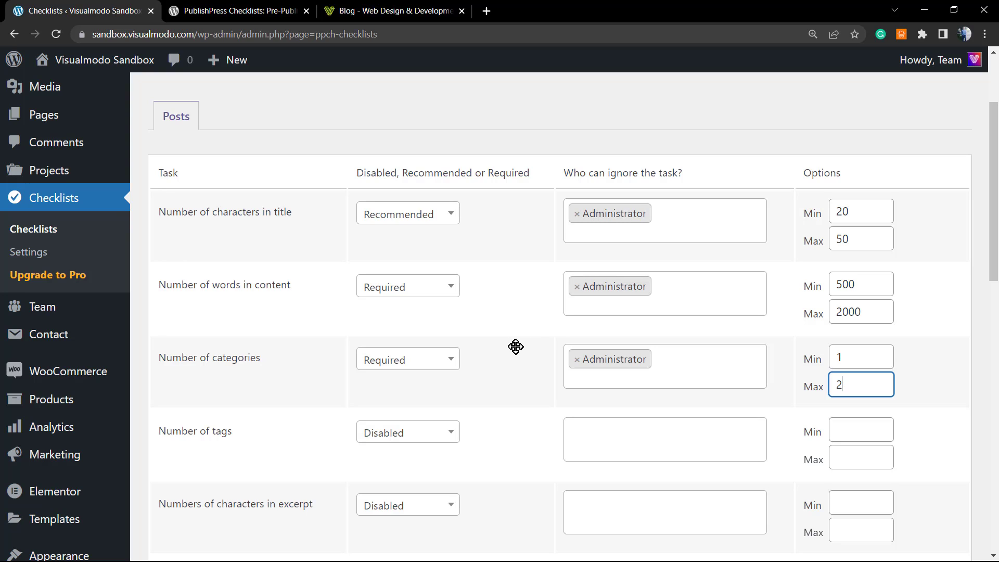
scroll(down, 3)
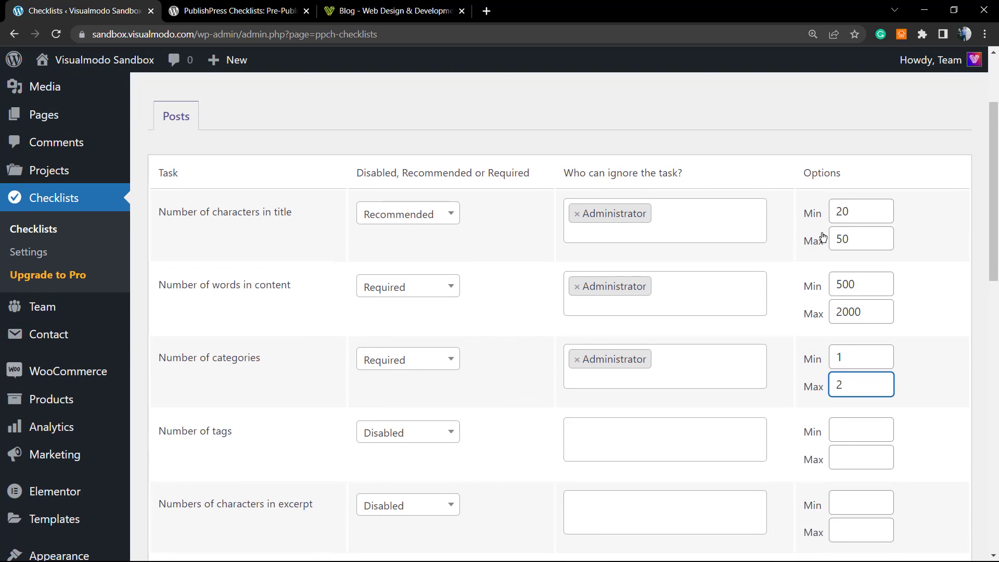
mouse_move(781, 307)
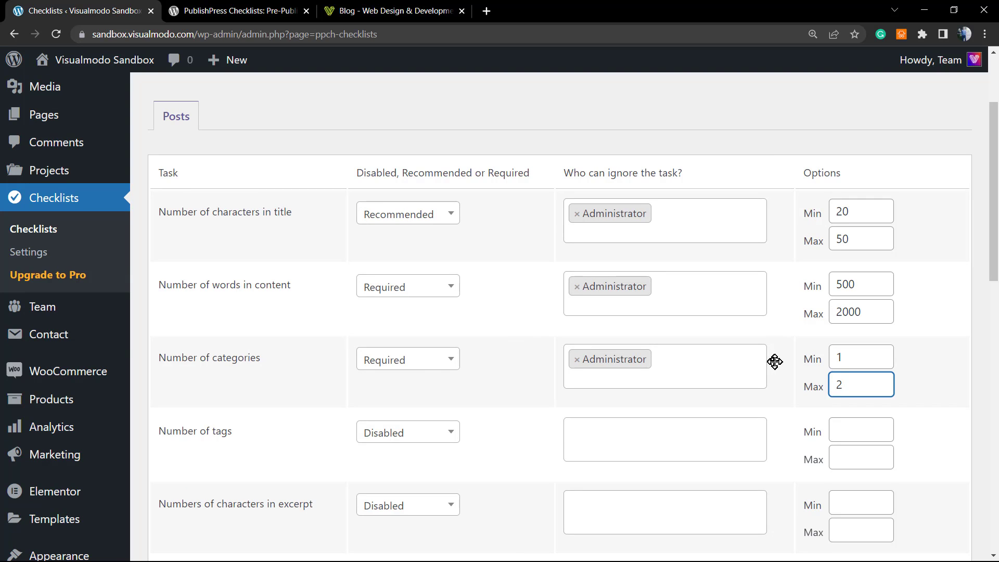
Set the Number of tags task to Recommended with Min 2 and Max 5
scroll(down, 3)
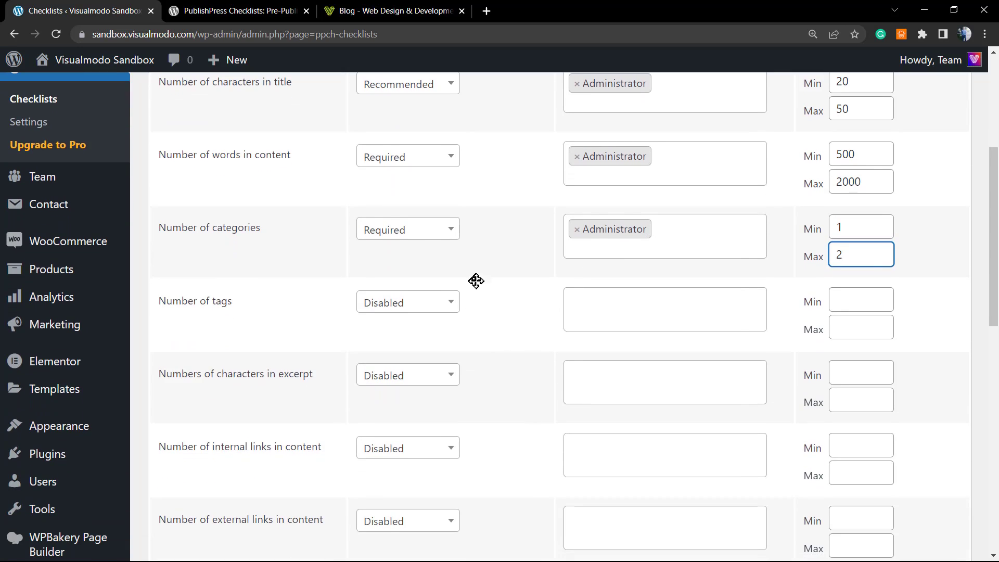
mouse_move(490, 273)
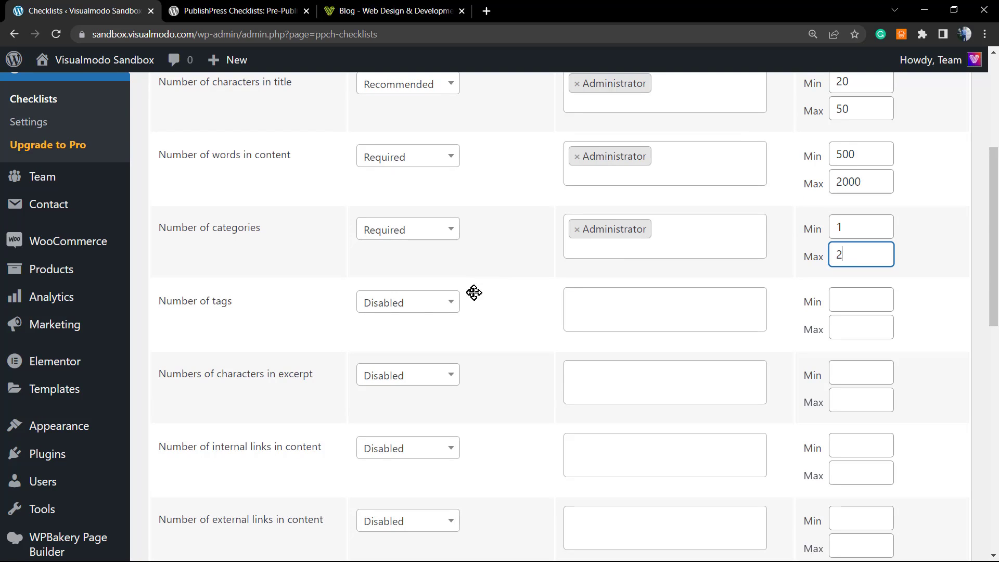
click(408, 302)
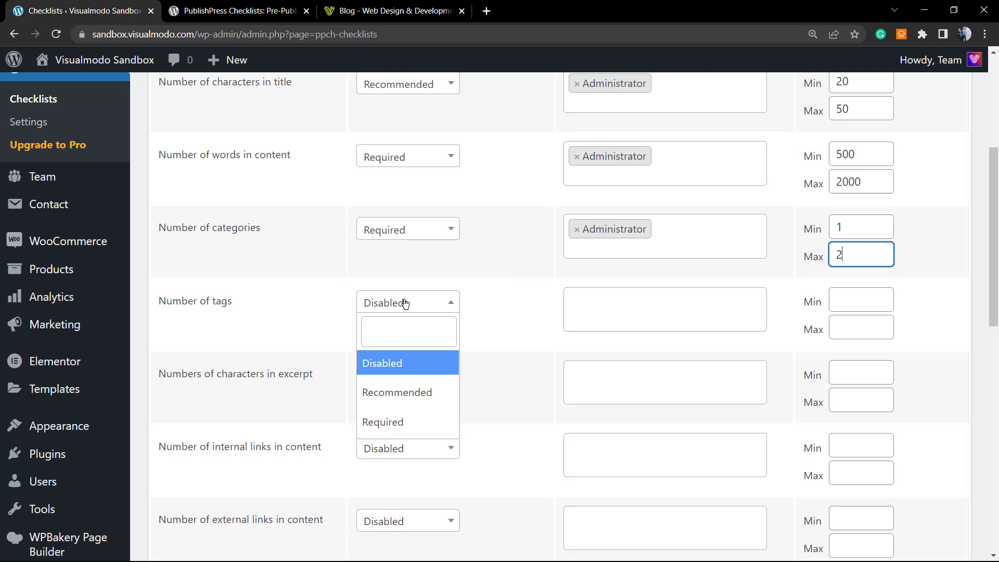
click(396, 392)
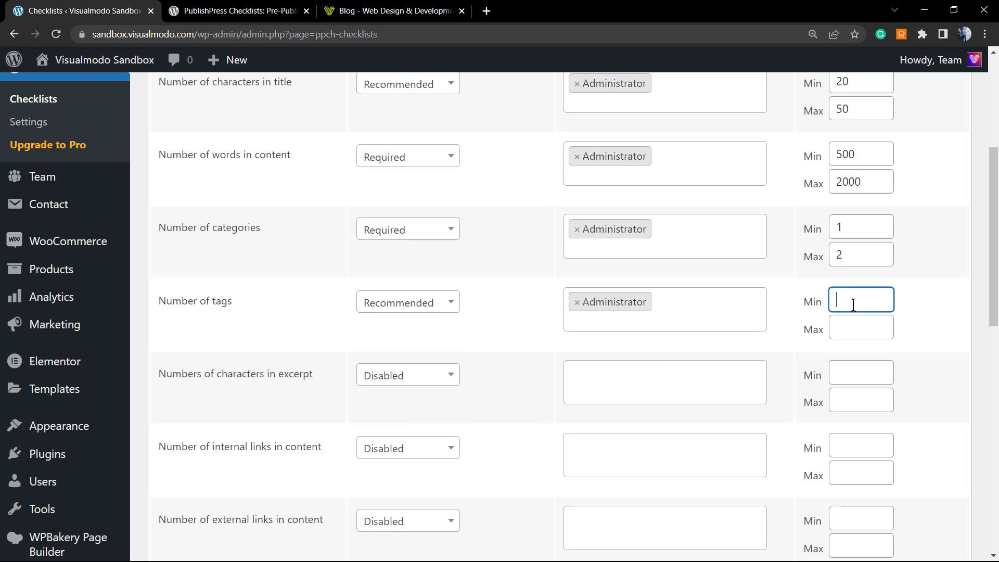
text(2)
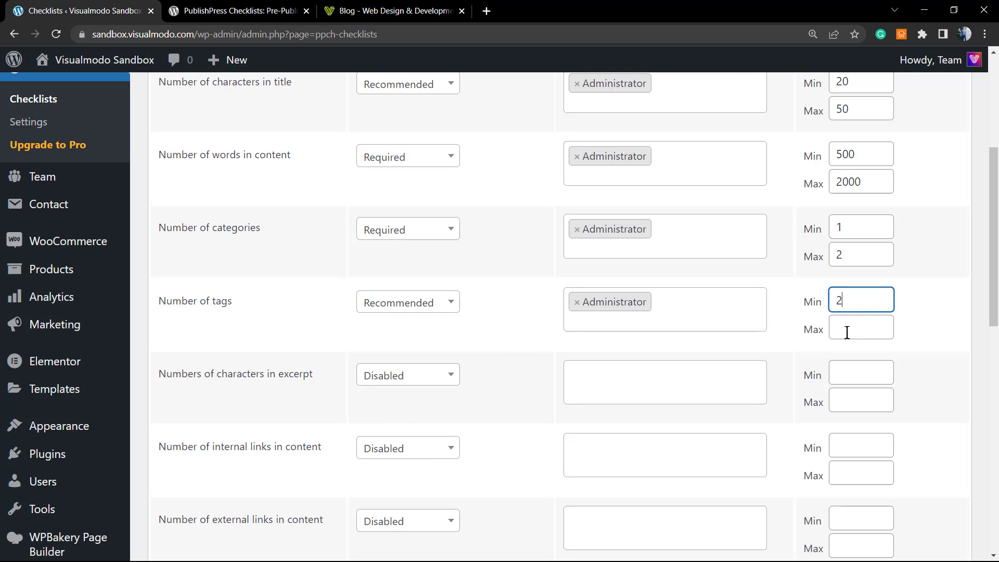
text(5)
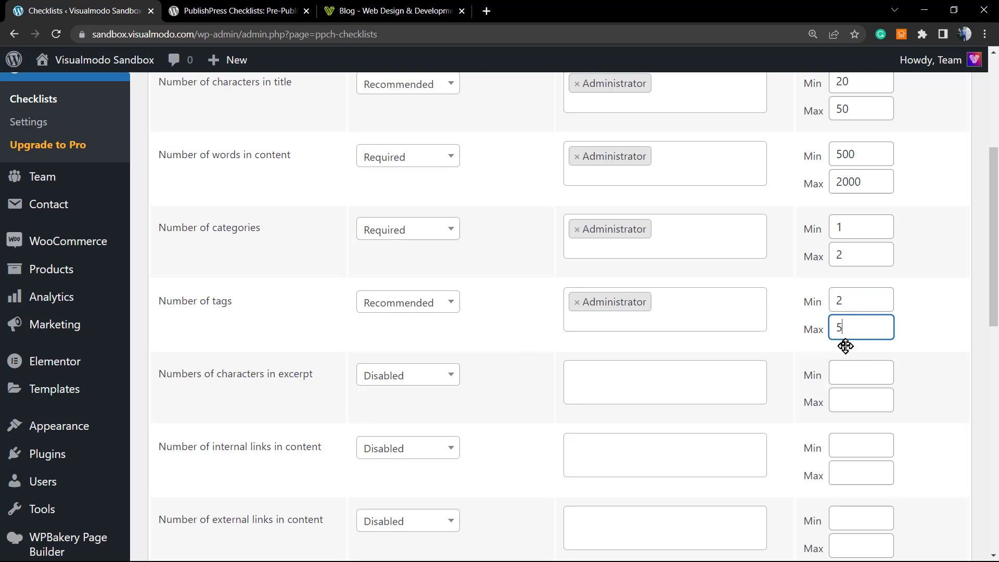
mouse_move(217, 401)
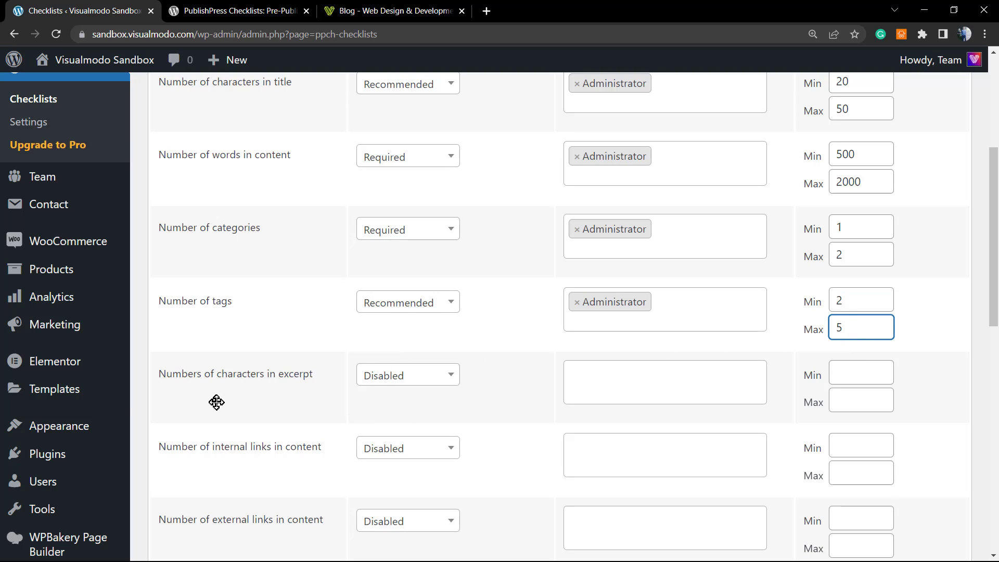
mouse_move(369, 379)
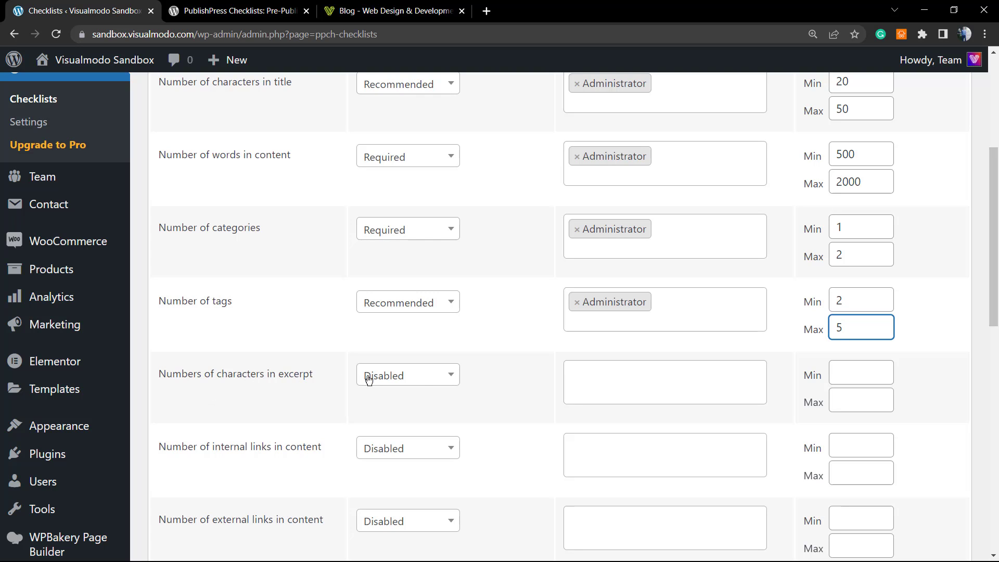
Make the internal-links task Required and let Administrators ignore it
scroll(down, 3)
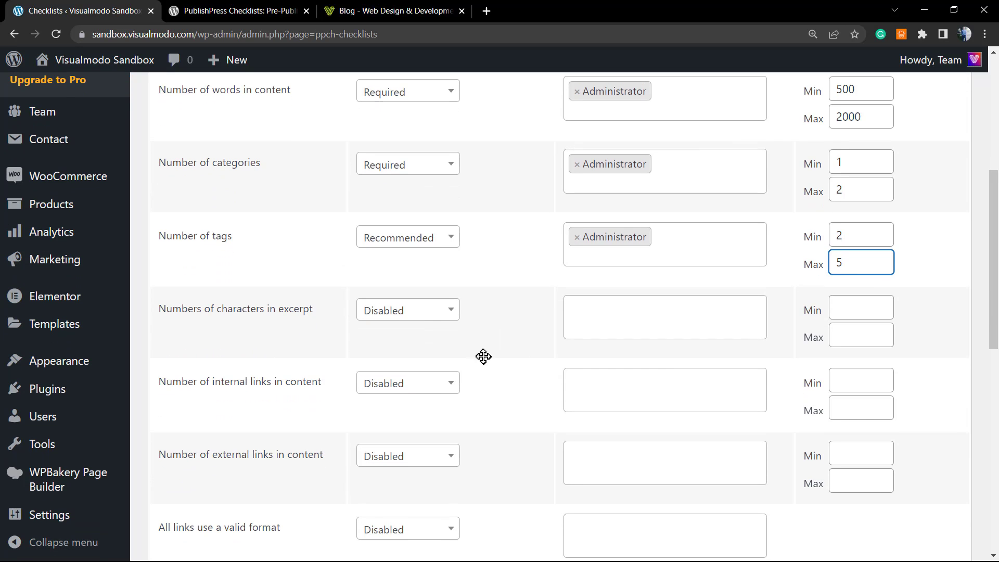
scroll(down, 3)
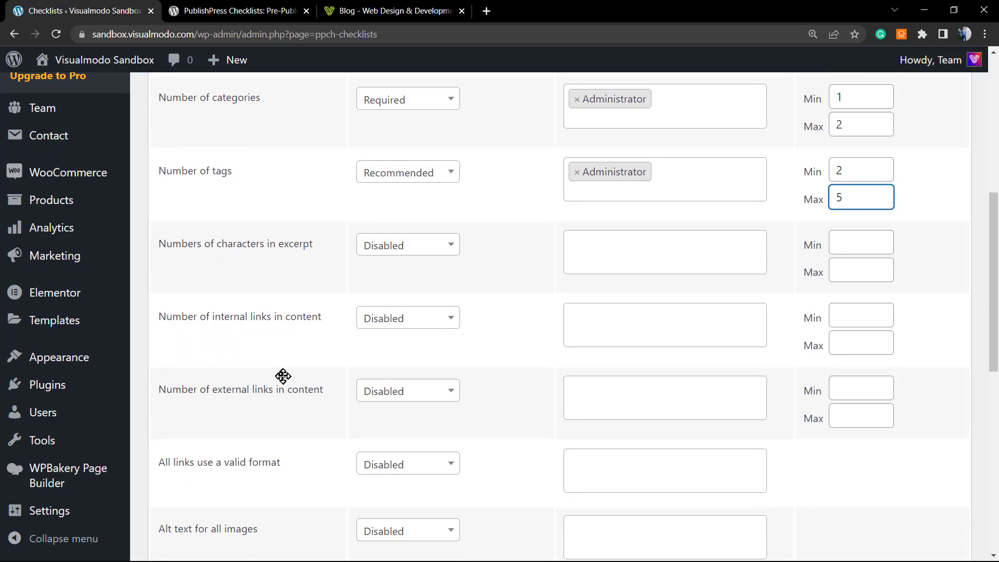
mouse_move(363, 332)
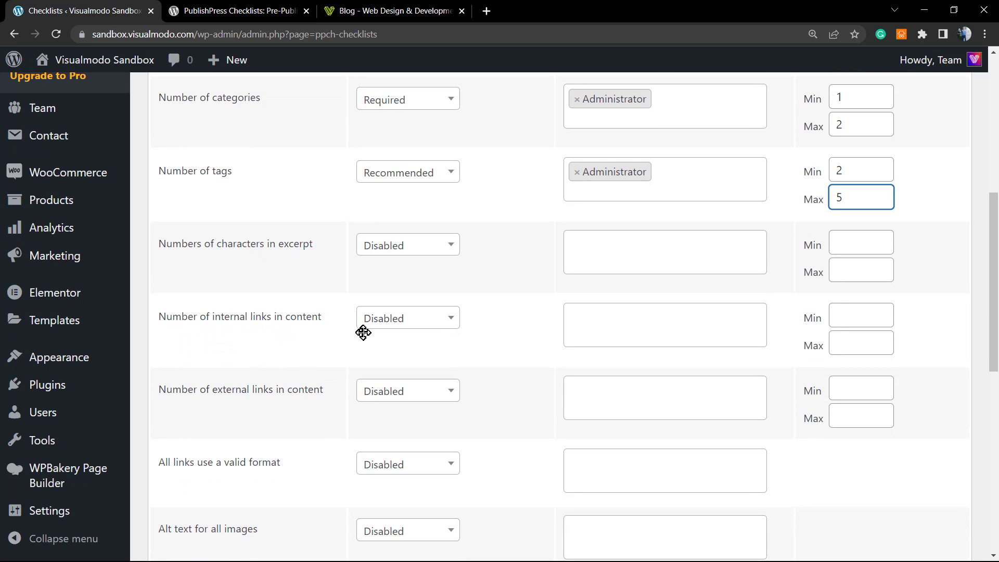
click(406, 318)
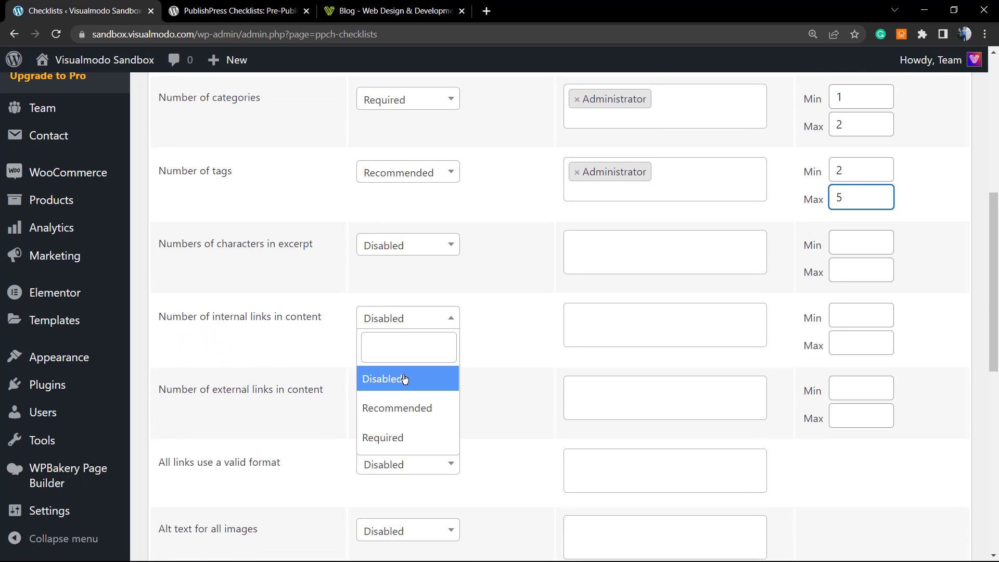
click(383, 438)
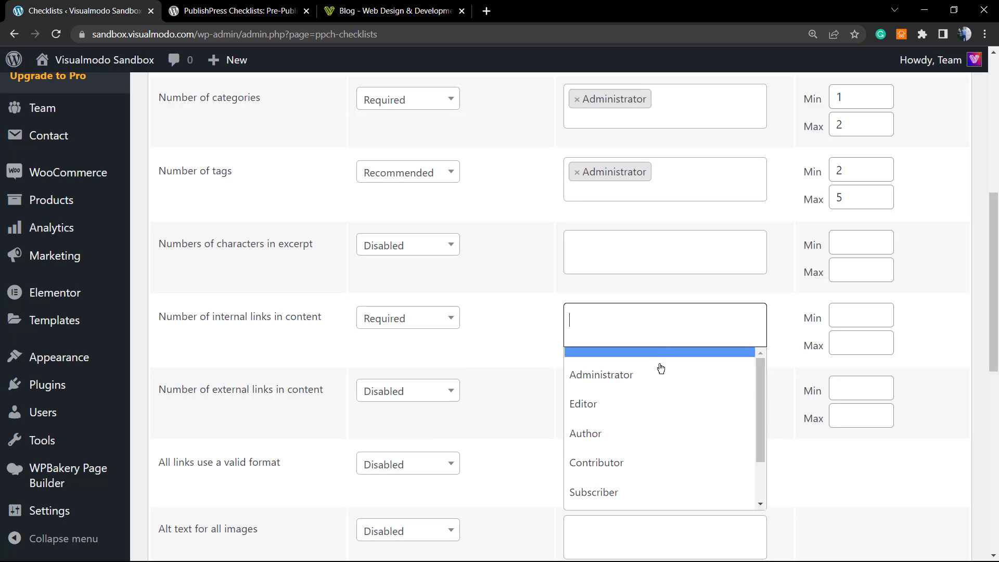
click(601, 375)
text(1)
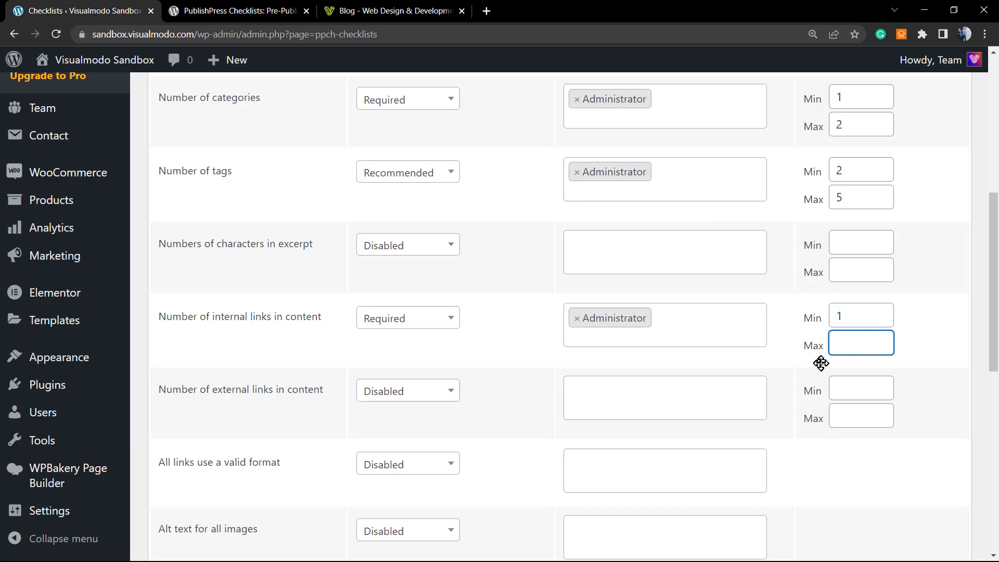
Enter the internal-links count range, minimum 1 and maximum 4
text(5)
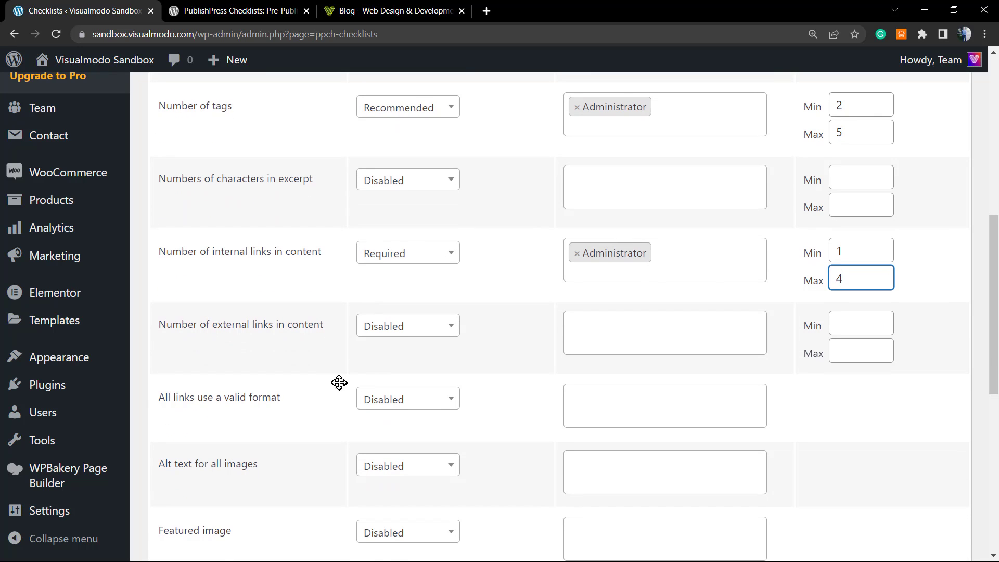
mouse_move(302, 355)
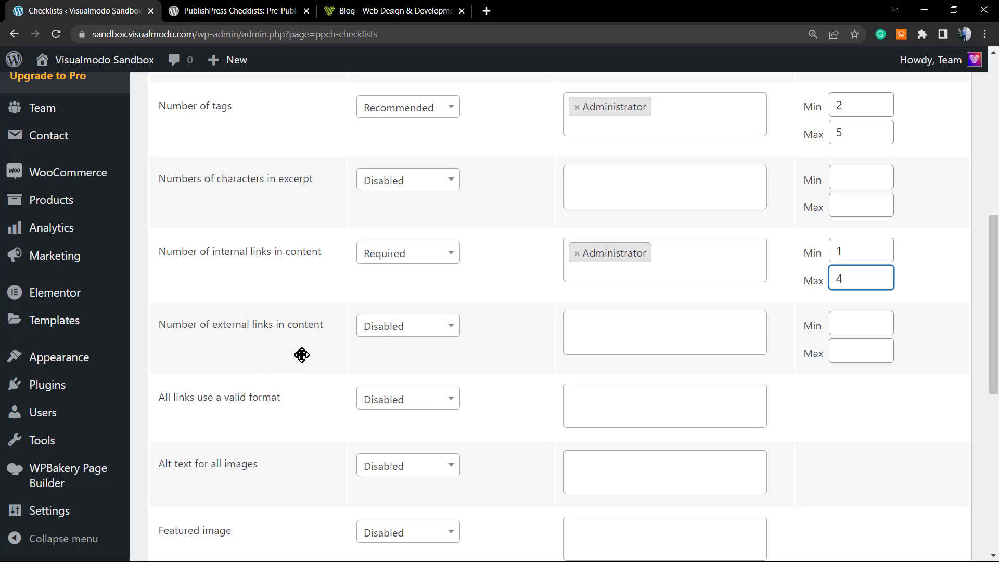
mouse_move(433, 337)
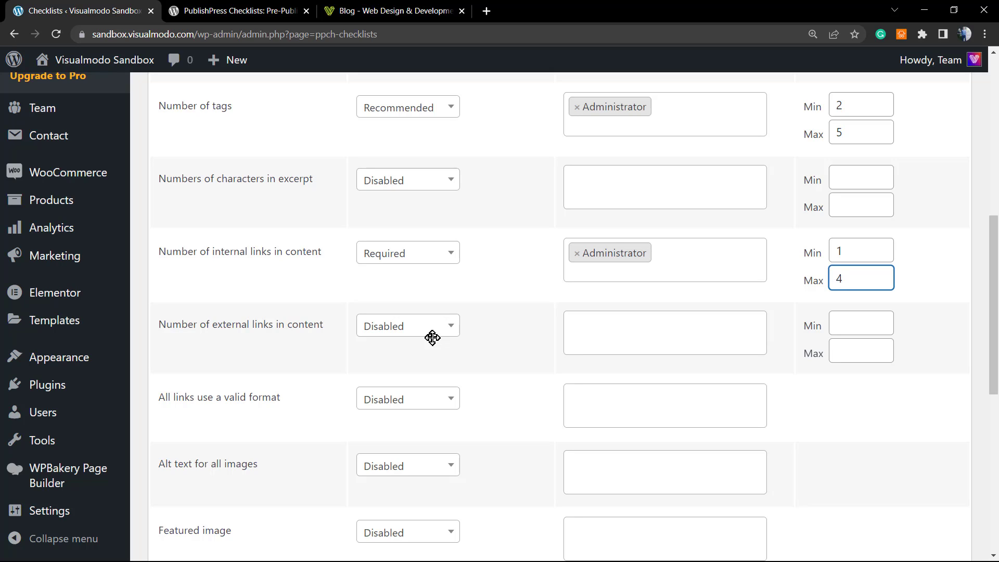
click(861, 278)
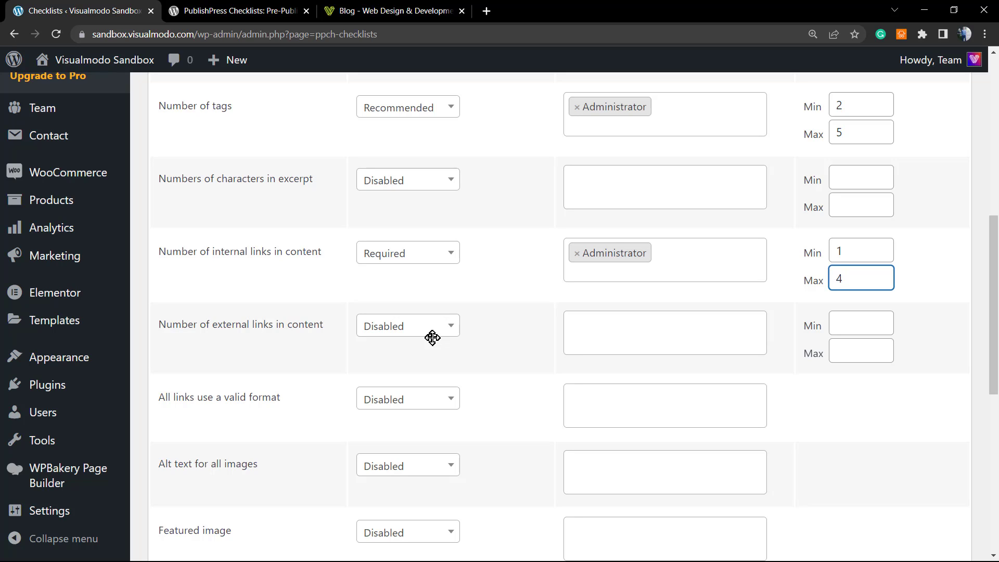
Make the external-links task Required with a minimum of 1 and maximum of 3 links
click(407, 326)
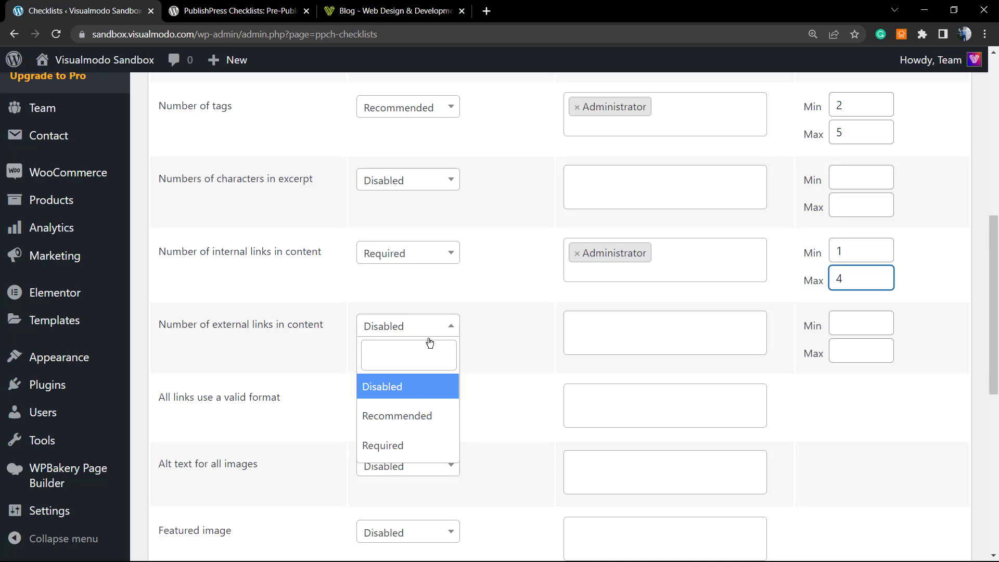
click(383, 444)
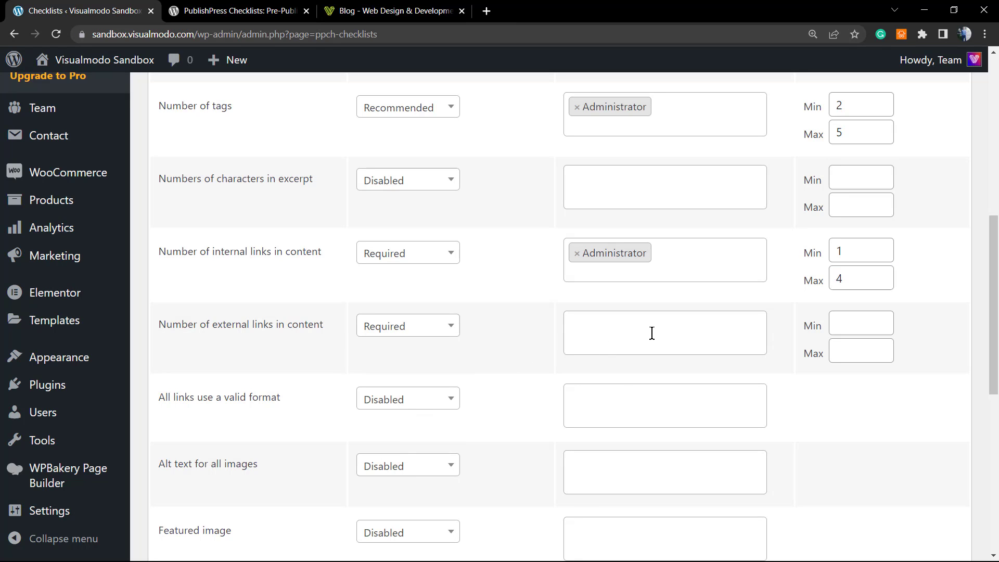
click(861, 322)
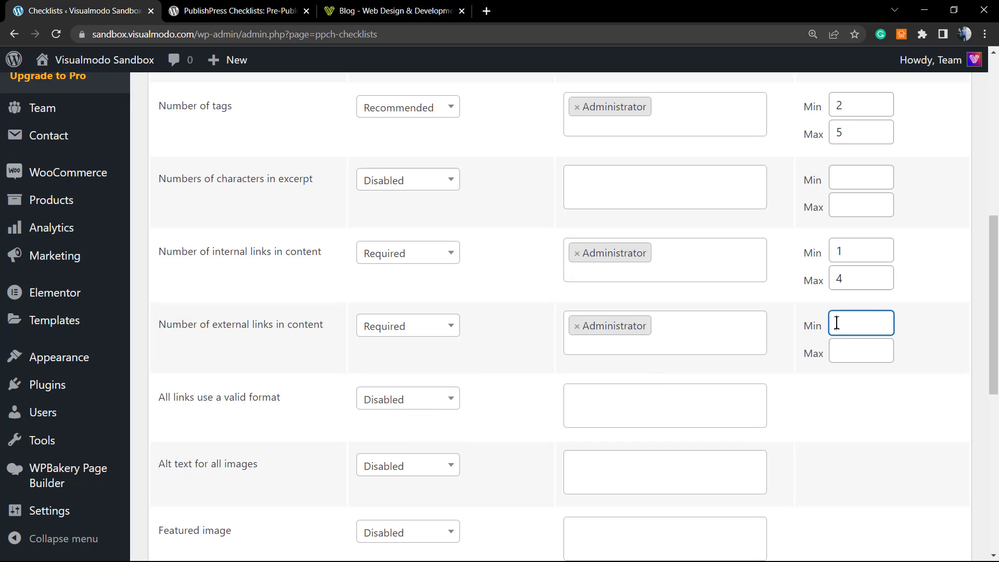
text(1)
click(861, 352)
text(3)
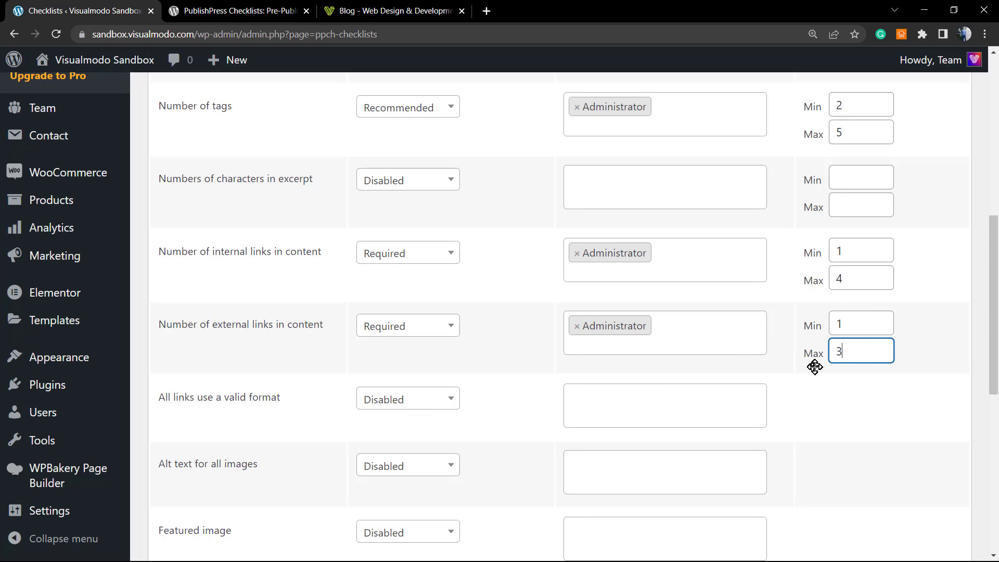
scroll(down, 3)
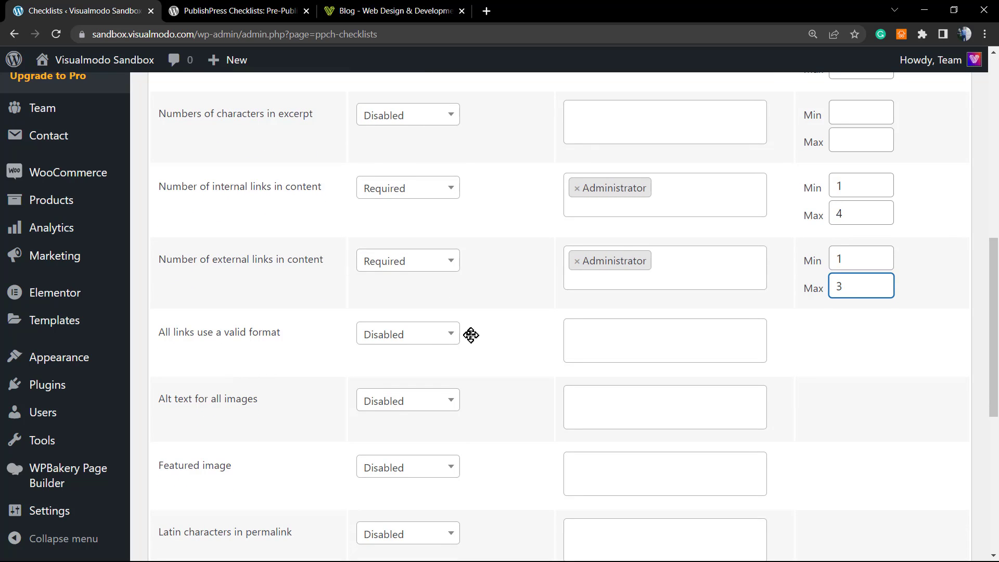
Make alt text for all images Required and ignorable by Administrators
scroll(down, 3)
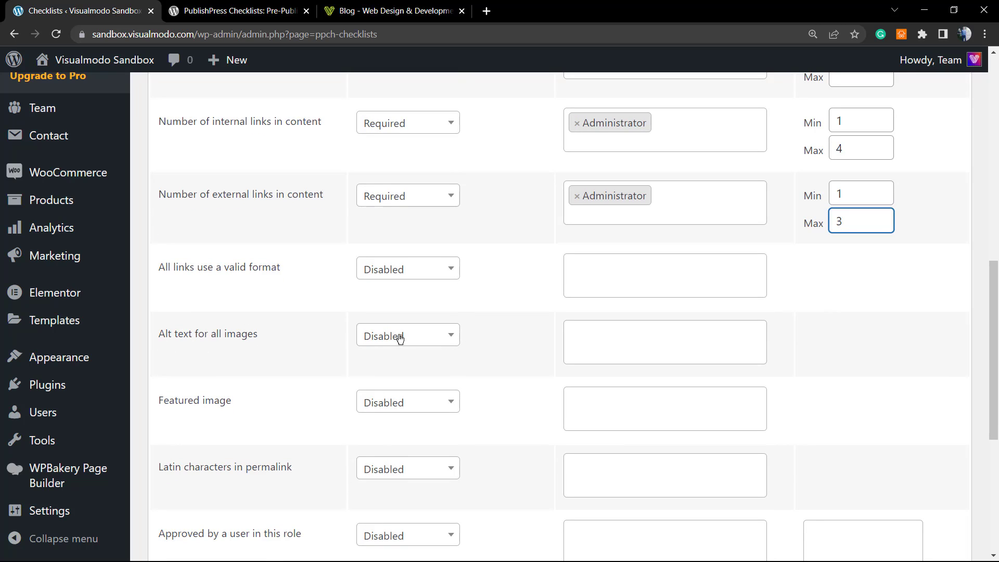
click(408, 336)
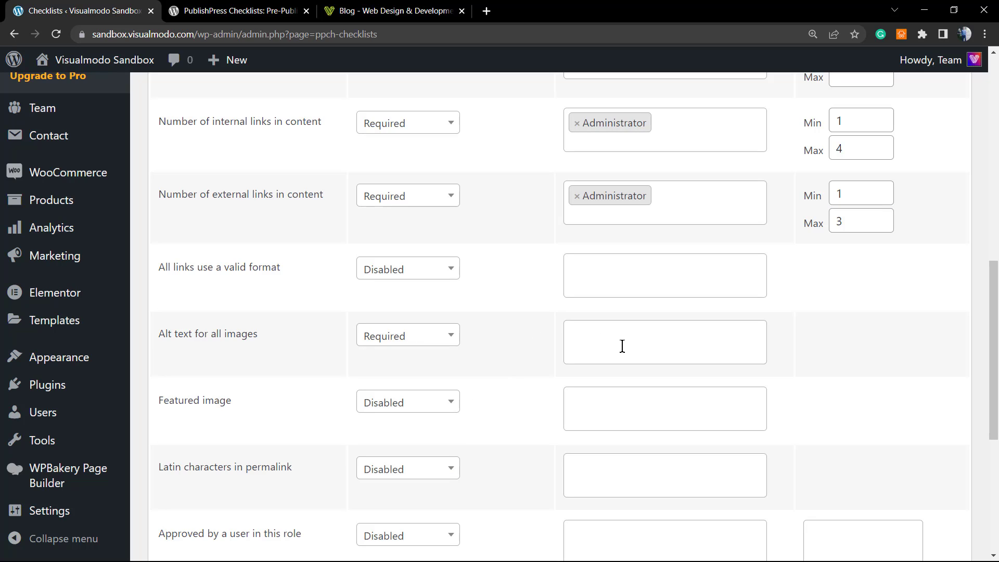
click(665, 342)
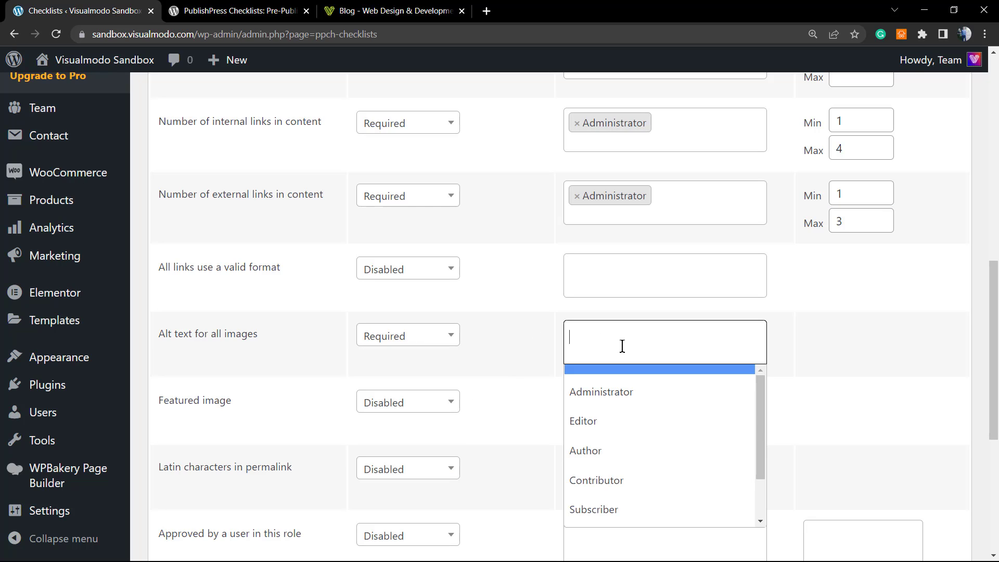
click(600, 392)
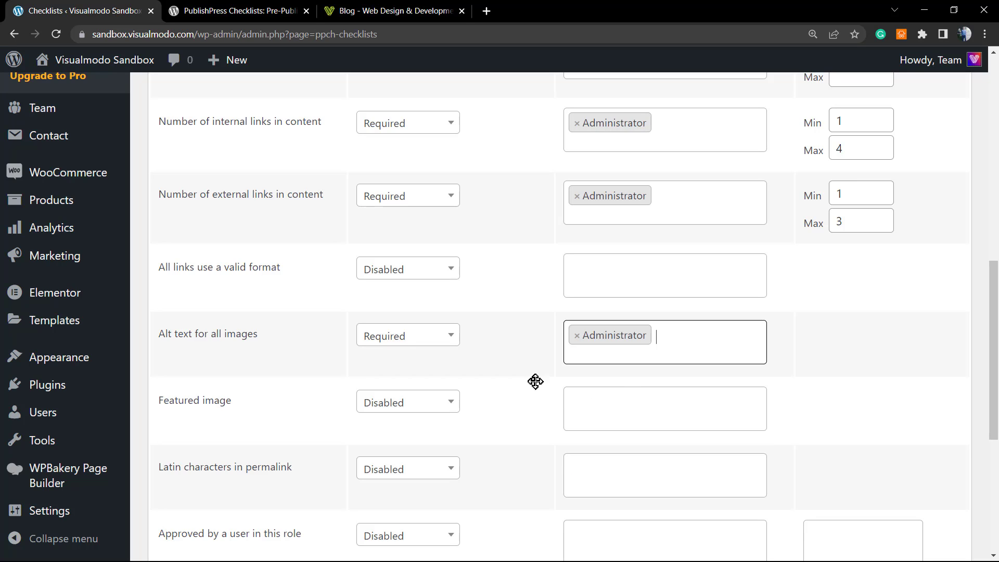
Make the featured-image task Required and ignorable by Administrators
scroll(down, 3)
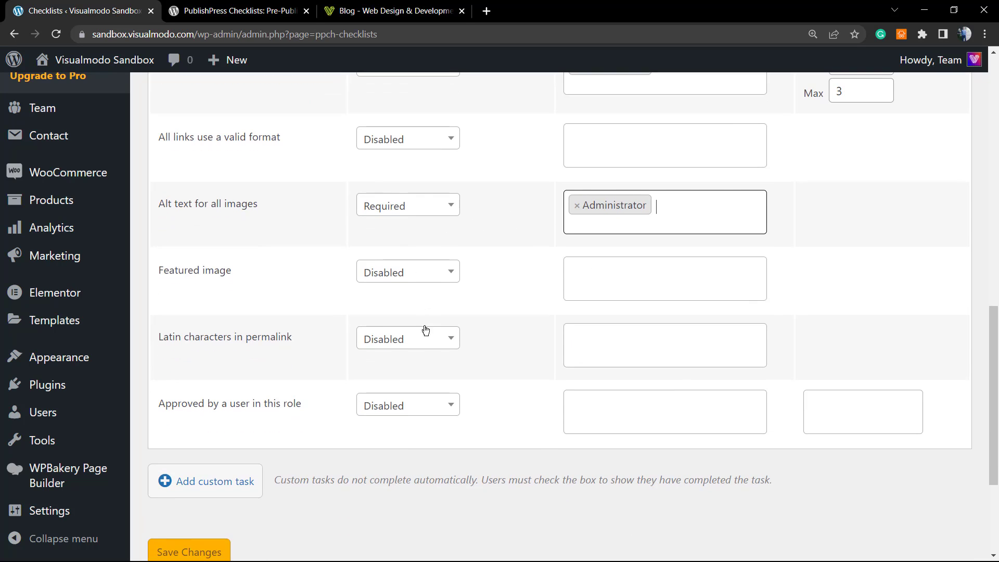
click(407, 271)
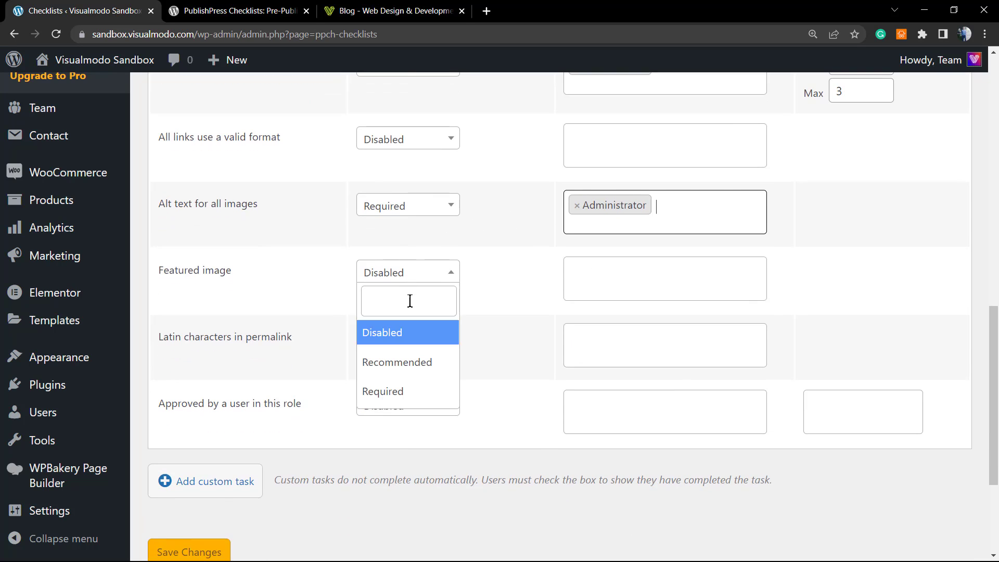
click(383, 391)
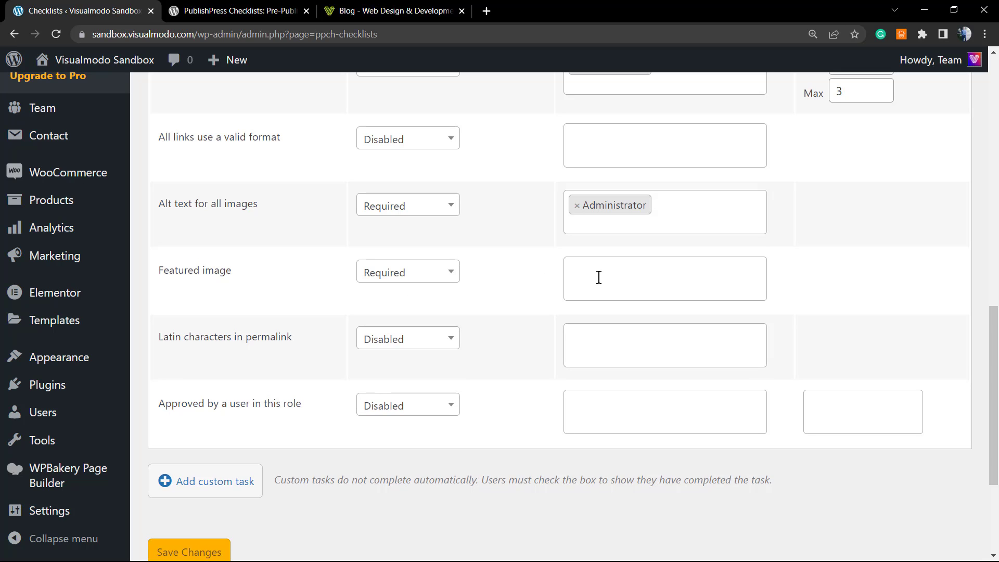
click(665, 278)
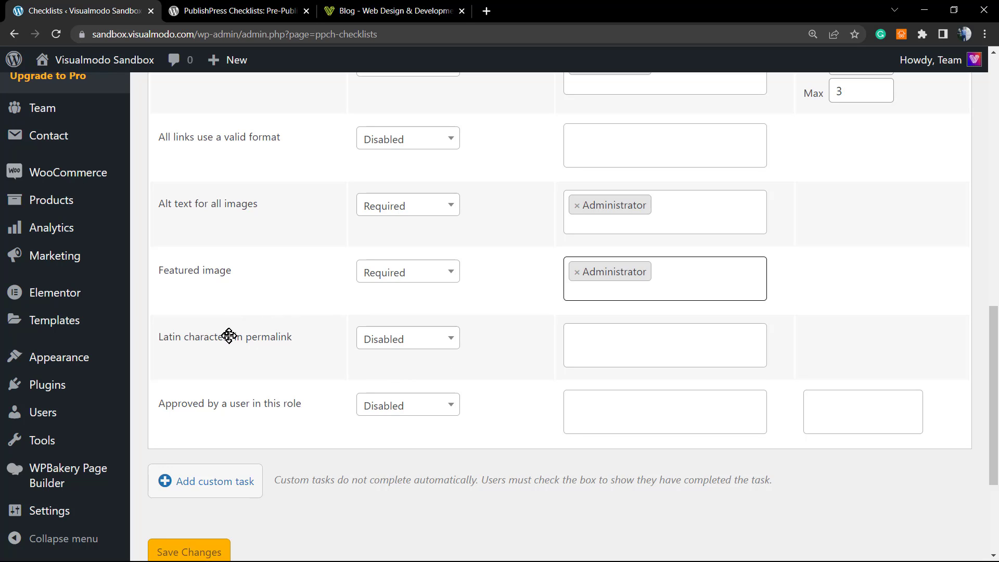
Save the checklist settings with Save Changes
scroll(down, 3)
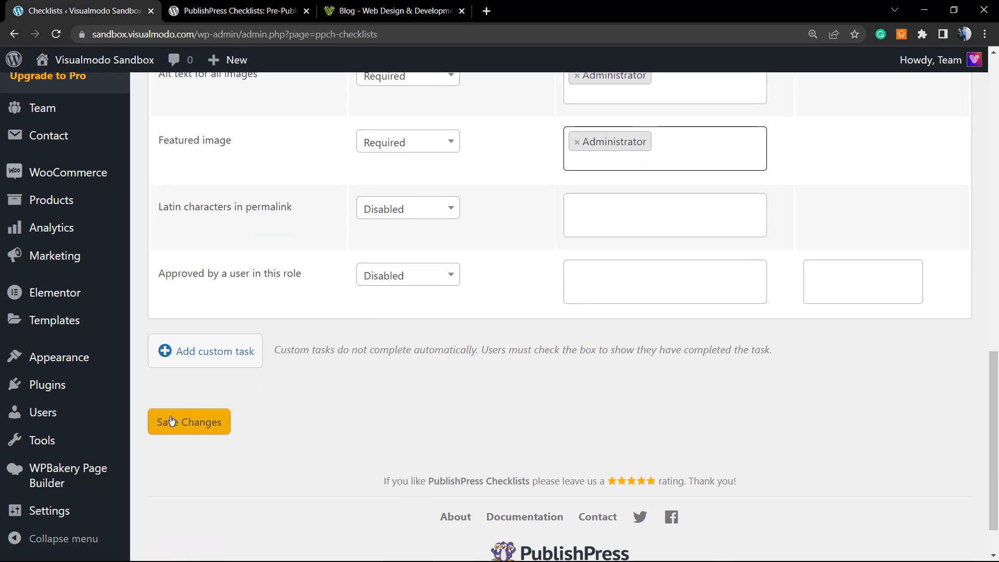
click(189, 421)
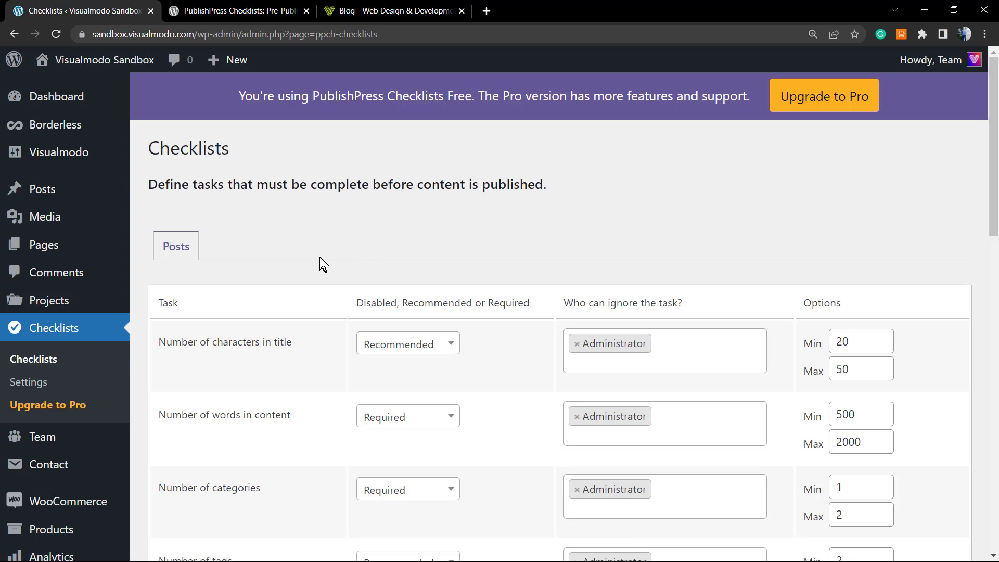
mouse_move(356, 294)
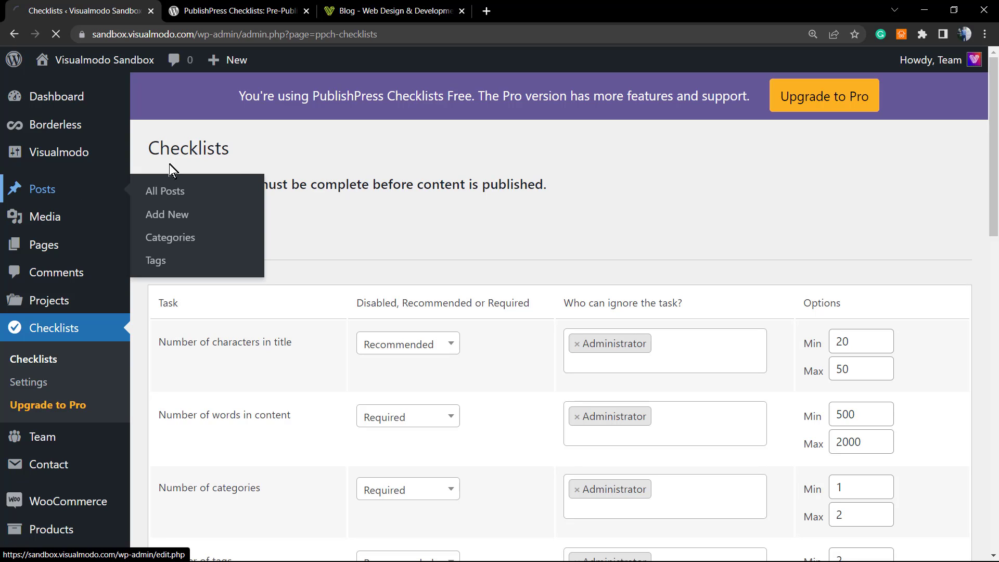
Go to All Posts and open the Hello world! post in the editor
click(165, 192)
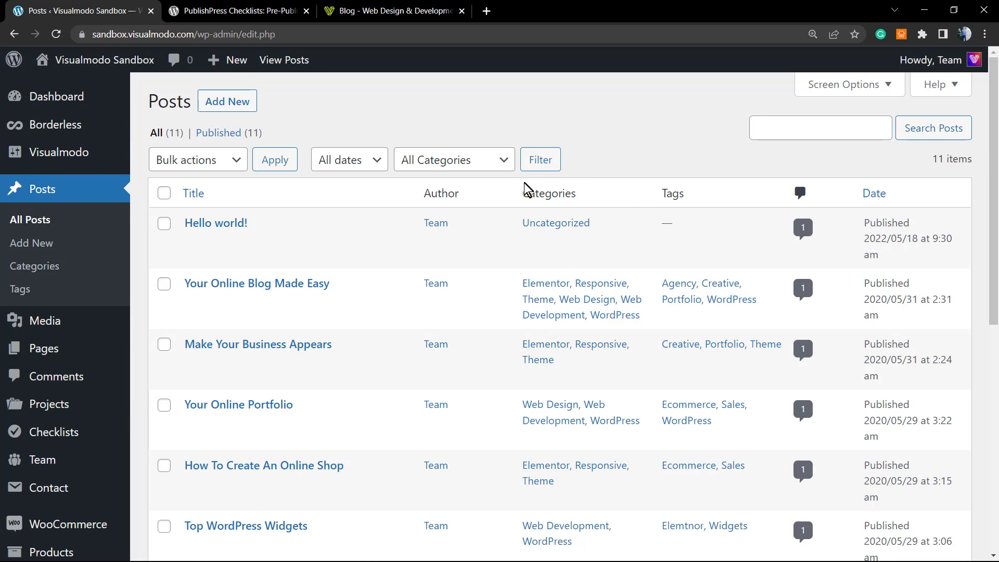
mouse_move(216, 223)
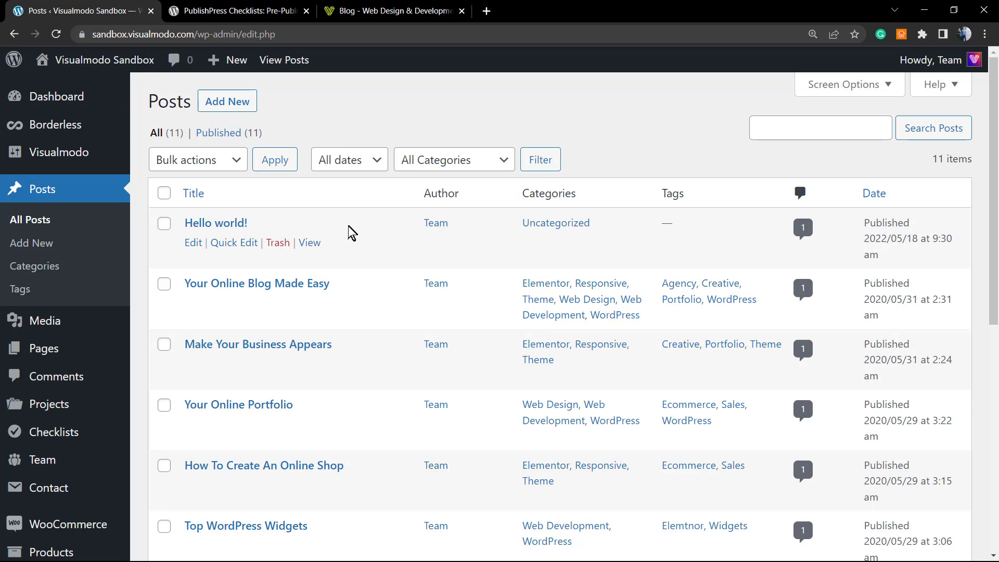
click(556, 222)
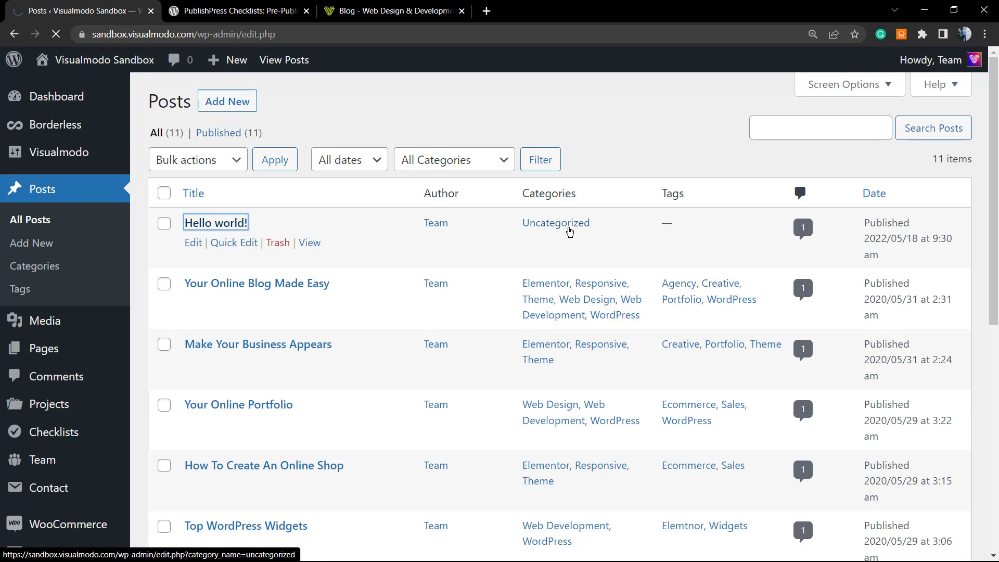
click(214, 223)
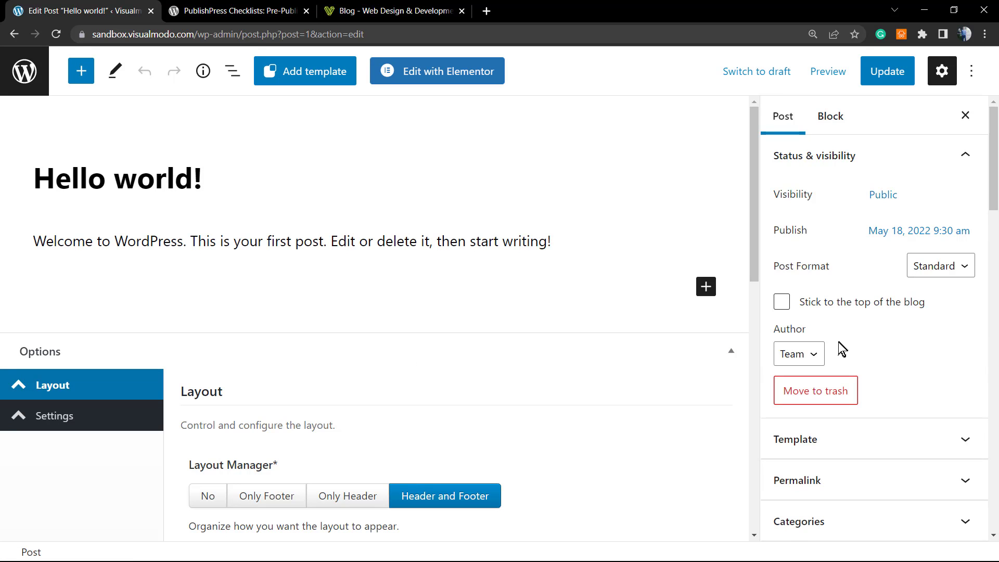
Scroll the sidebar to the Checklist panel showing no tasks to complete
scroll(down, 3)
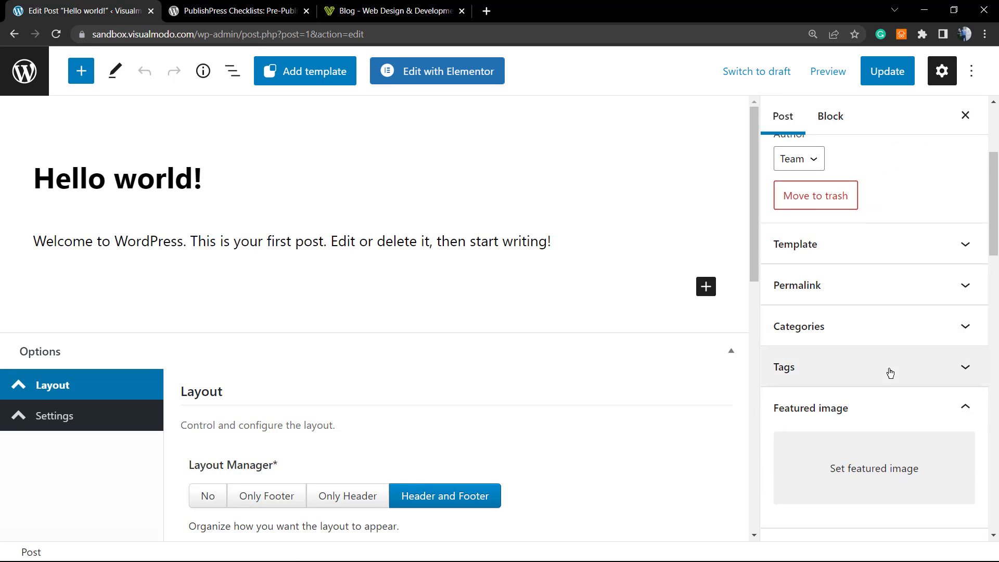
scroll(down, 3)
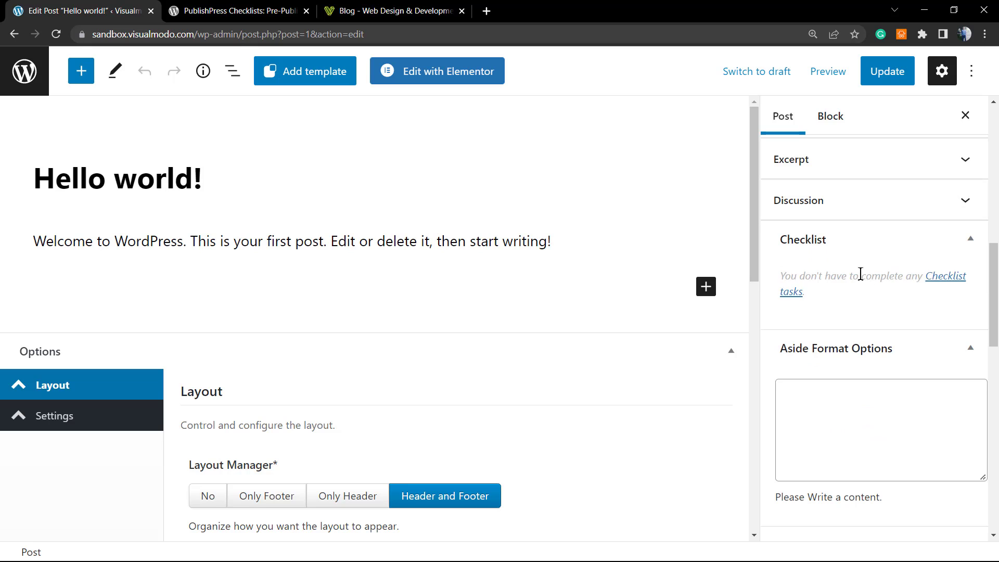
double_click(833, 276)
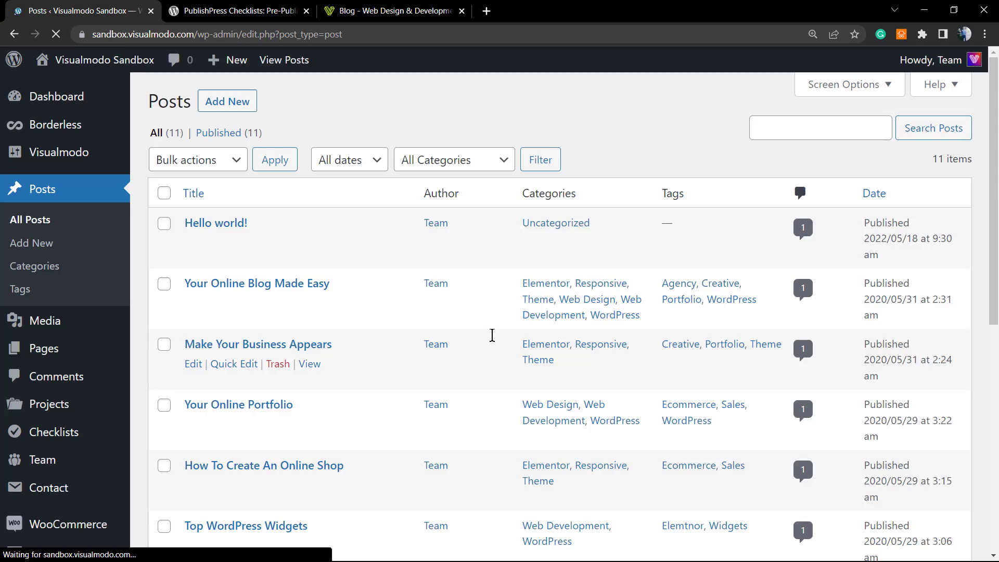
Remove Administrator from every 'Who can ignore the task' field and save the settings
scroll(down, 3)
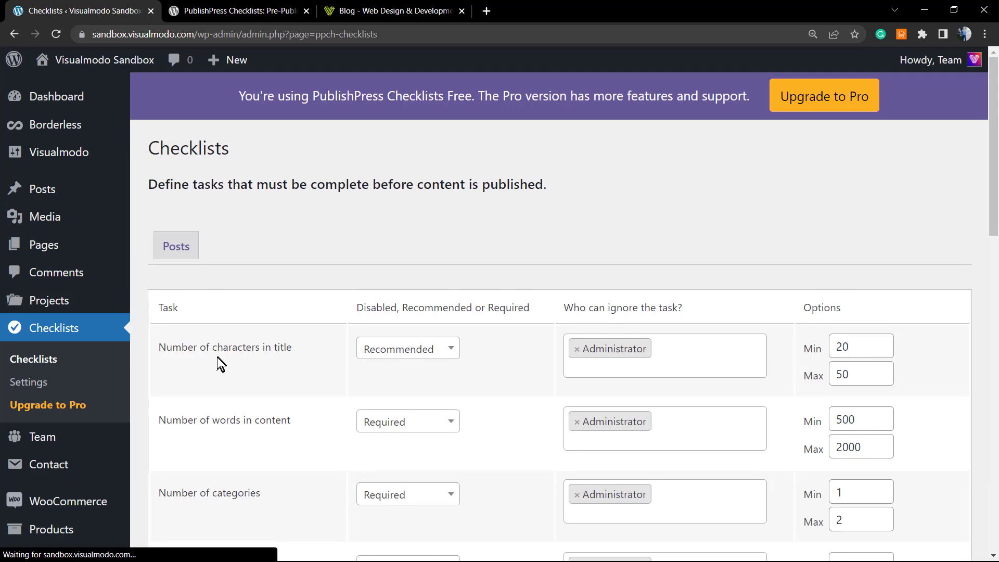
click(665, 355)
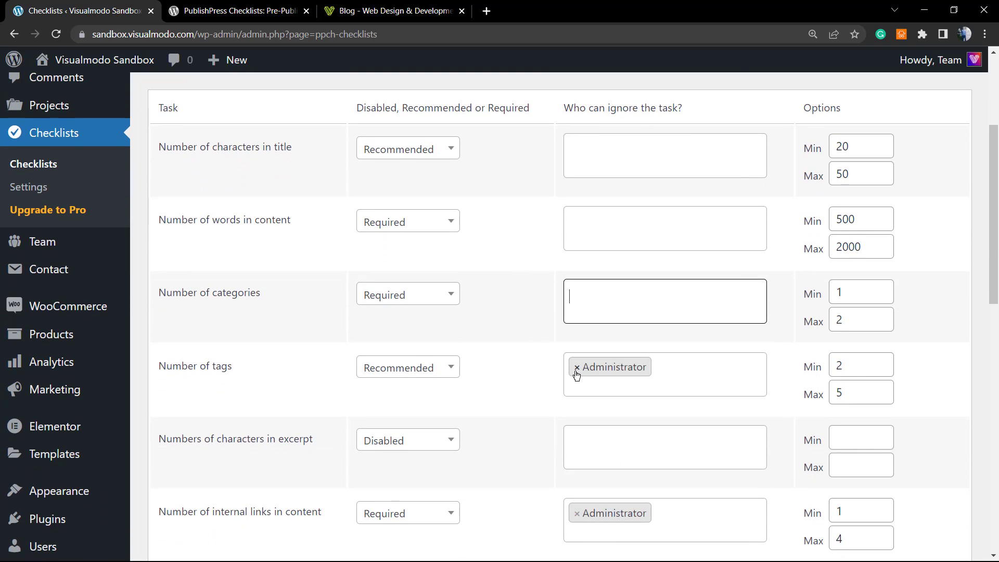
scroll(down, 3)
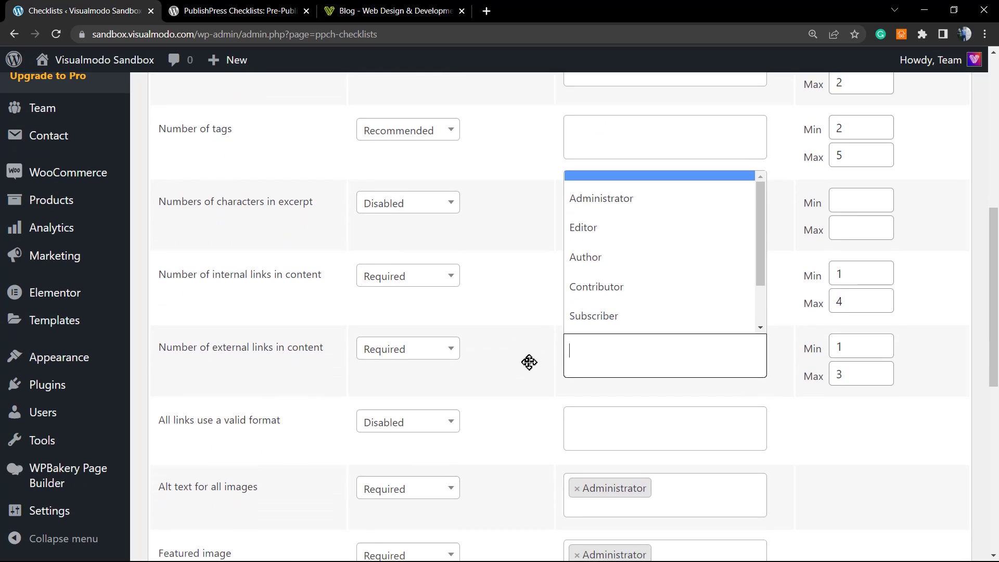
scroll(down, 3)
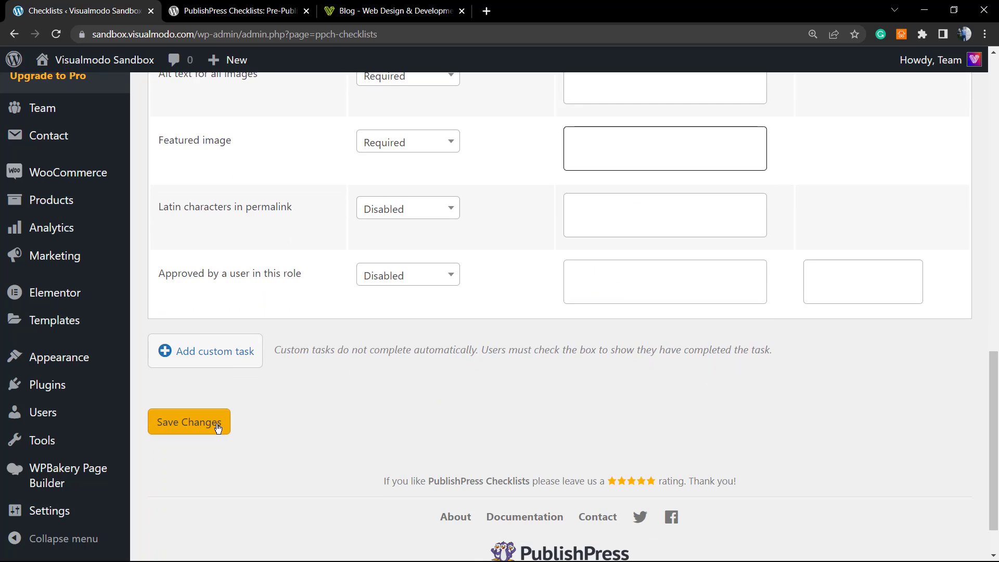
click(189, 421)
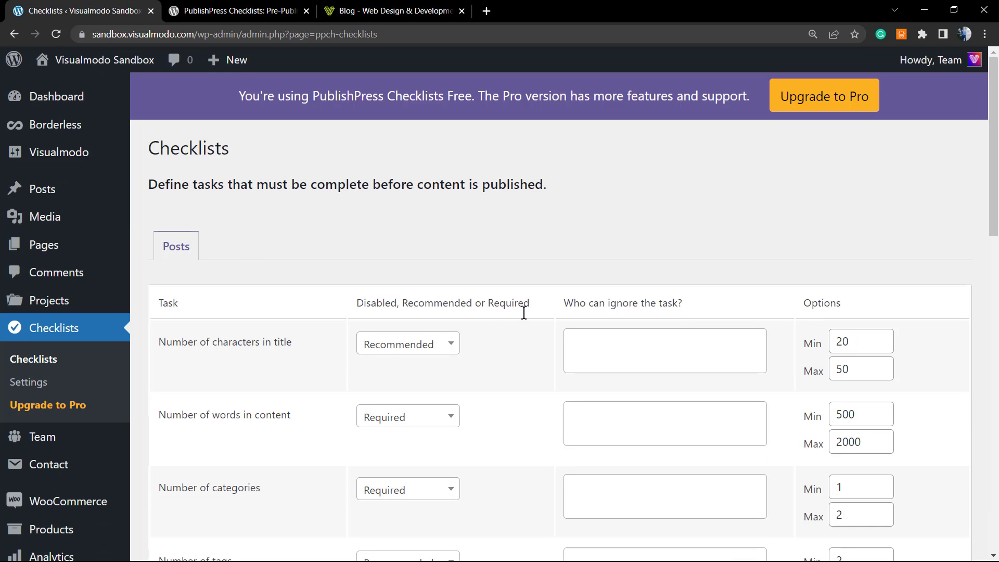
mouse_move(43, 189)
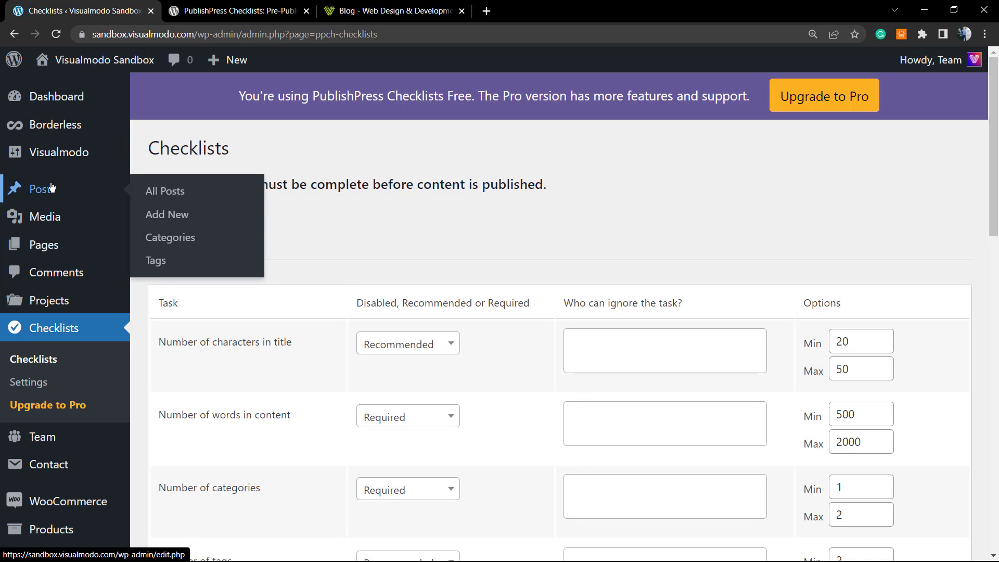
Reopen the Hello world! post and review the unmet checklist tasks in the sidebar
click(166, 190)
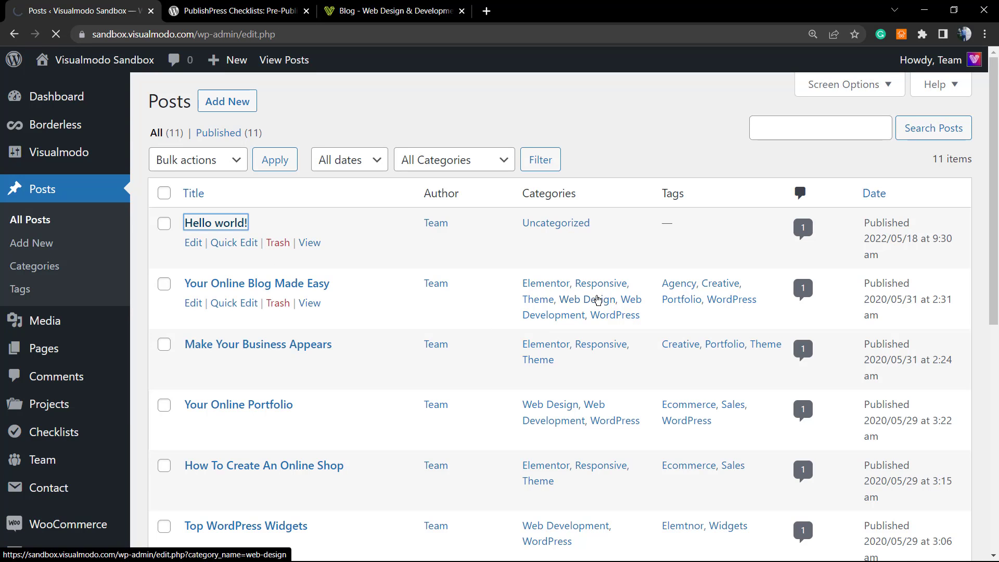
click(214, 222)
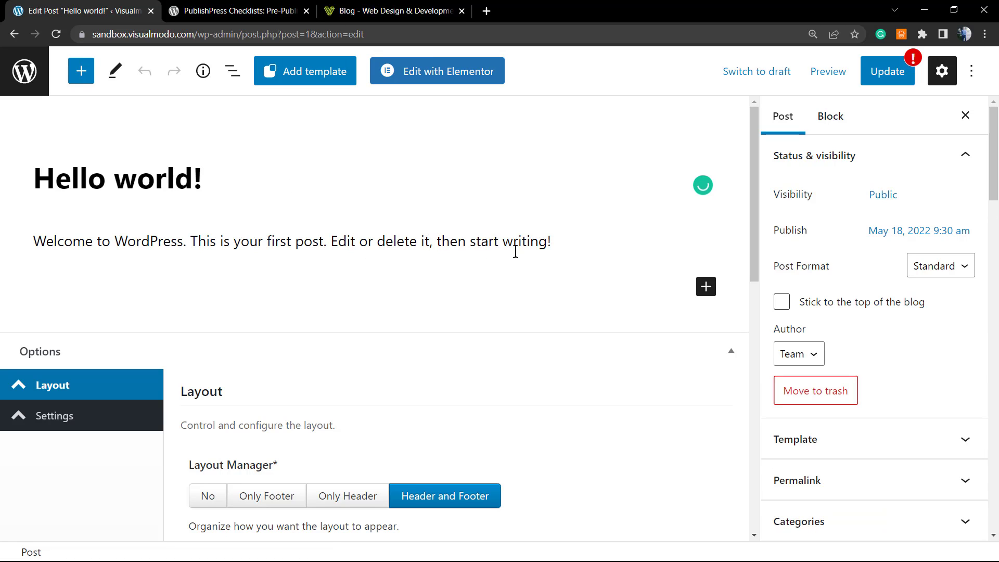
scroll(down, 3)
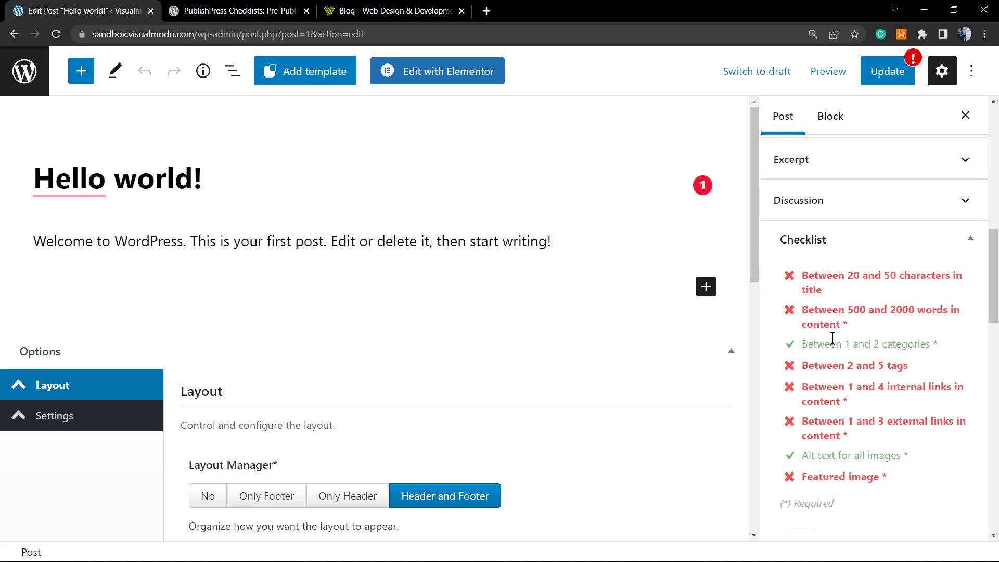
double_click(824, 275)
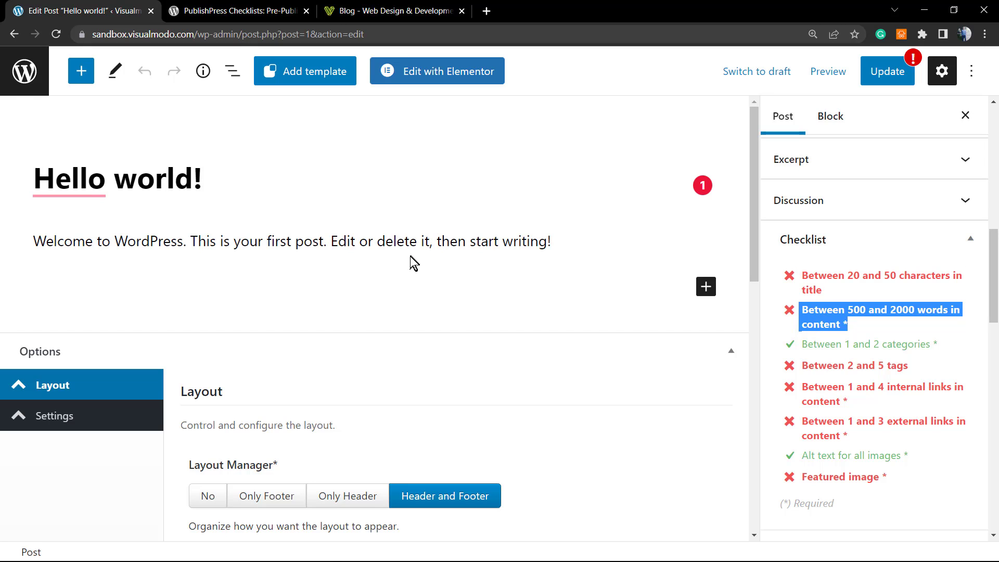
Select the whole welcome paragraph ready to copy it
click(293, 240)
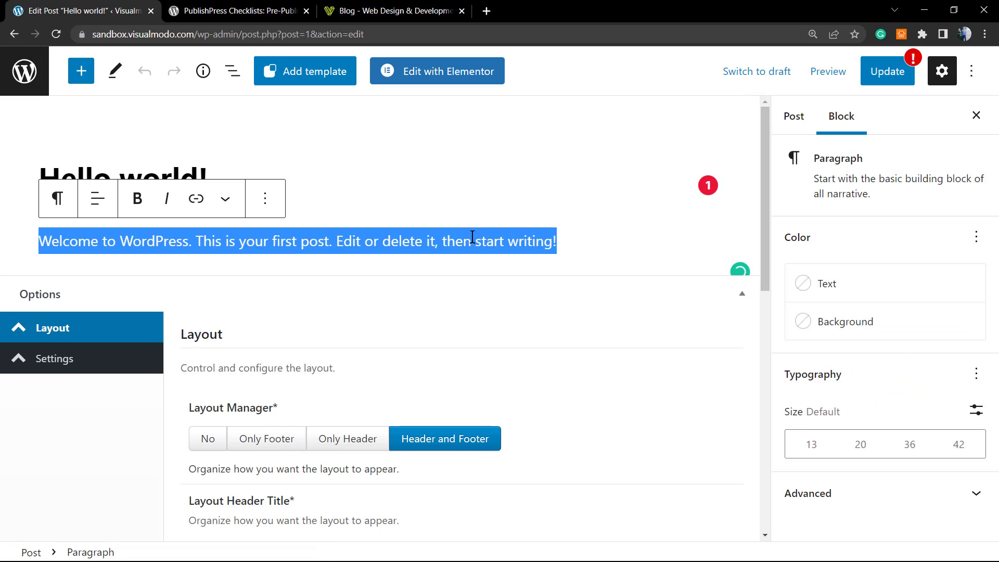
Paste the welcome paragraph repeatedly so the 500–2000 words checklist item turns green
click(600, 240)
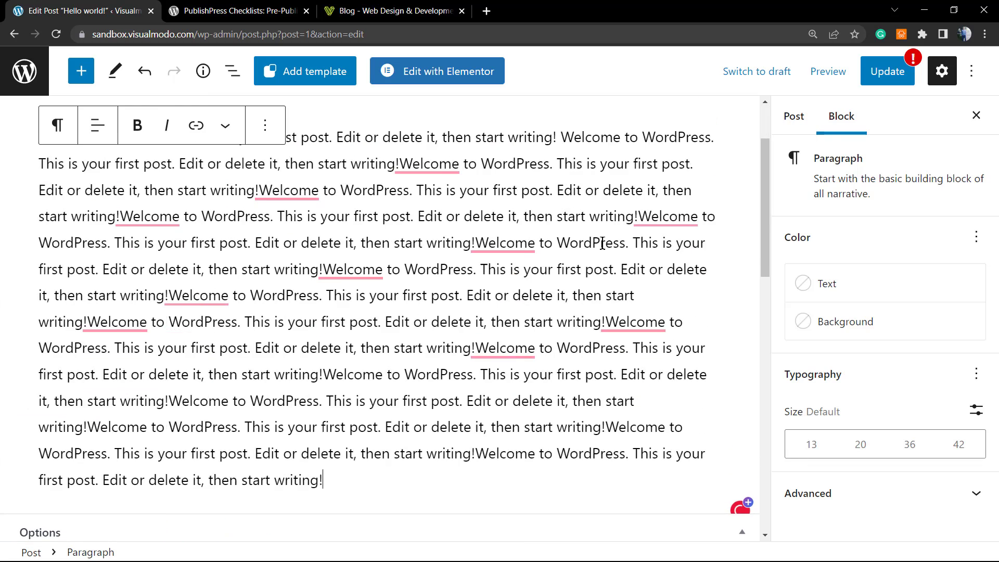
scroll(down, 3)
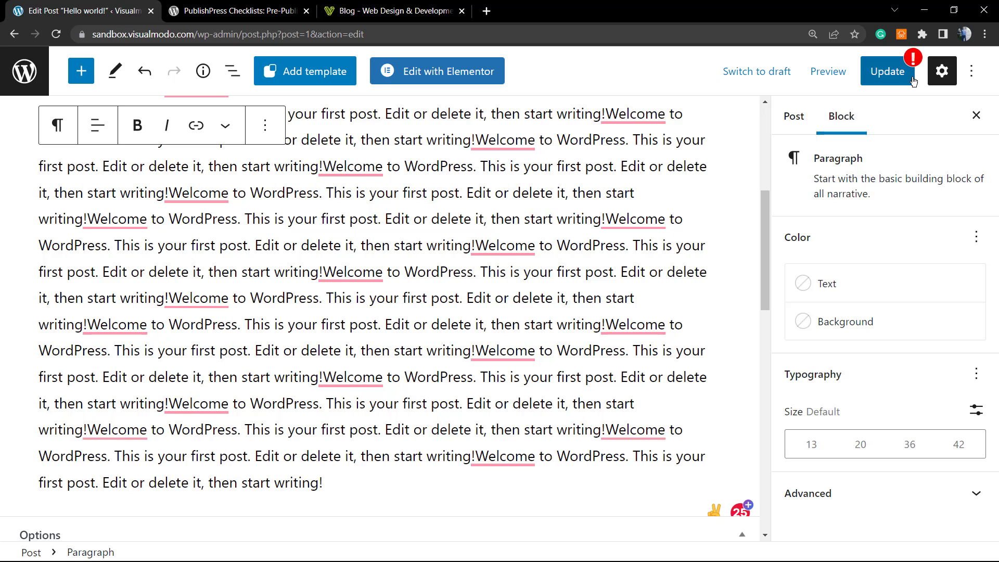
click(792, 115)
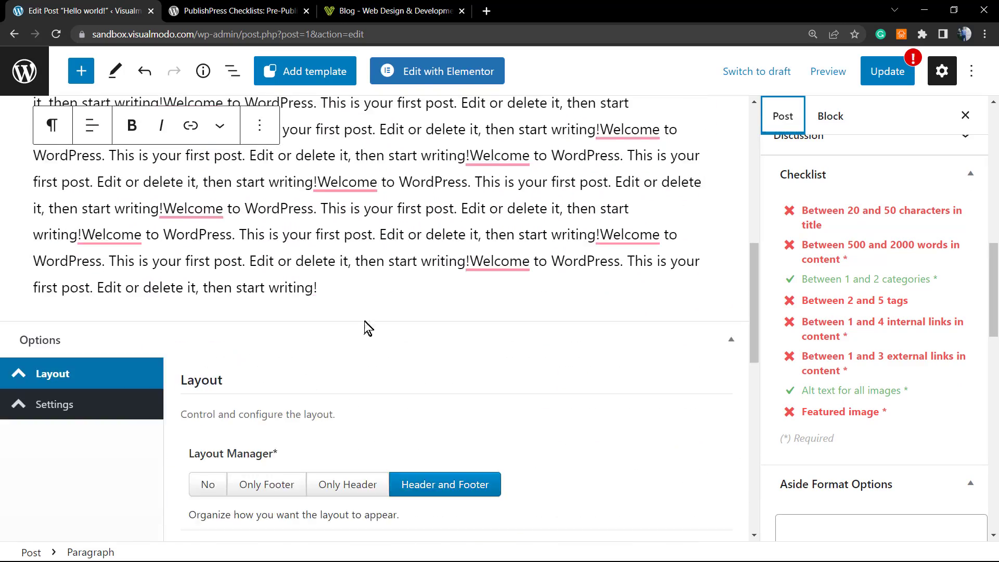
scroll(down, 3)
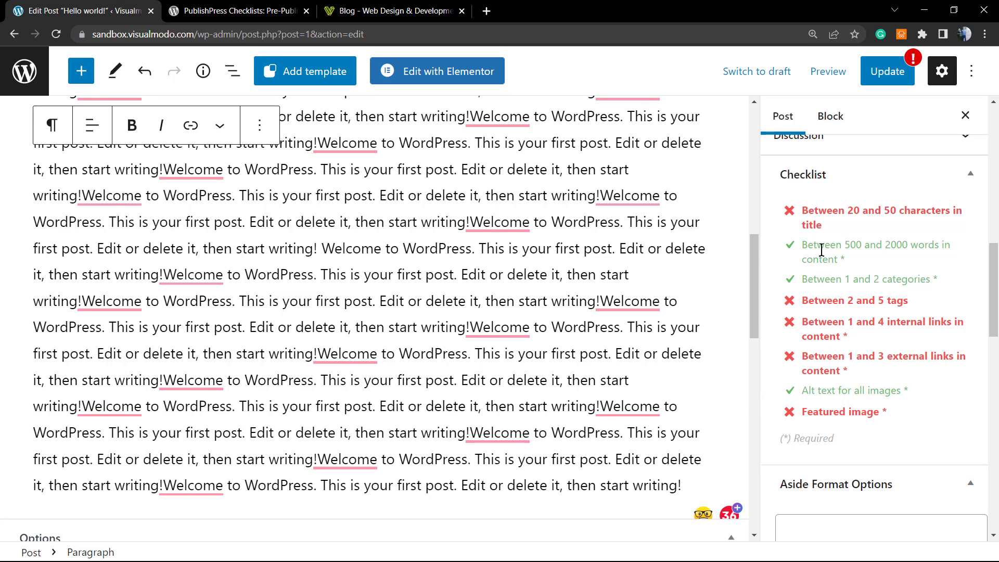
mouse_move(803, 285)
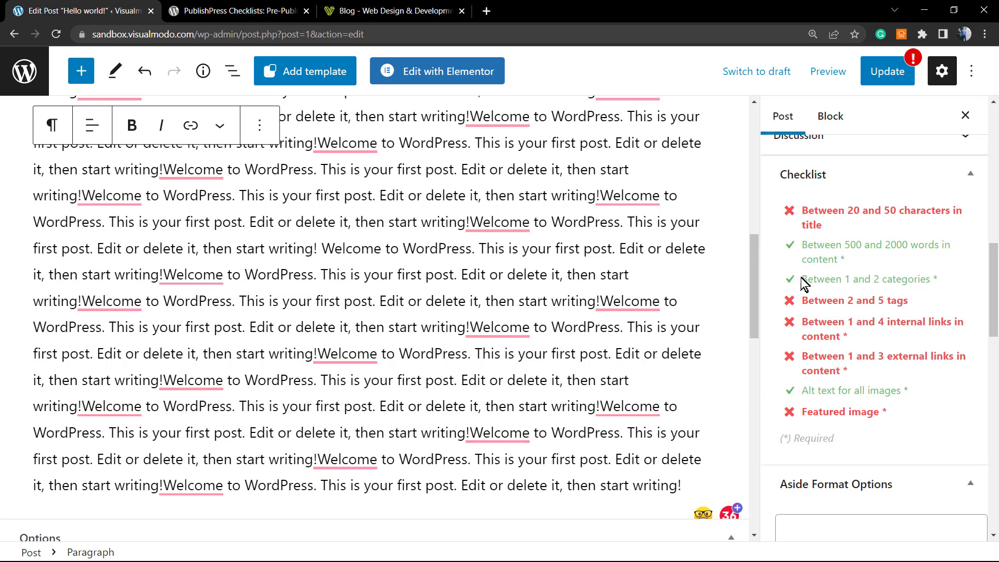
scroll(down, 3)
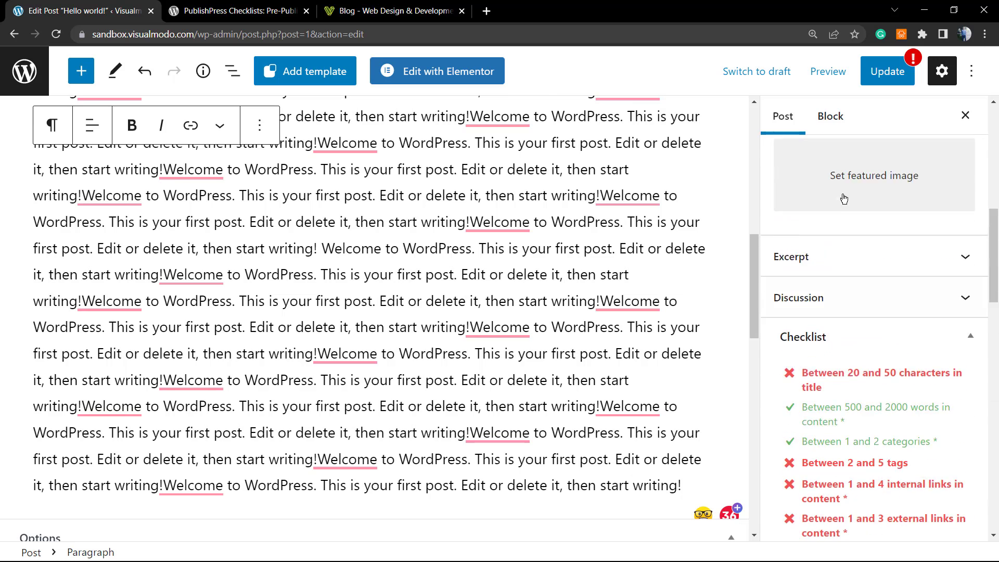
Set the beach photo main1.jpg as the post's featured image
click(874, 175)
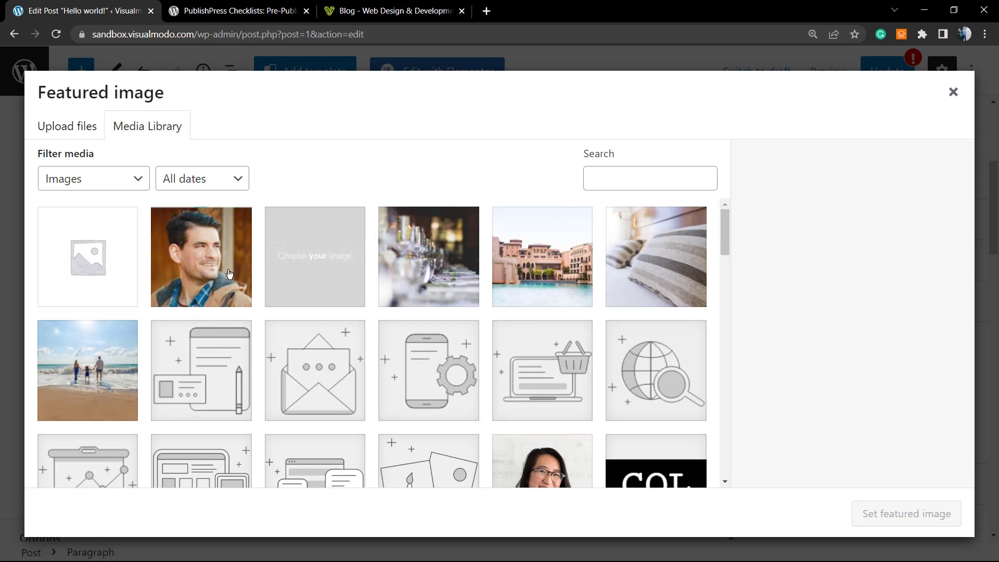
click(87, 370)
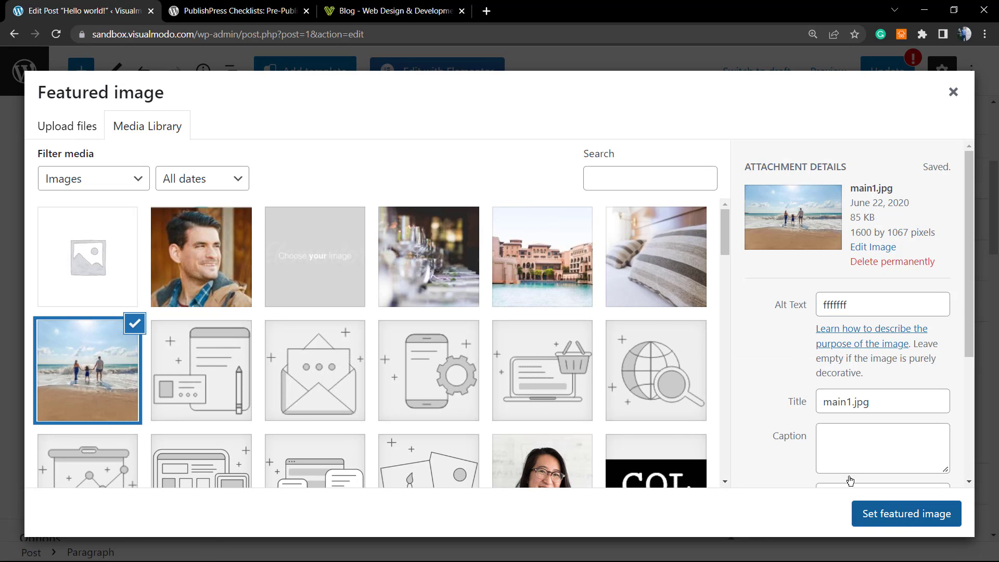
click(906, 513)
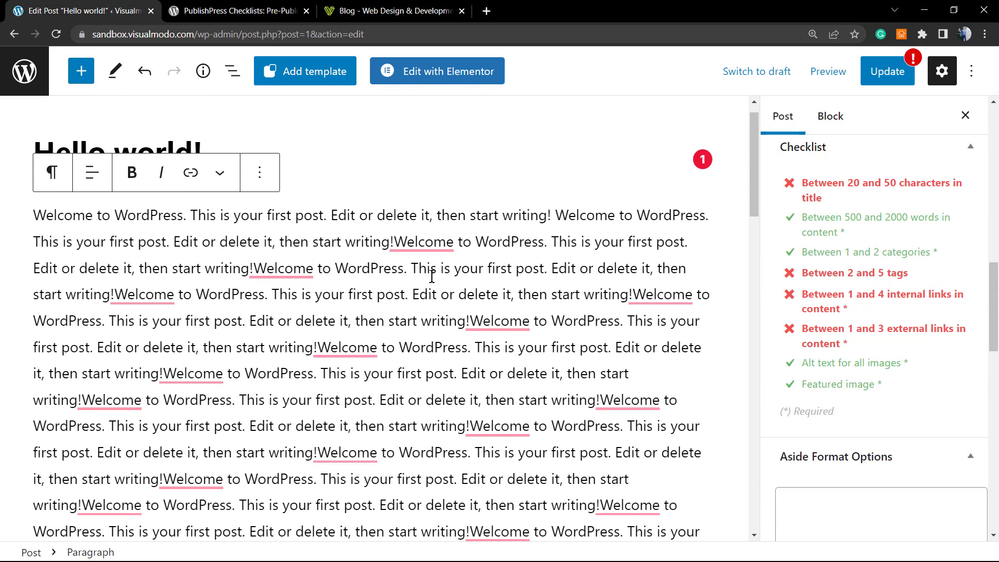
Split the body with a new empty block after the first welcome paragraph
scroll(down, 3)
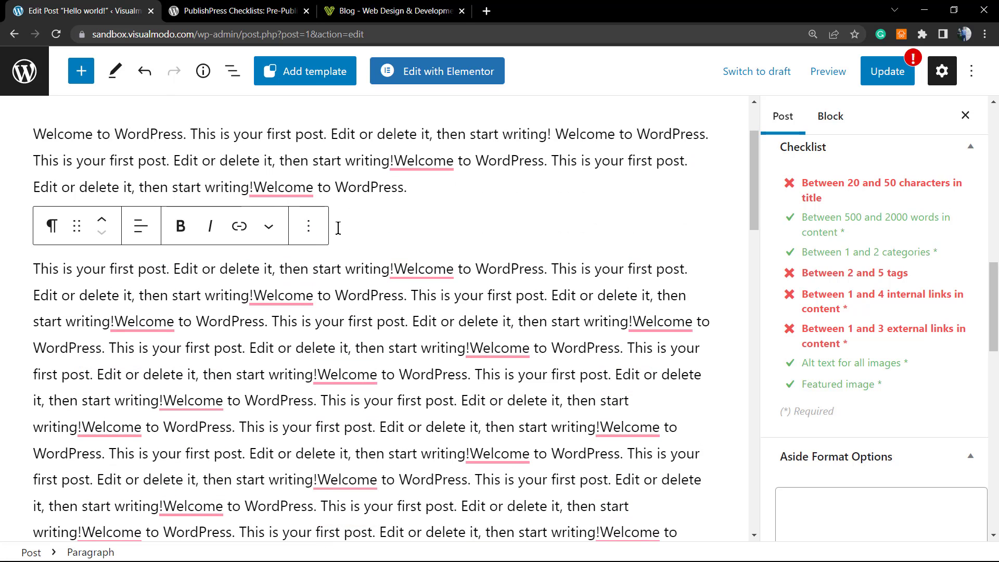
click(706, 223)
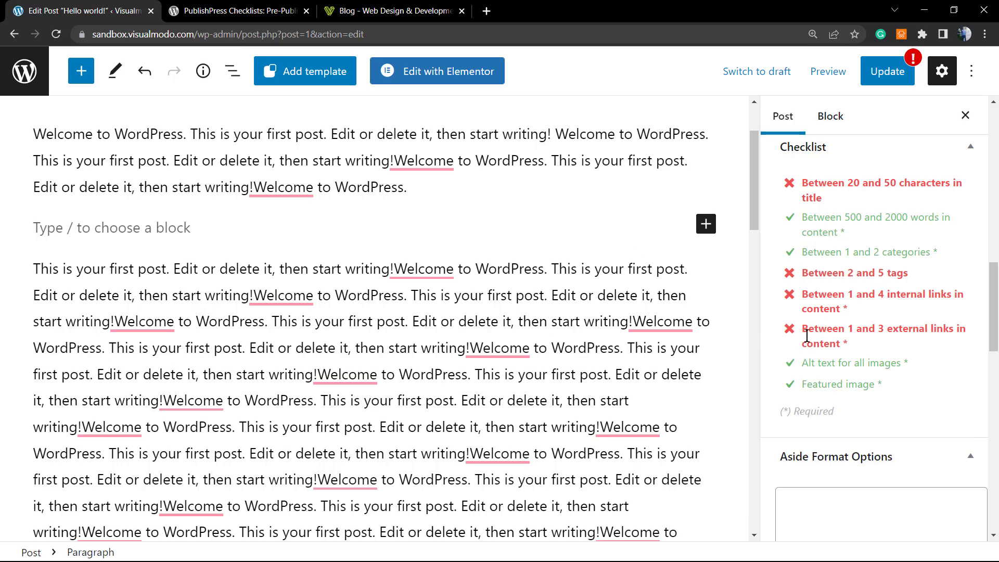
mouse_move(867, 277)
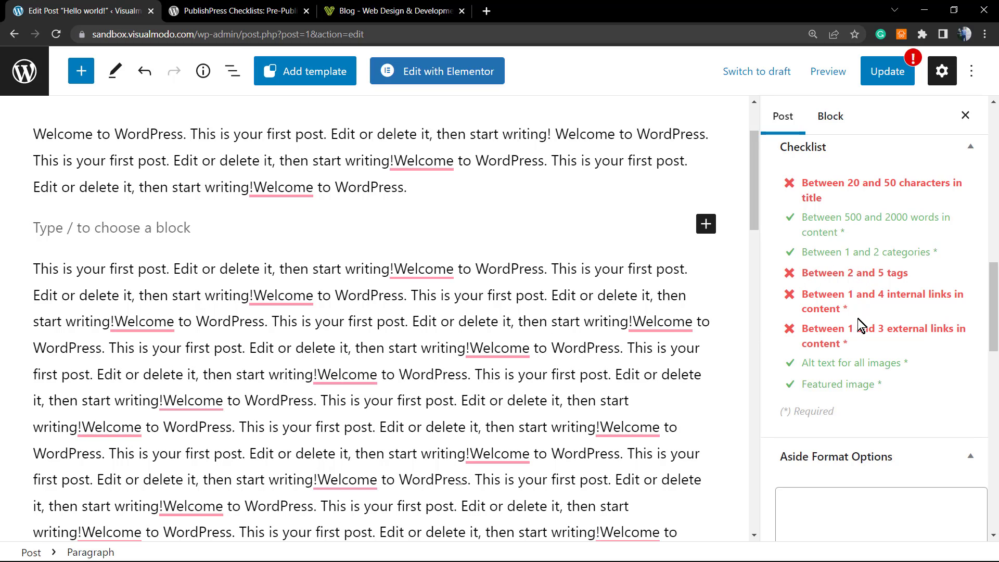
mouse_move(884, 294)
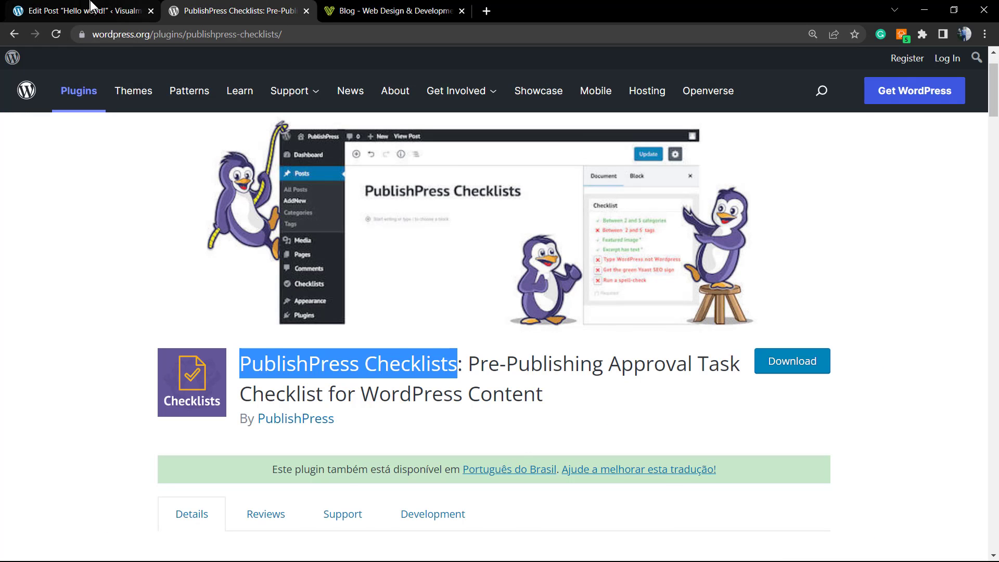
Link a Welcome word in the body to the external plugin page URL
click(76, 11)
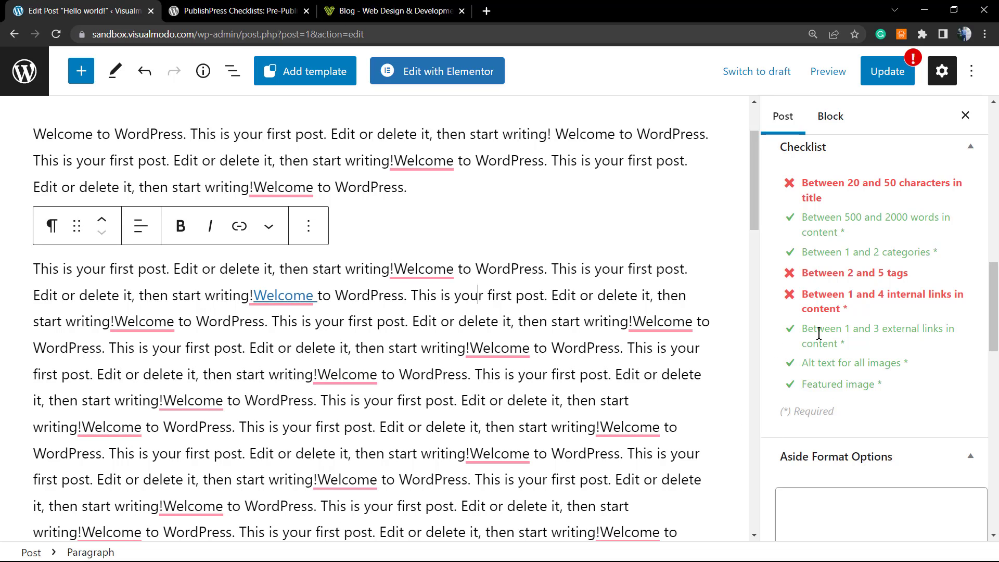
mouse_move(24, 71)
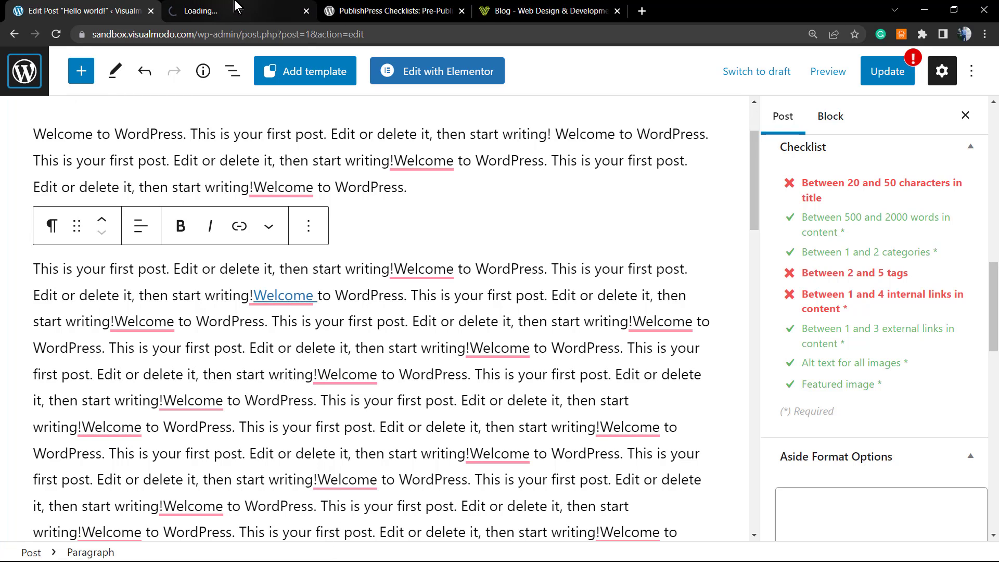
Get the URL of the Your Online Blog Made Easy post from the posts list
click(229, 10)
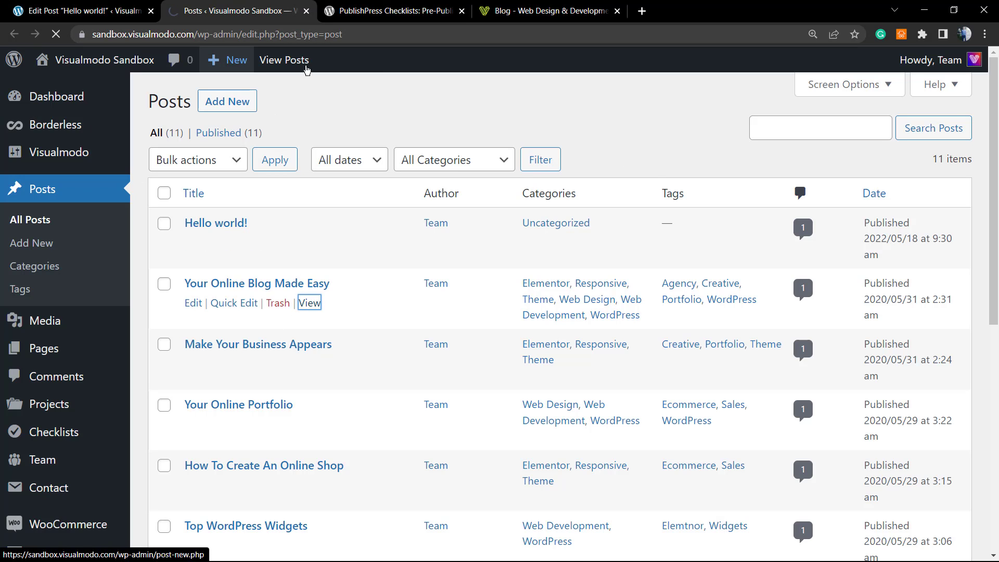
click(309, 303)
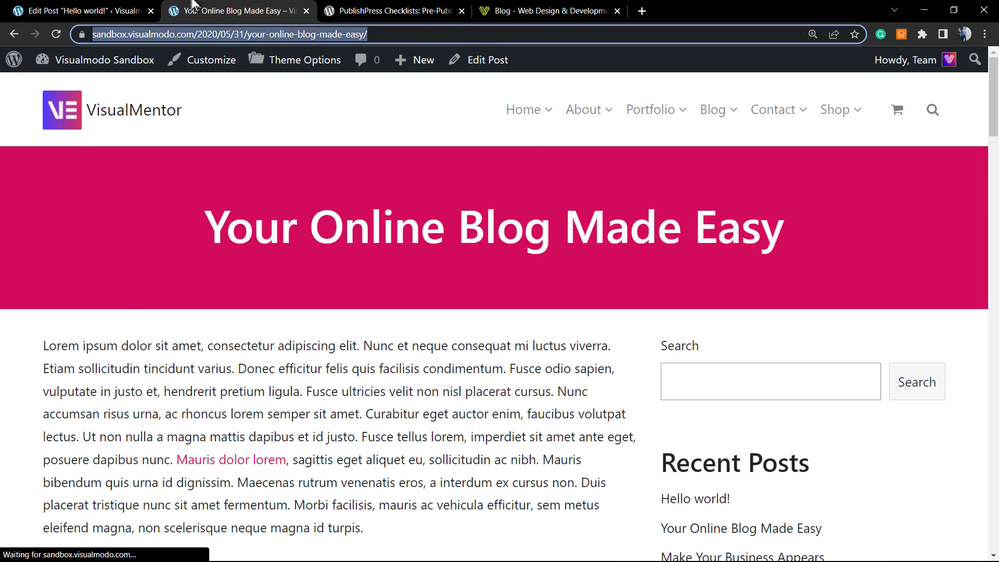
click(76, 10)
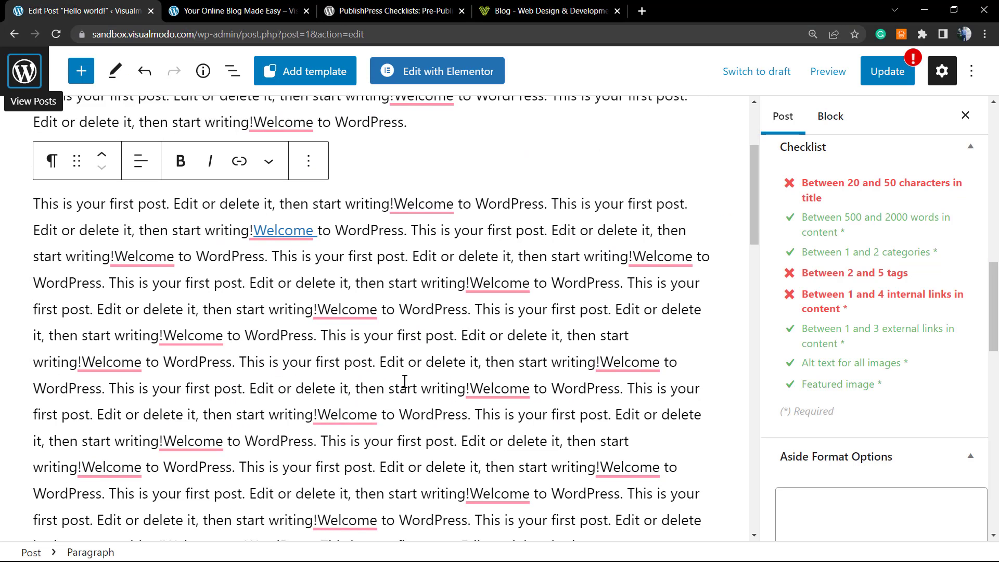
Link the words Edit or delete to the Your Online Blog Made Easy post
drag(461, 336, 539, 336)
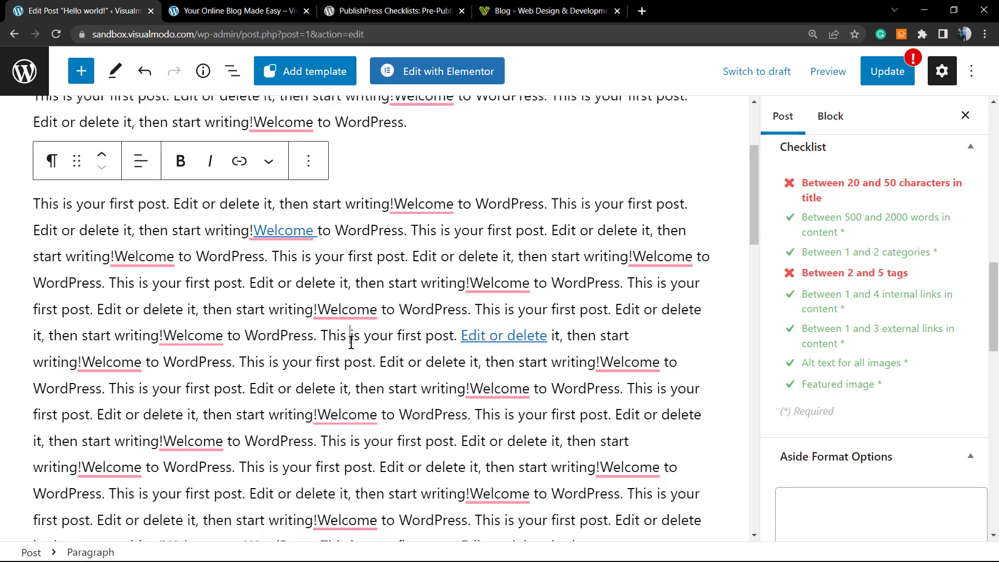
click(627, 362)
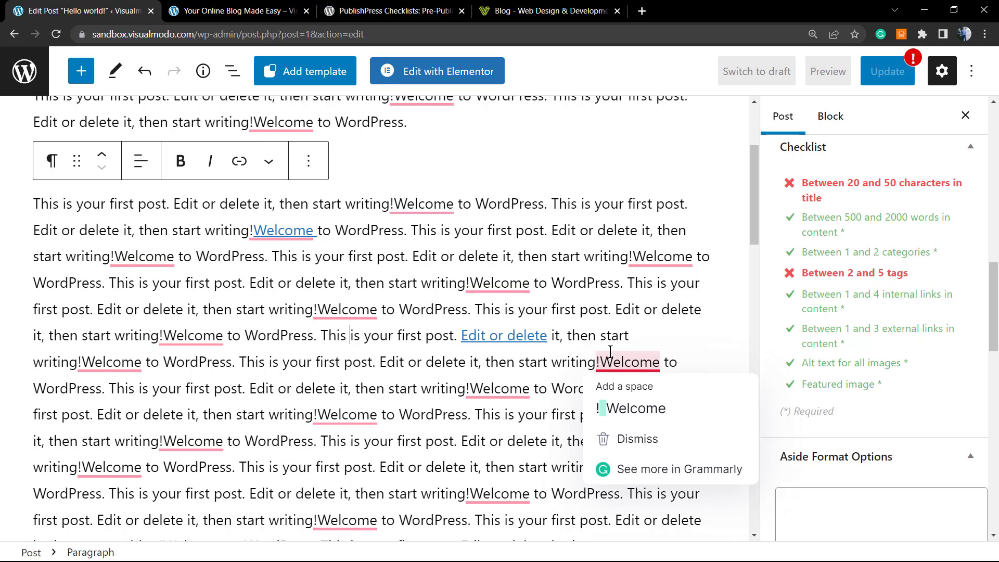
click(400, 340)
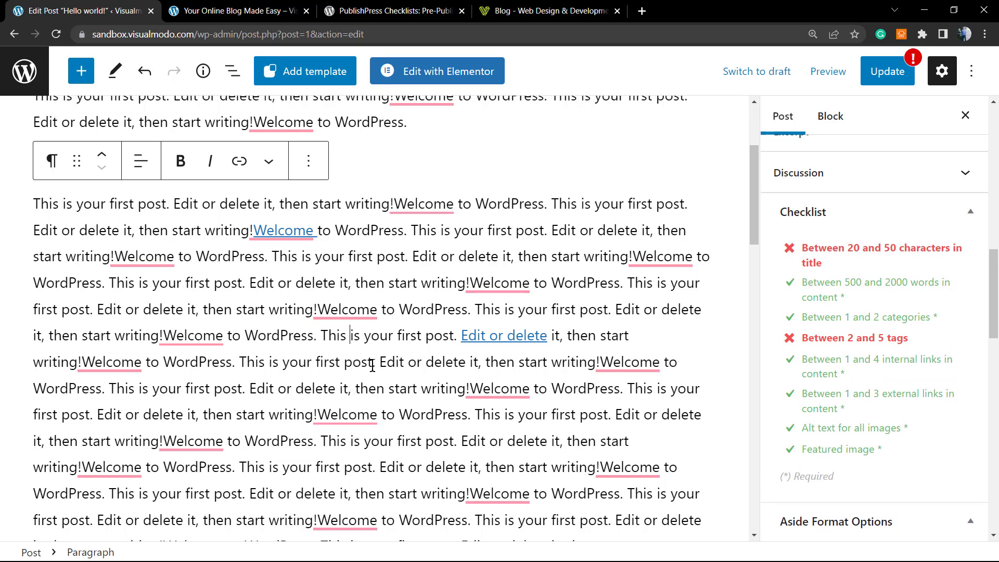
scroll(up, 3)
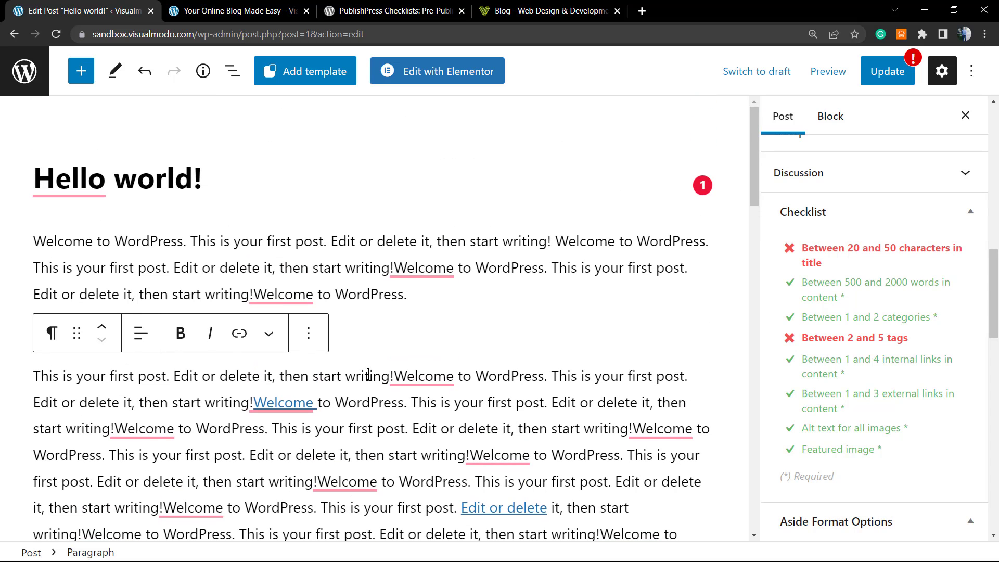
scroll(down, 3)
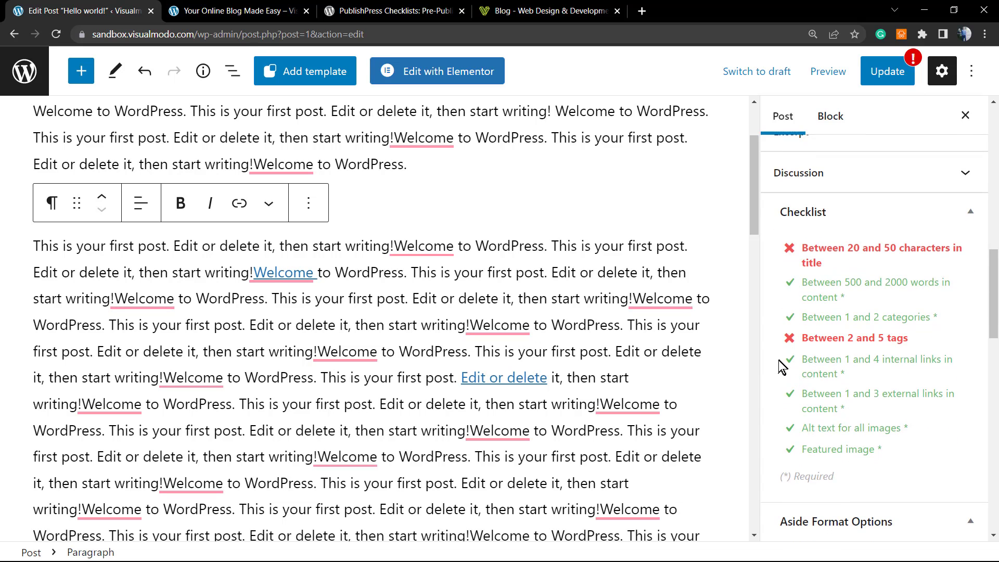
mouse_move(695, 359)
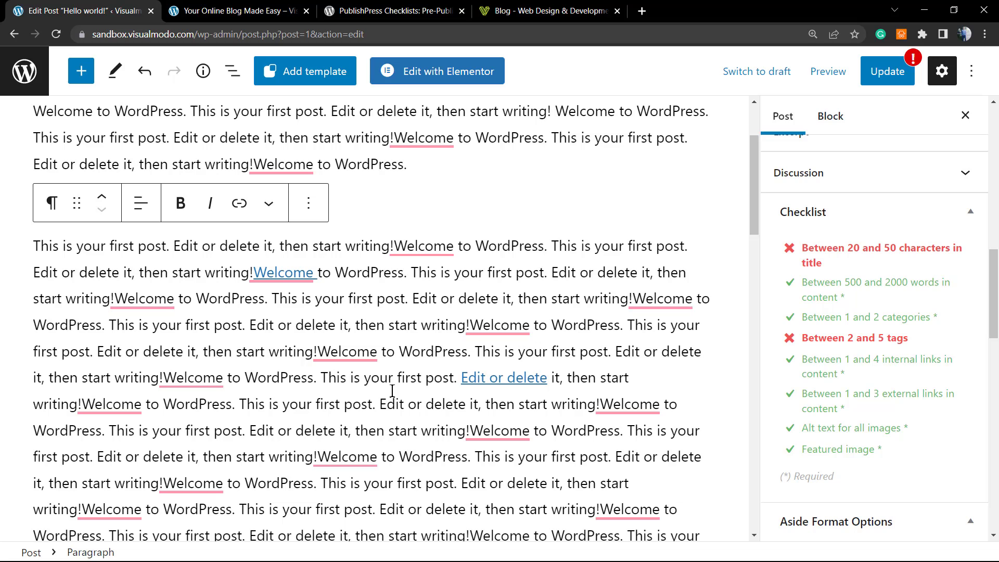
click(351, 377)
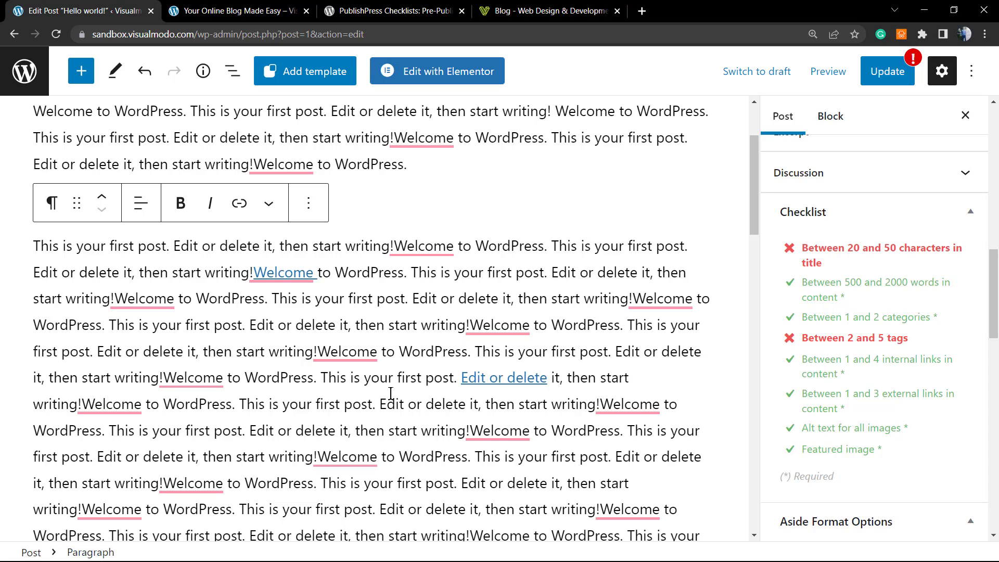
click(349, 377)
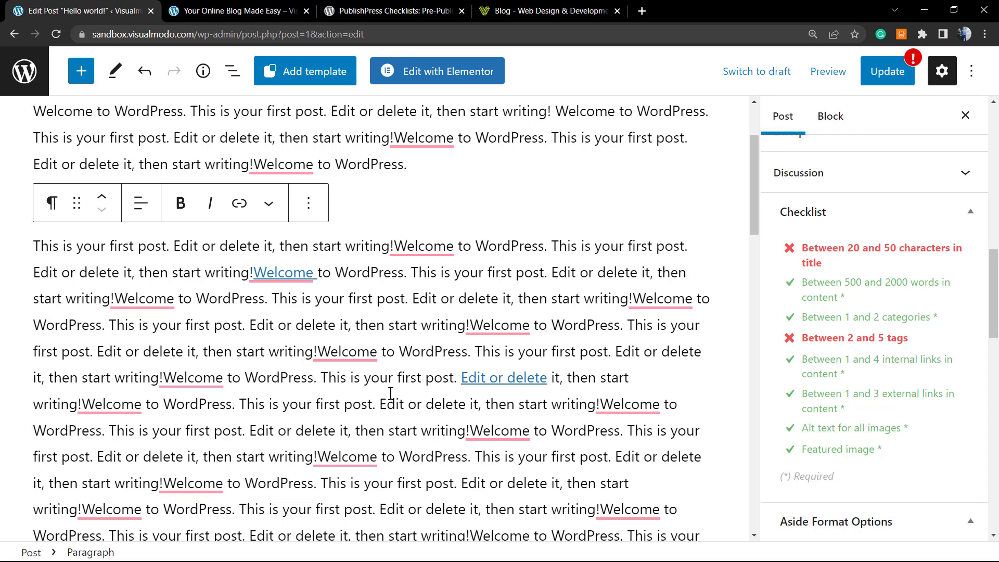
click(349, 377)
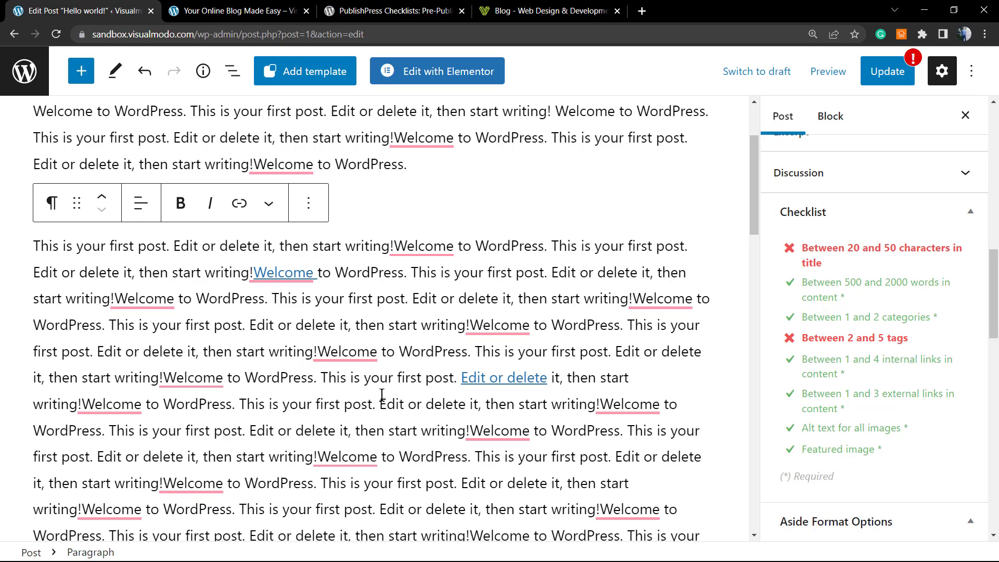
click(350, 376)
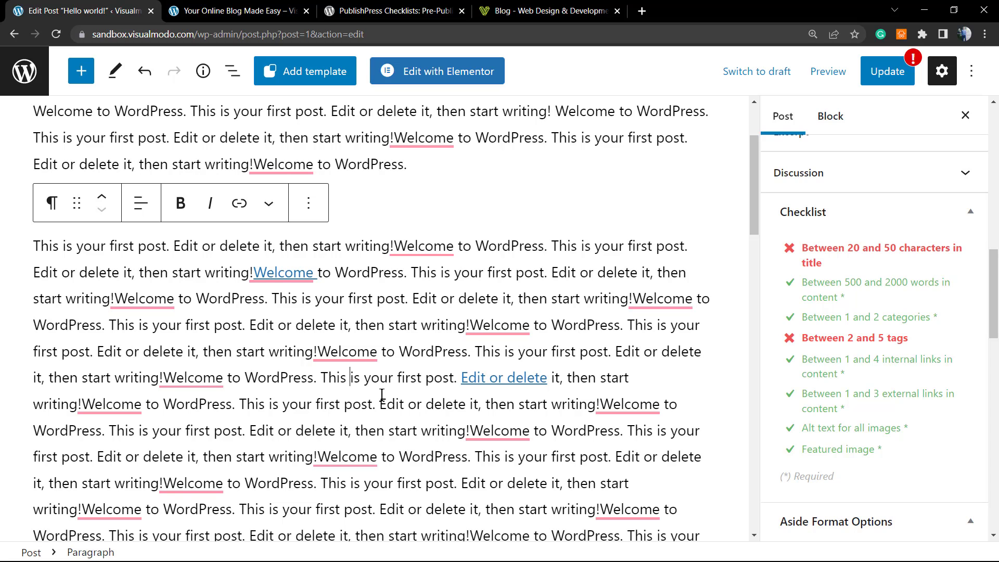